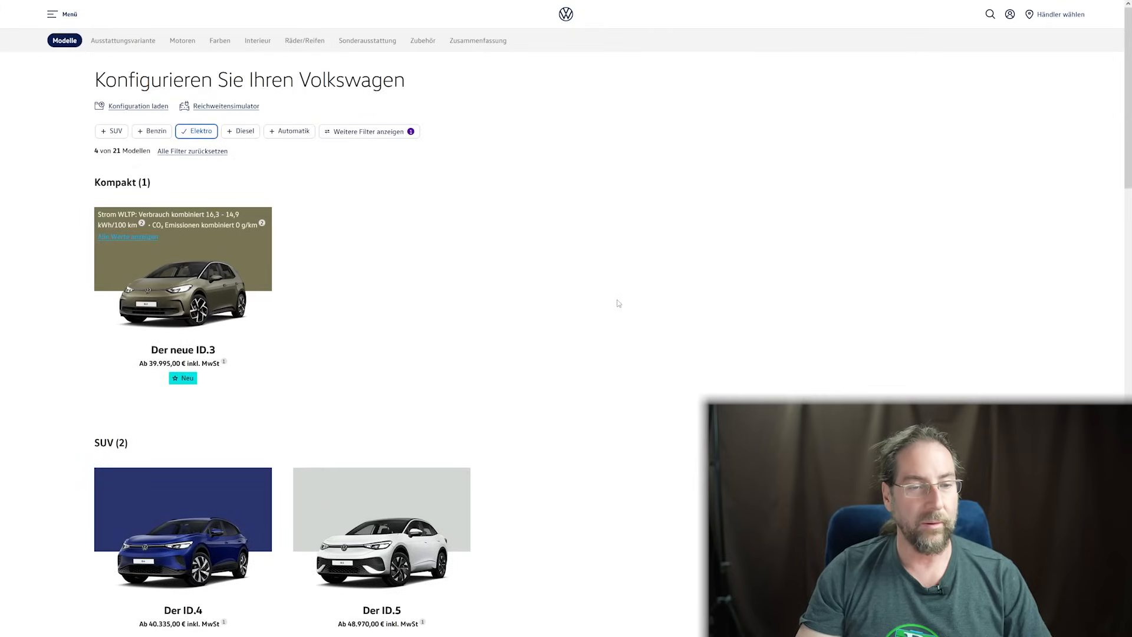
- Scroll the electric model list and pick the ID.4 to see its trim variants
{"action": "scroll", "scroll_direction": "down", "scroll_amount": 3}
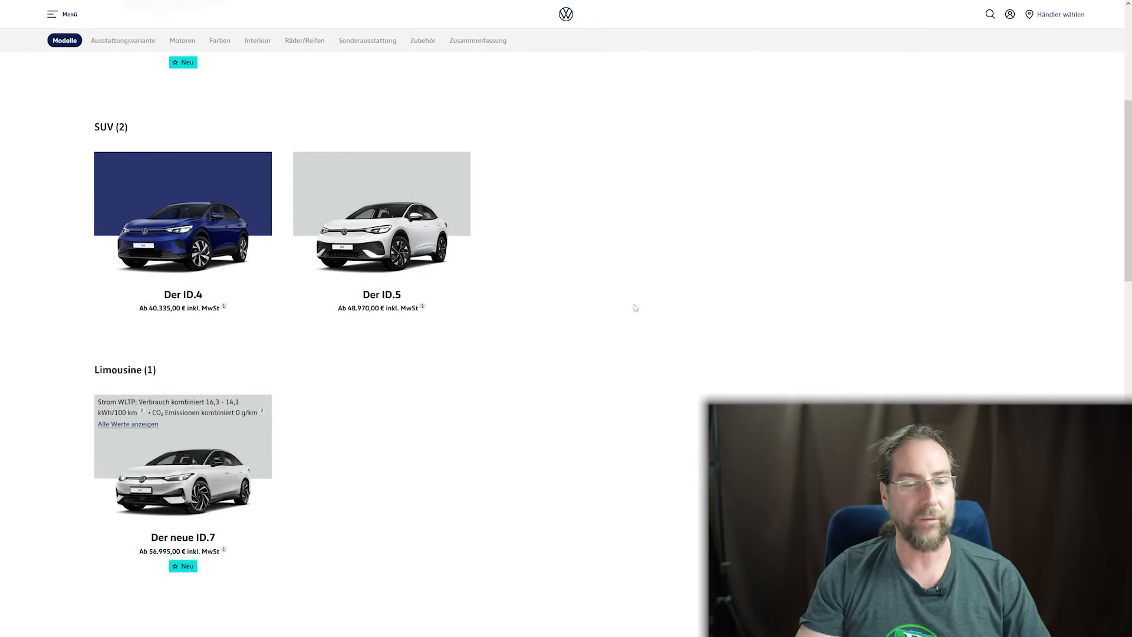
{"action": "scroll", "scroll_direction": "up", "scroll_amount": 3}
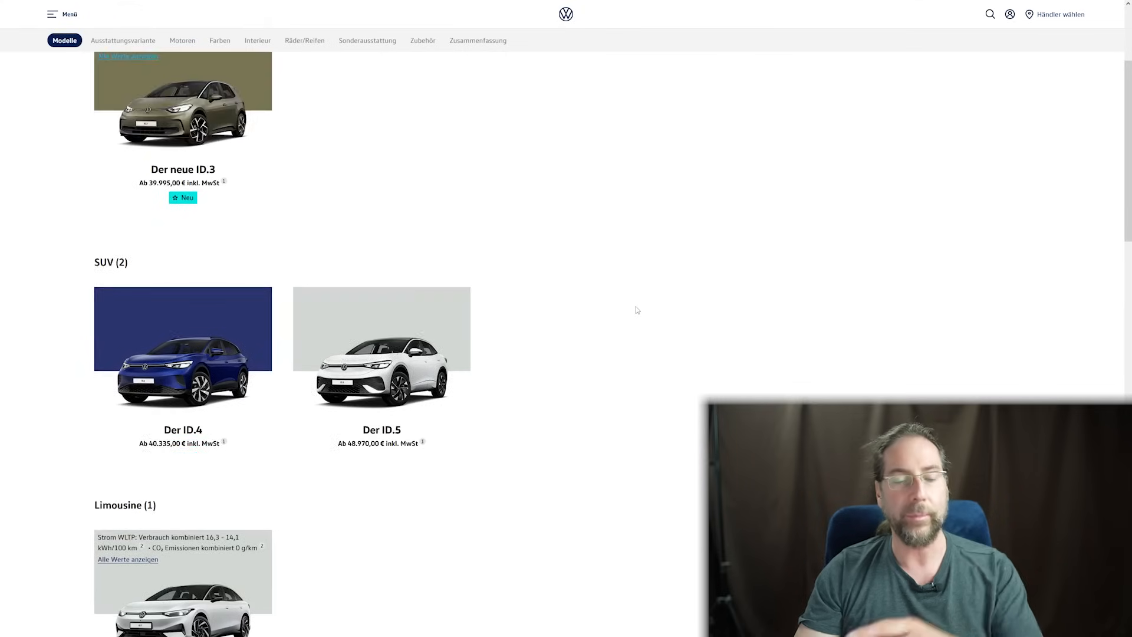
{"action": "scroll", "scroll_direction": "down", "scroll_amount": 3}
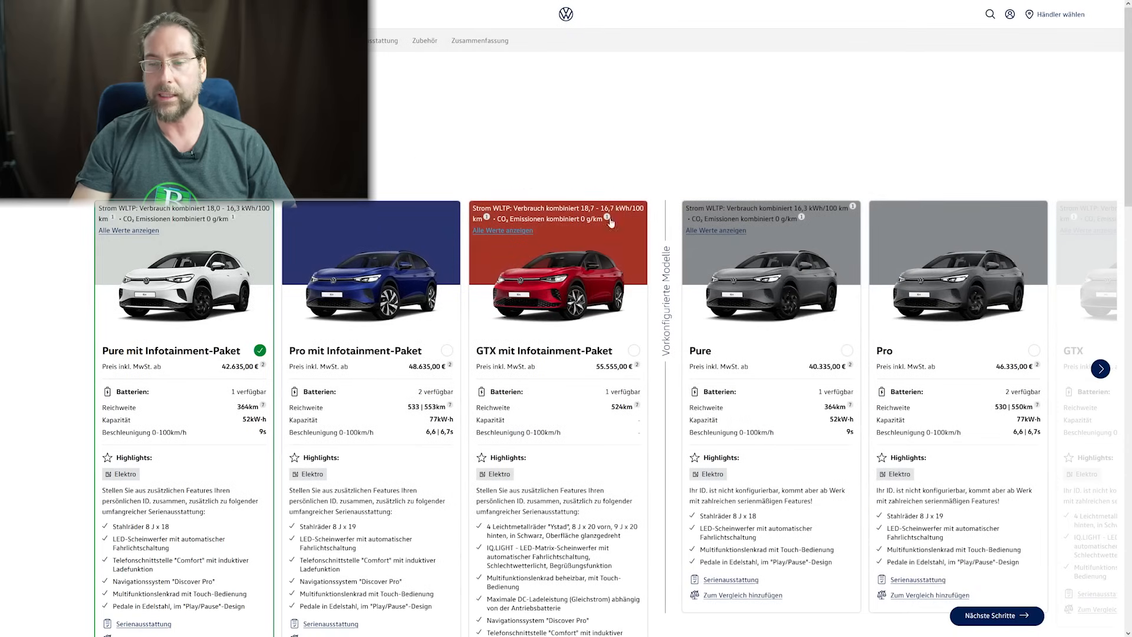
{"action": "mouse_move", "coordinate": [821, 372]}
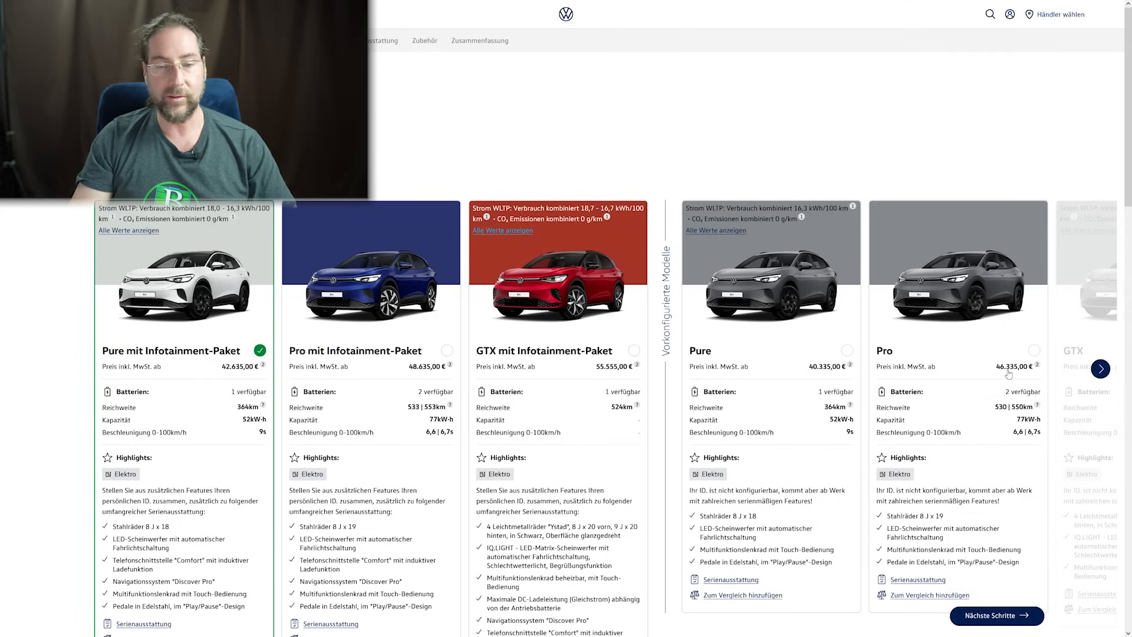
{"action": "mouse_move", "coordinate": [187, 374]}
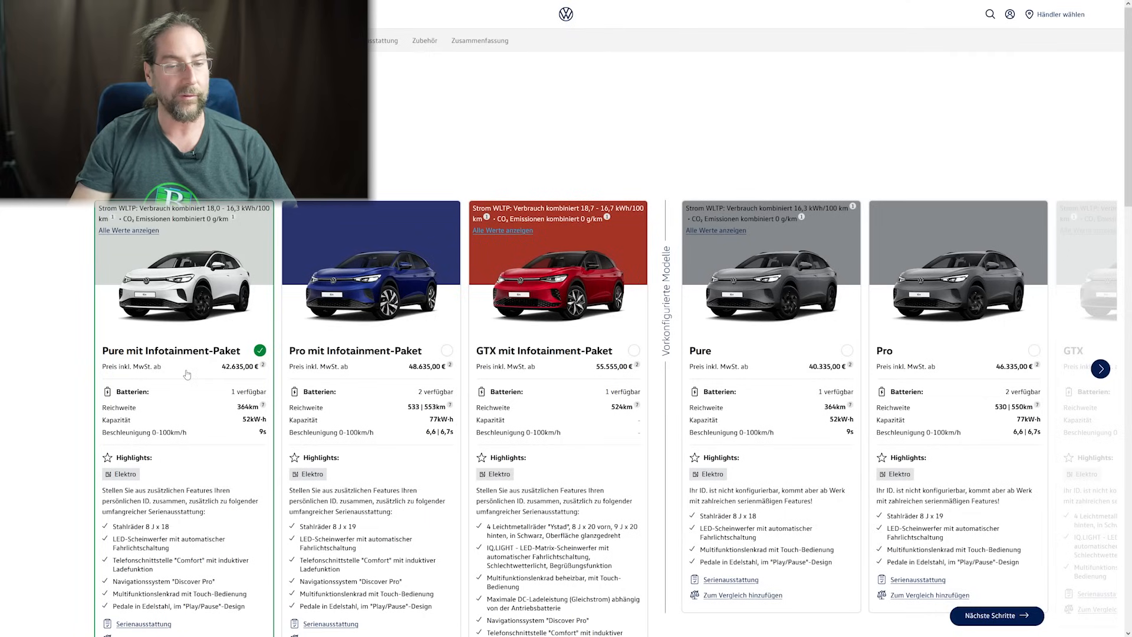
{"action": "mouse_move", "coordinate": [185, 379]}
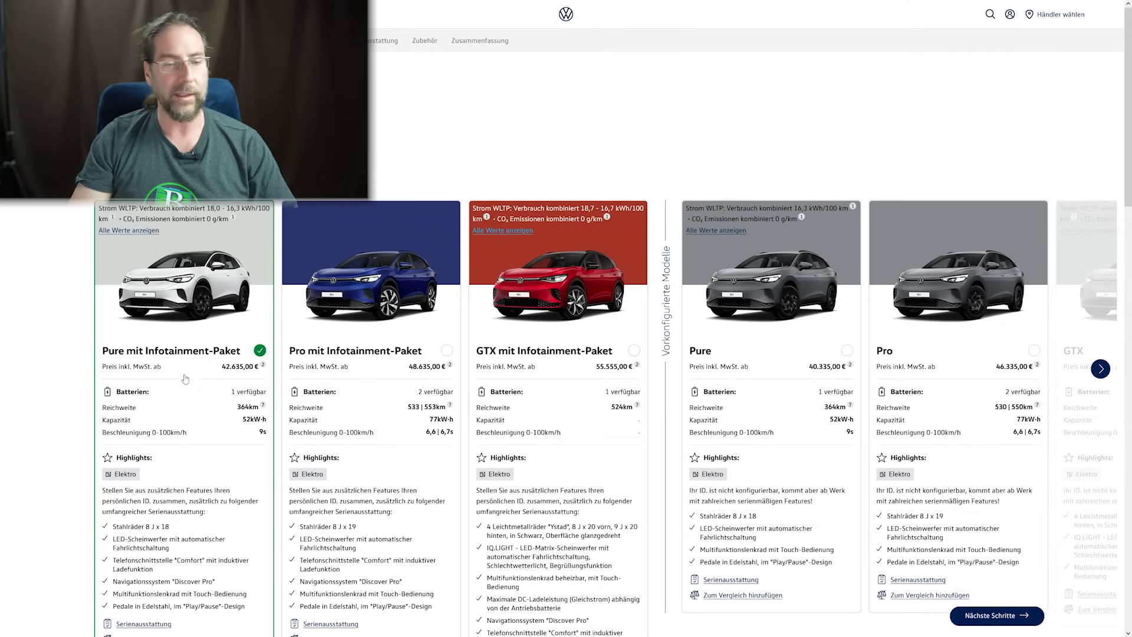
{"action": "mouse_move", "coordinate": [376, 375]}
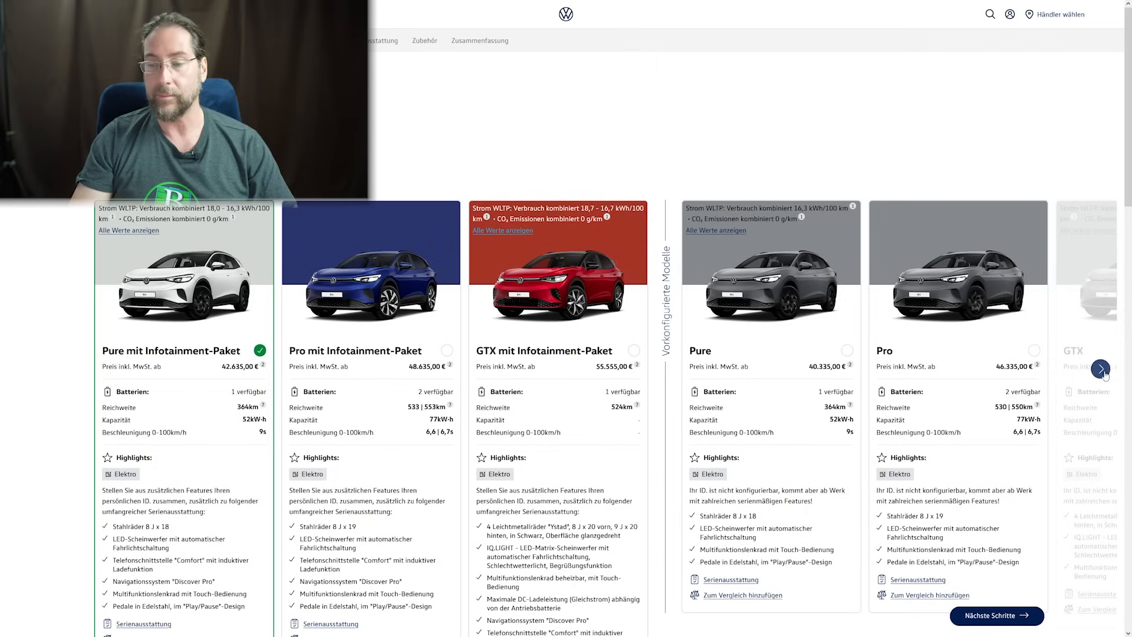
{"action": "left_click", "coordinate": [1101, 368]}
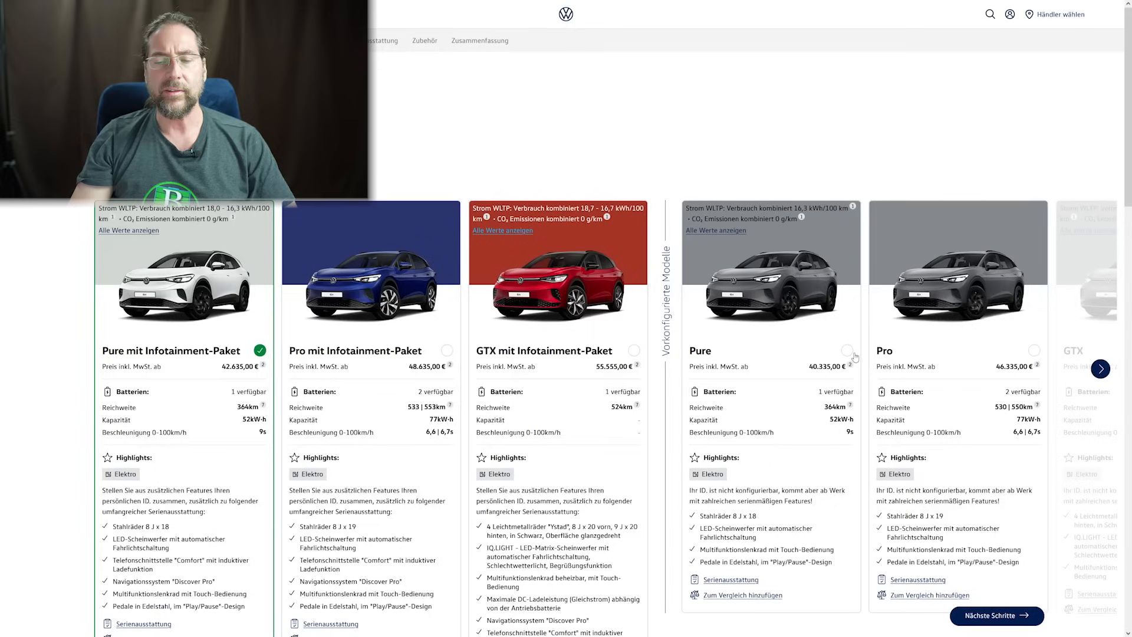
- Choose the preconfigured ID.4 Pure, continue to paint, and dismiss the delivery notice
{"action": "left_click", "coordinate": [848, 351]}
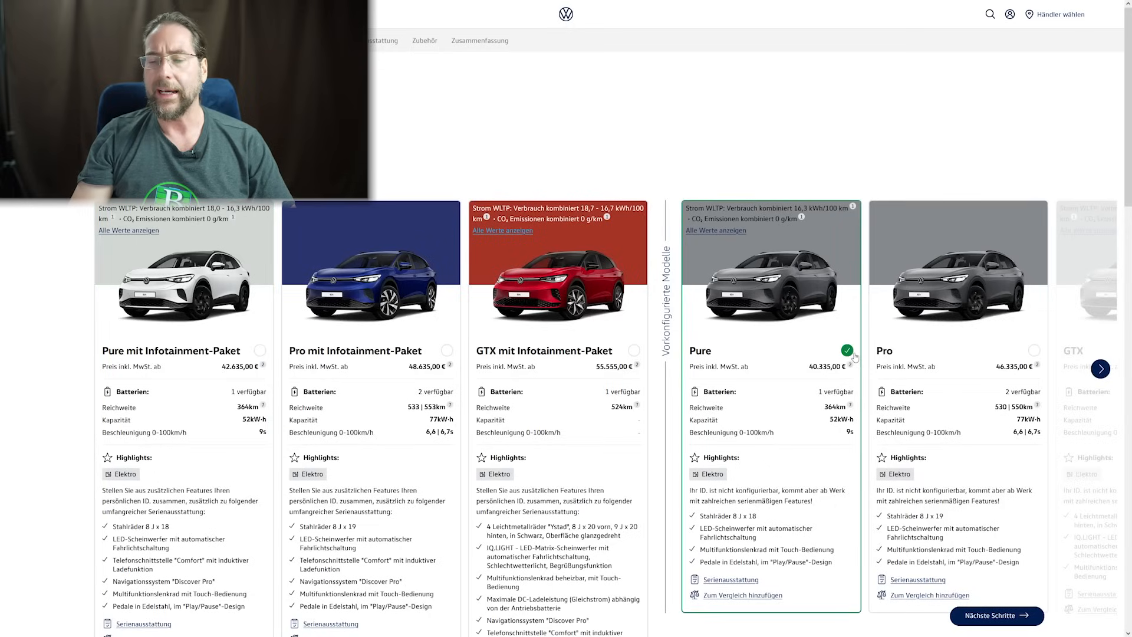
{"action": "left_click", "coordinate": [996, 615]}
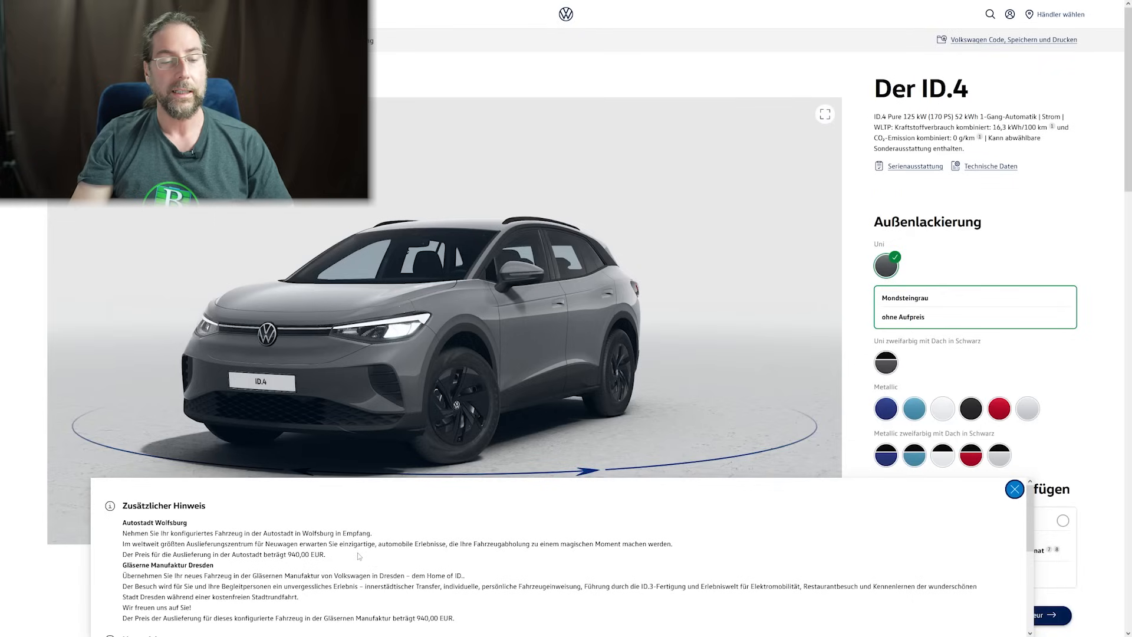
{"action": "mouse_move", "coordinate": [225, 568]}
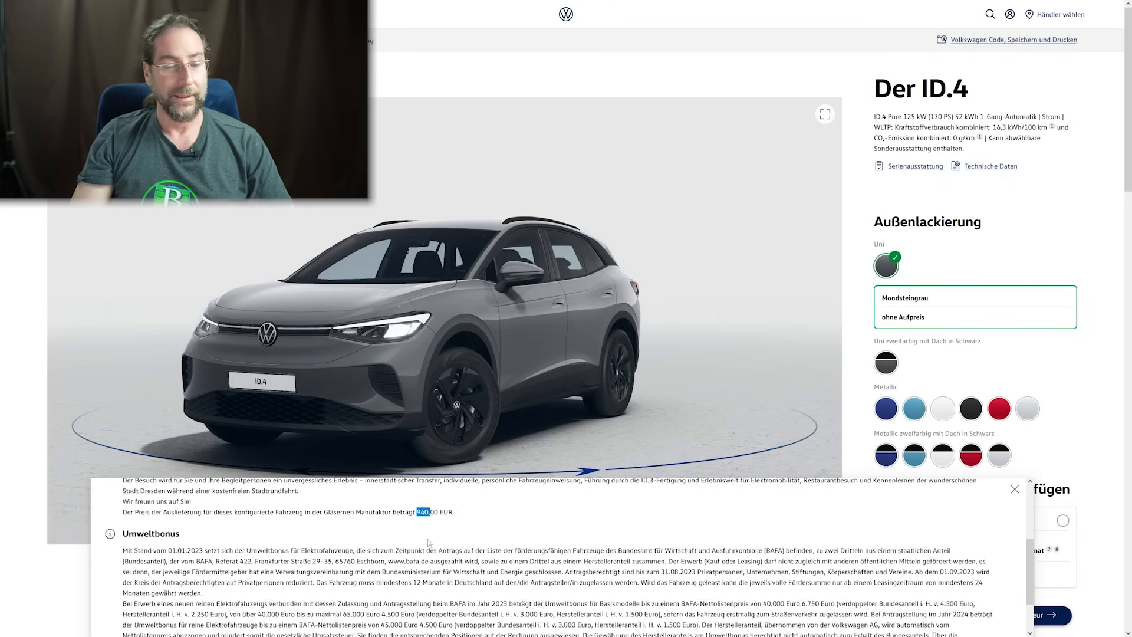
{"action": "scroll", "scroll_direction": "down", "scroll_amount": 3}
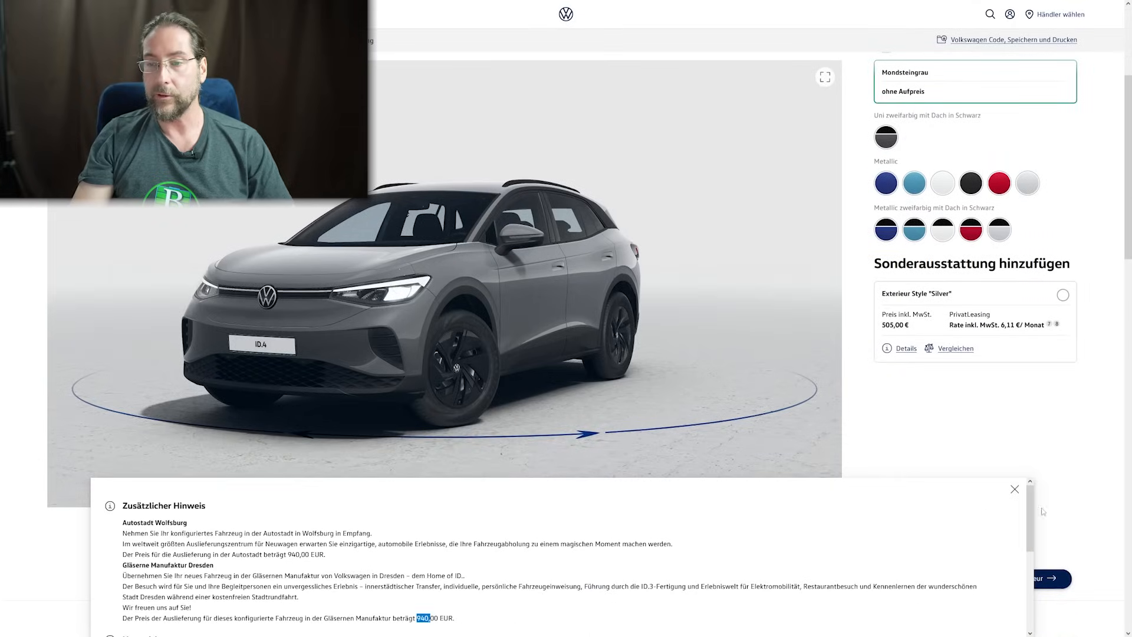
{"action": "left_click", "coordinate": [1014, 489]}
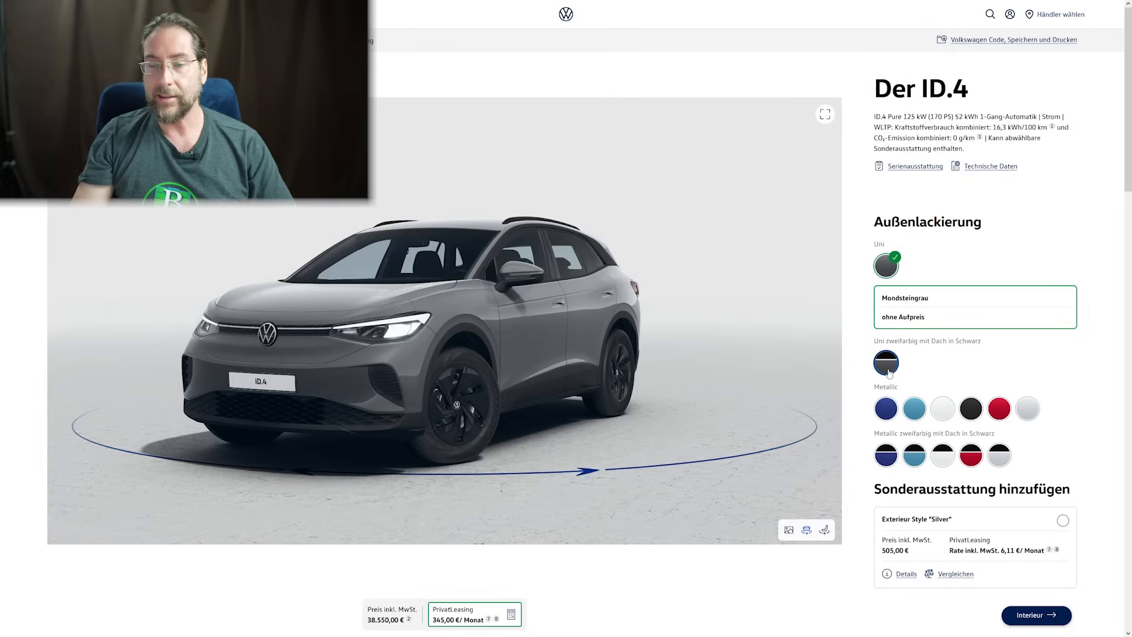
- Try grey with black roof, Blue Dusk, Costa Azul and Gletscherweiß Metallic paints
{"action": "left_click", "coordinate": [886, 363]}
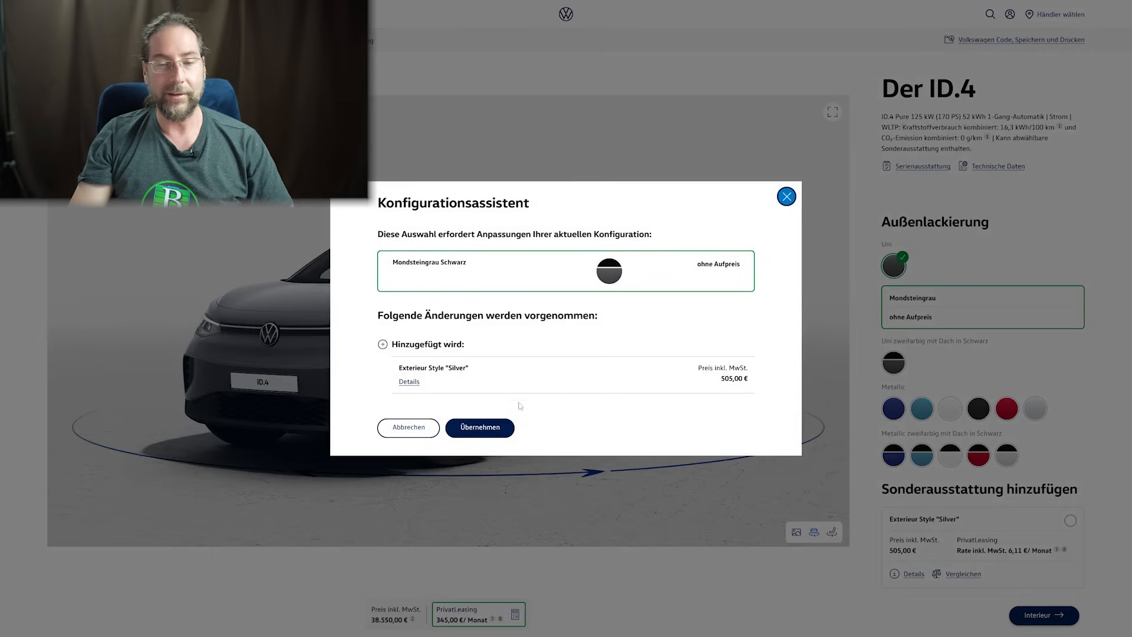
{"action": "left_click", "coordinate": [480, 427]}
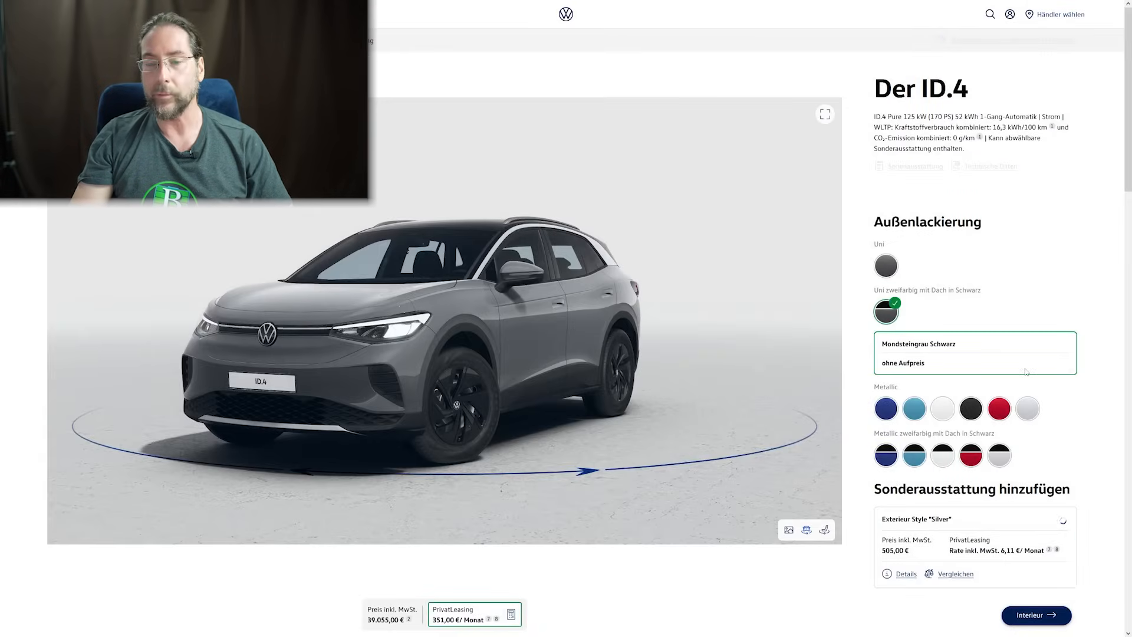
{"action": "left_click", "coordinate": [893, 409]}
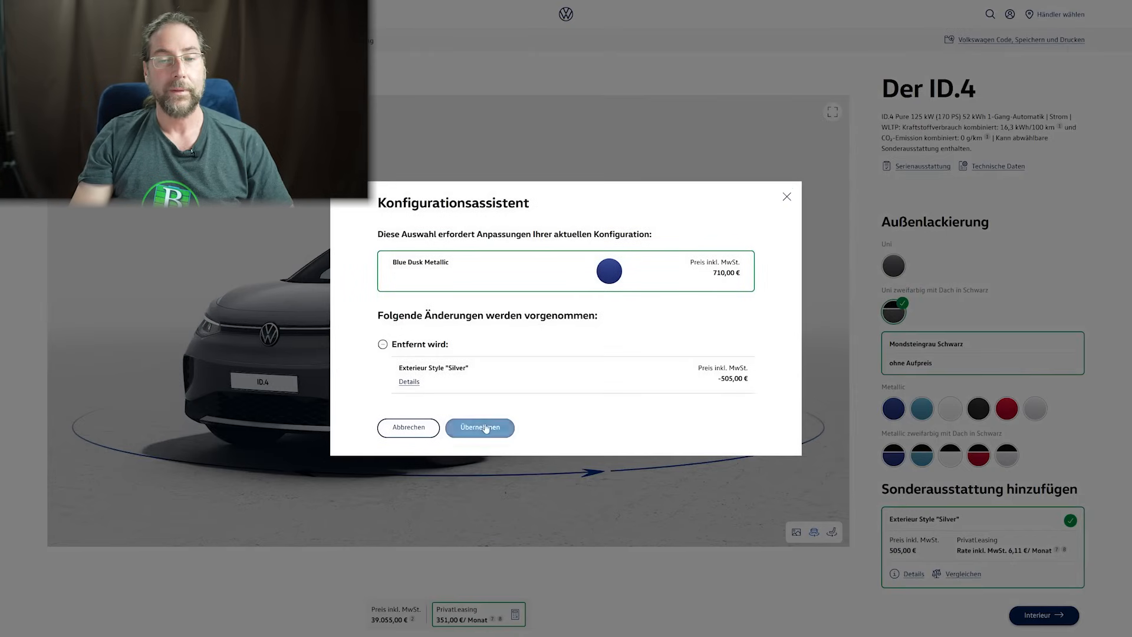
{"action": "left_click", "coordinate": [478, 427]}
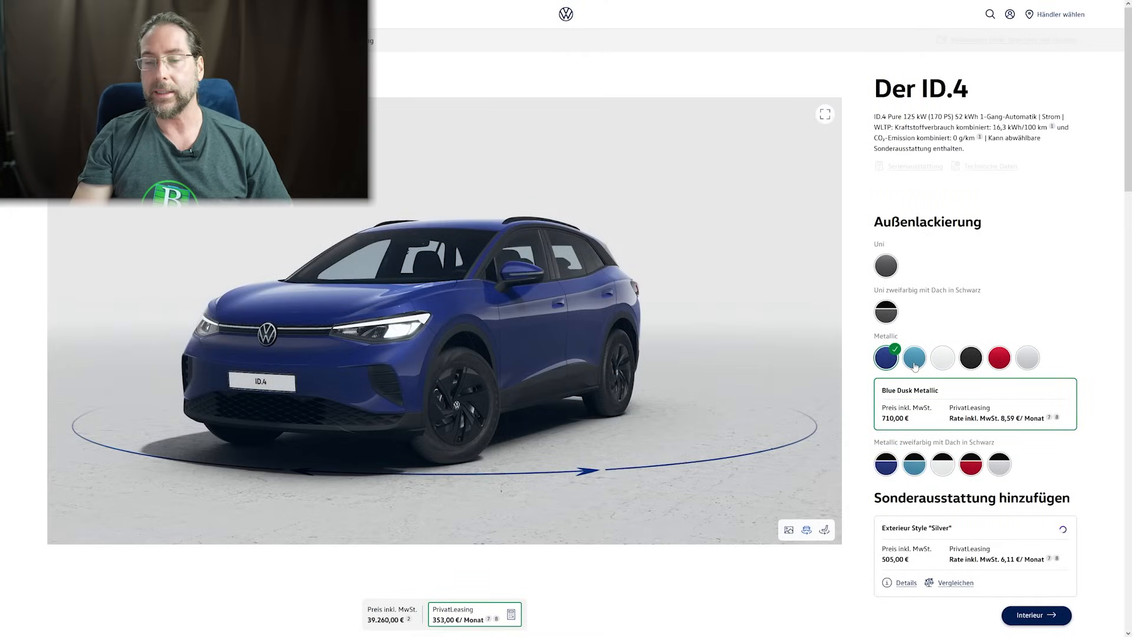
{"action": "left_click", "coordinate": [913, 357]}
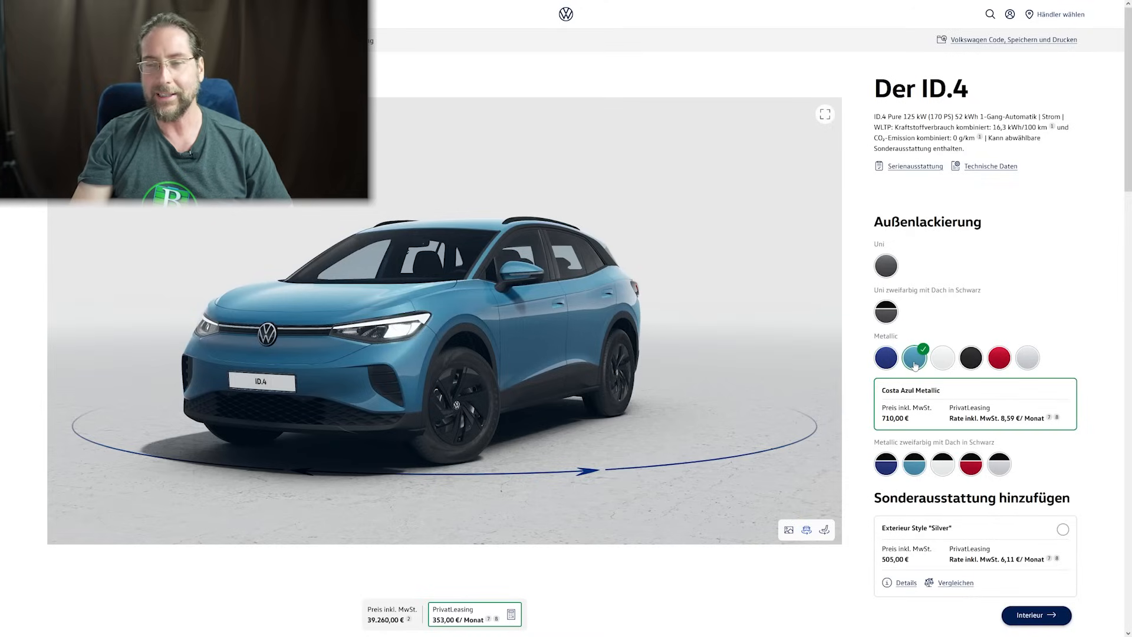
{"action": "left_click", "coordinate": [942, 357]}
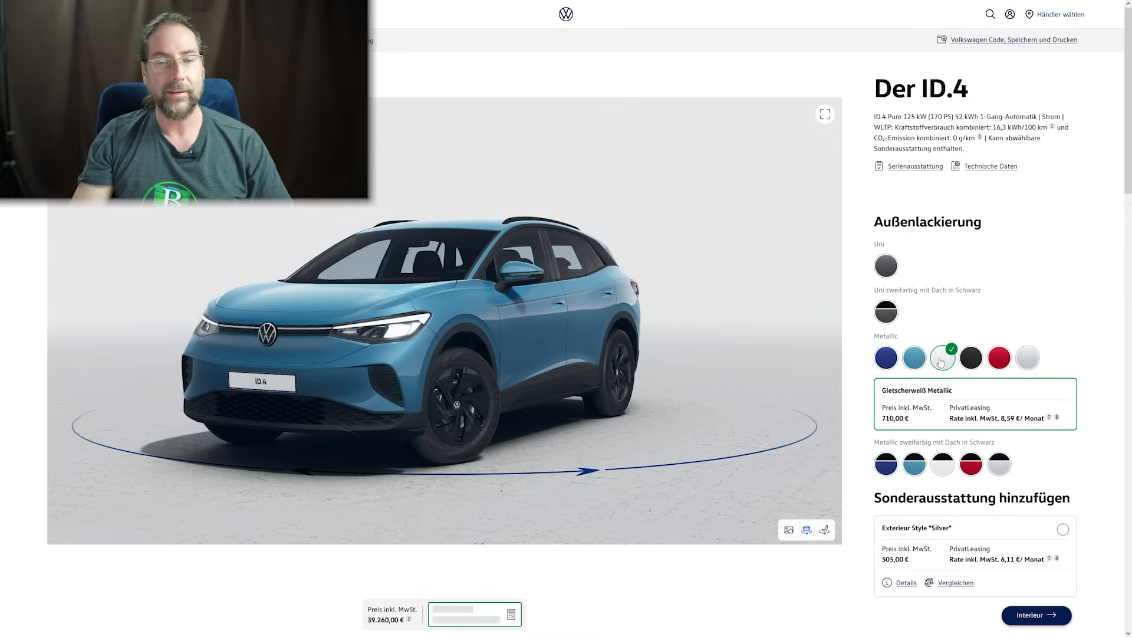
{"action": "left_click", "coordinate": [943, 358]}
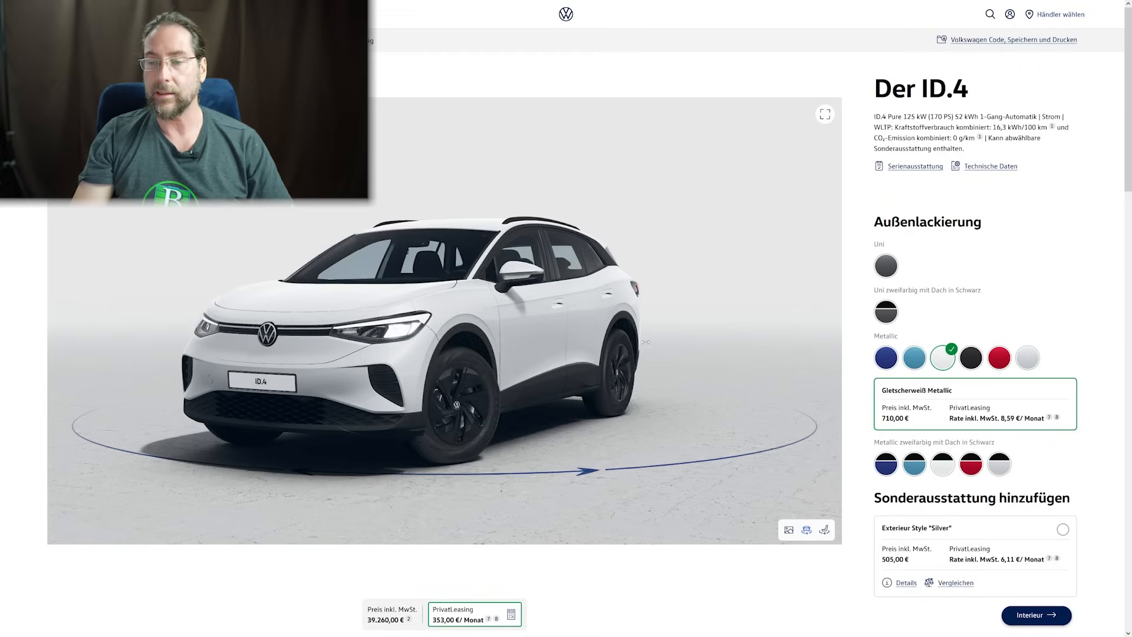
{"action": "left_click", "coordinate": [1062, 529]}
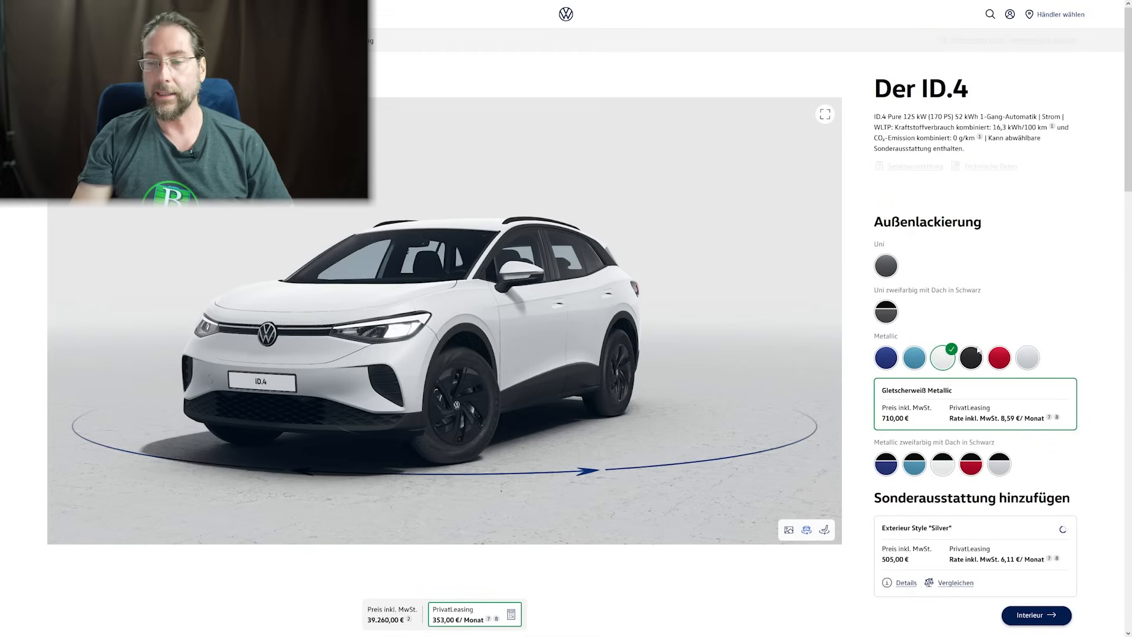
- Try Kings Red, then settle on Scale Silver Metallic with black roof and Silver style
{"action": "left_click", "coordinate": [999, 357]}
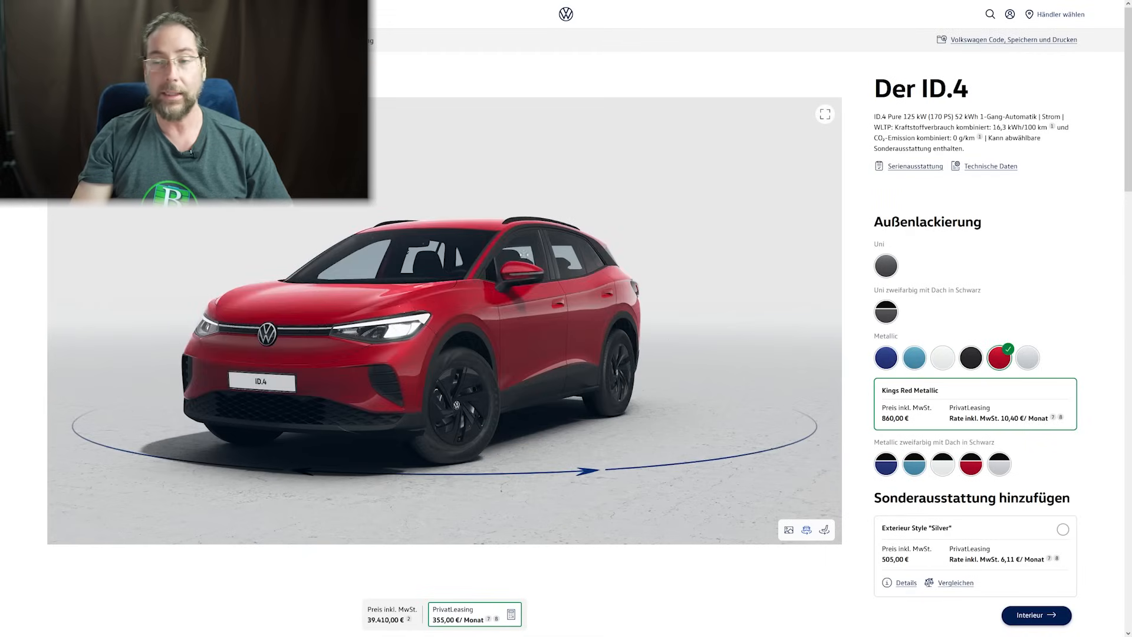
{"action": "left_click", "coordinate": [1061, 528]}
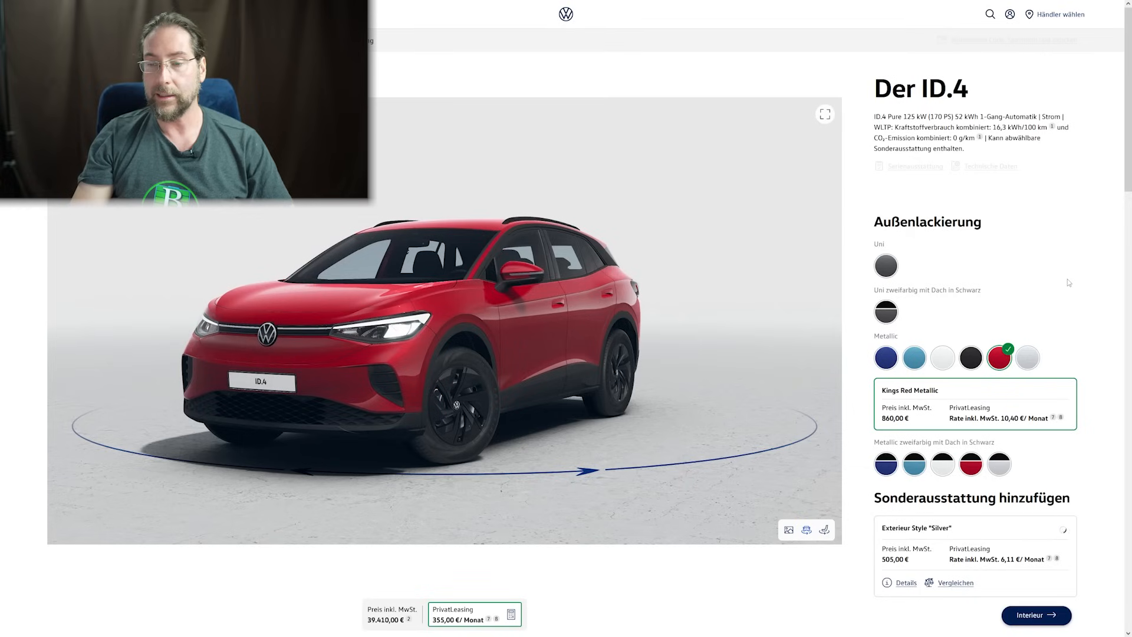
{"action": "left_click", "coordinate": [1027, 357]}
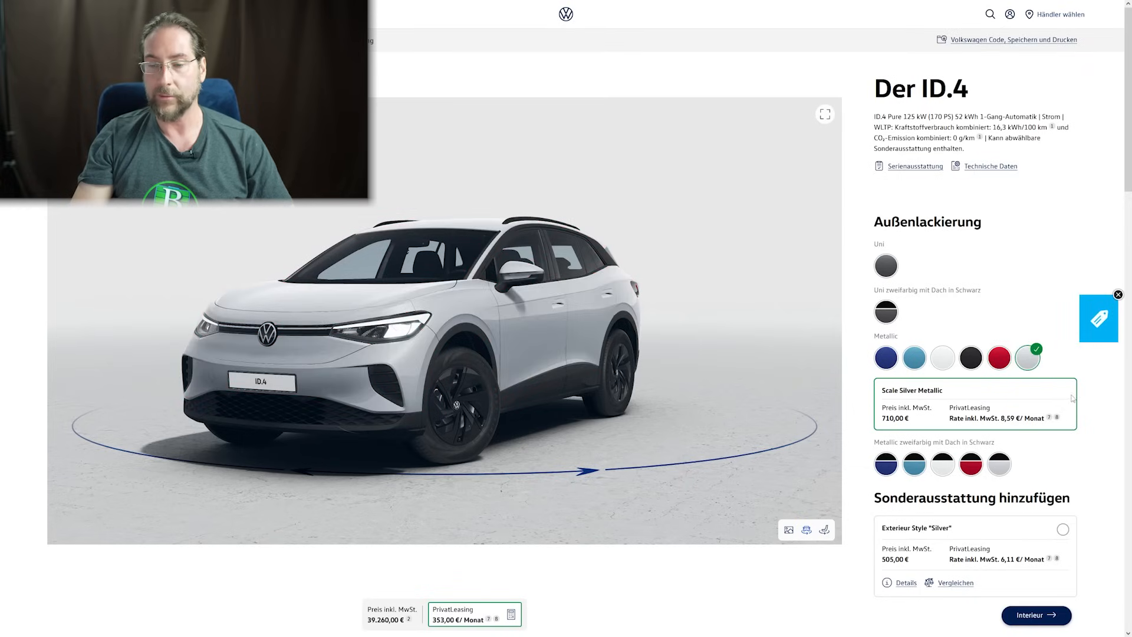
{"action": "scroll", "scroll_direction": "down", "scroll_amount": 3}
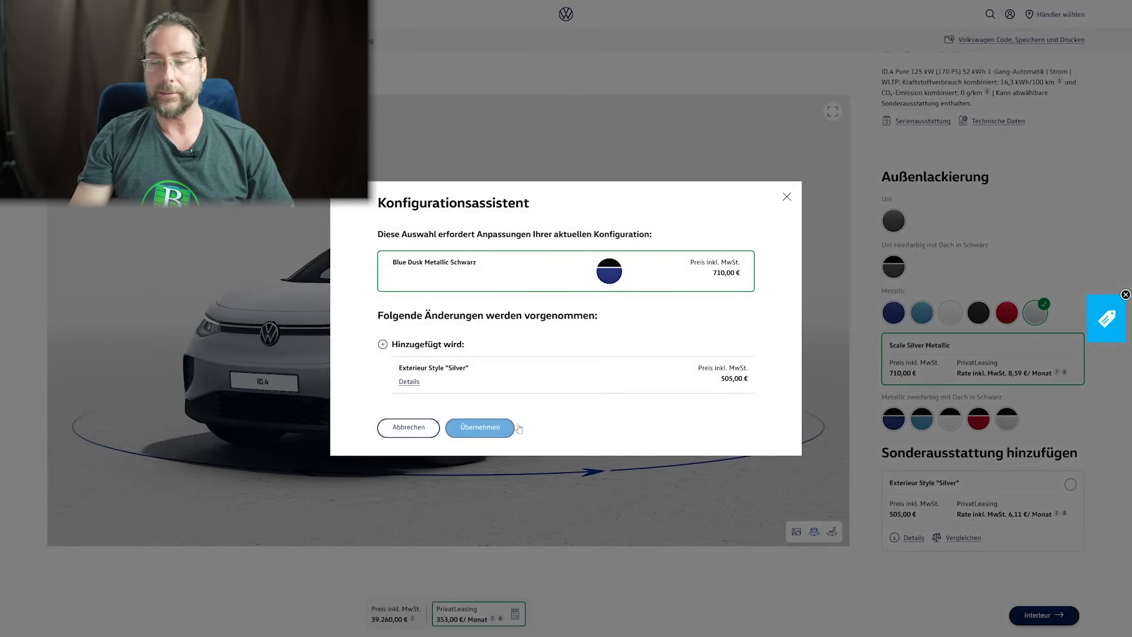
{"action": "left_click", "coordinate": [480, 427]}
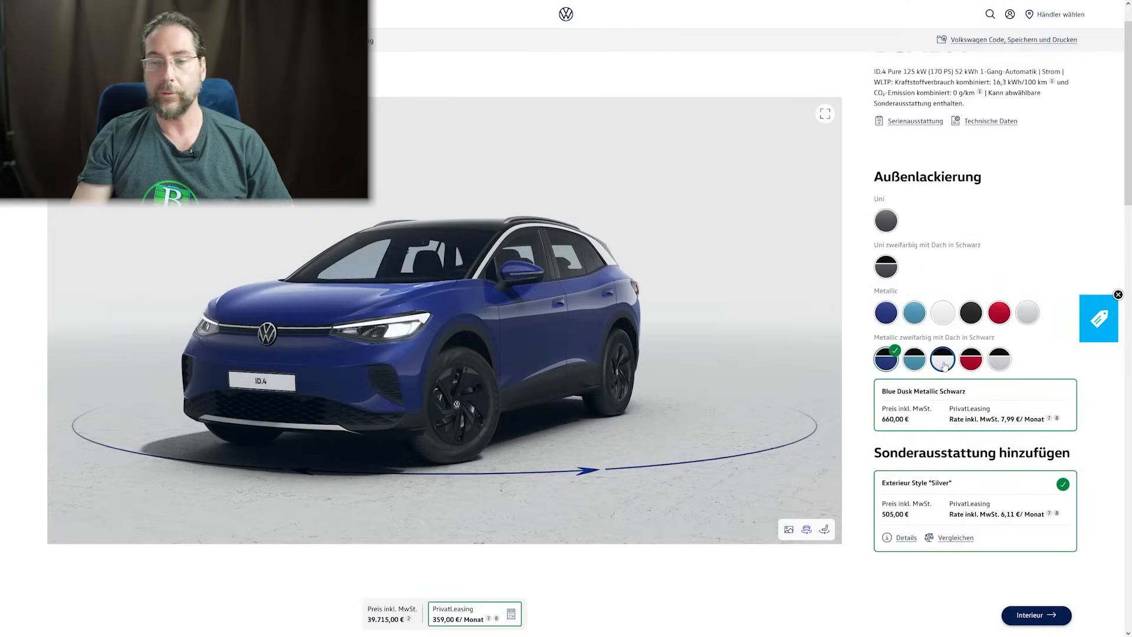
{"action": "left_click", "coordinate": [943, 359]}
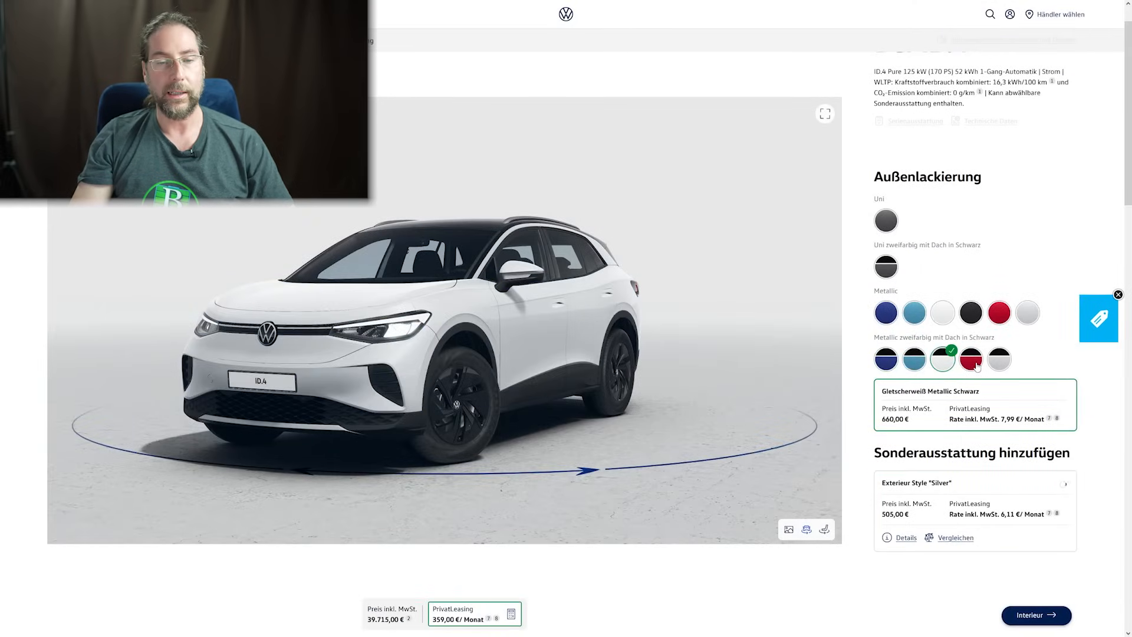
{"action": "left_click", "coordinate": [971, 359]}
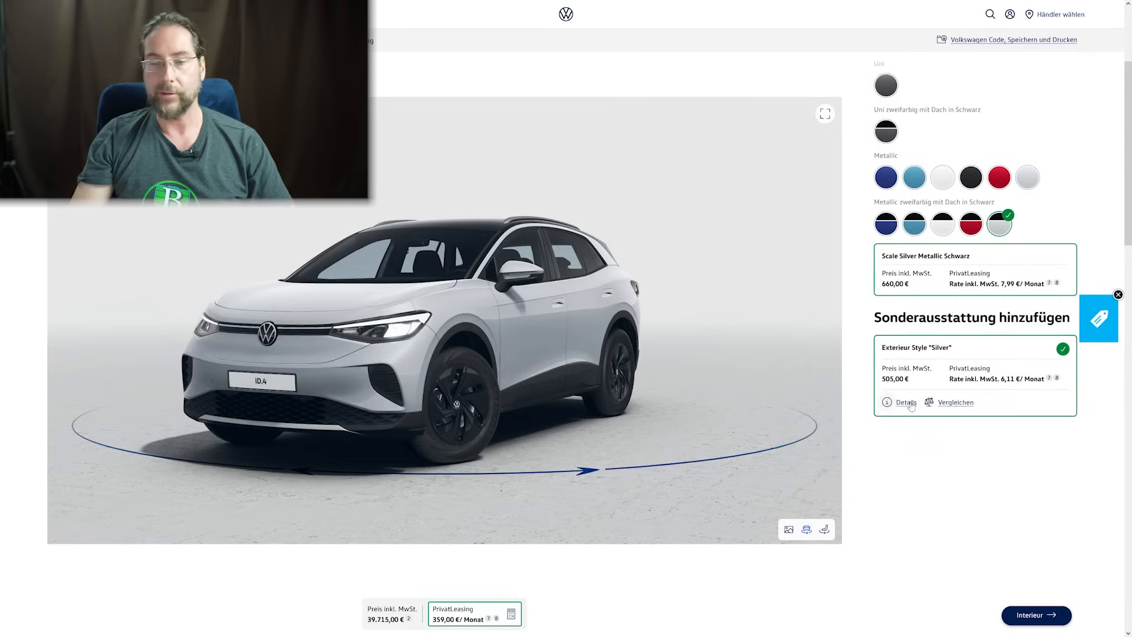
- Review the Silver style details, then switch to plain Scale Silver Metallic, dropping the style
{"action": "left_click", "coordinate": [906, 402]}
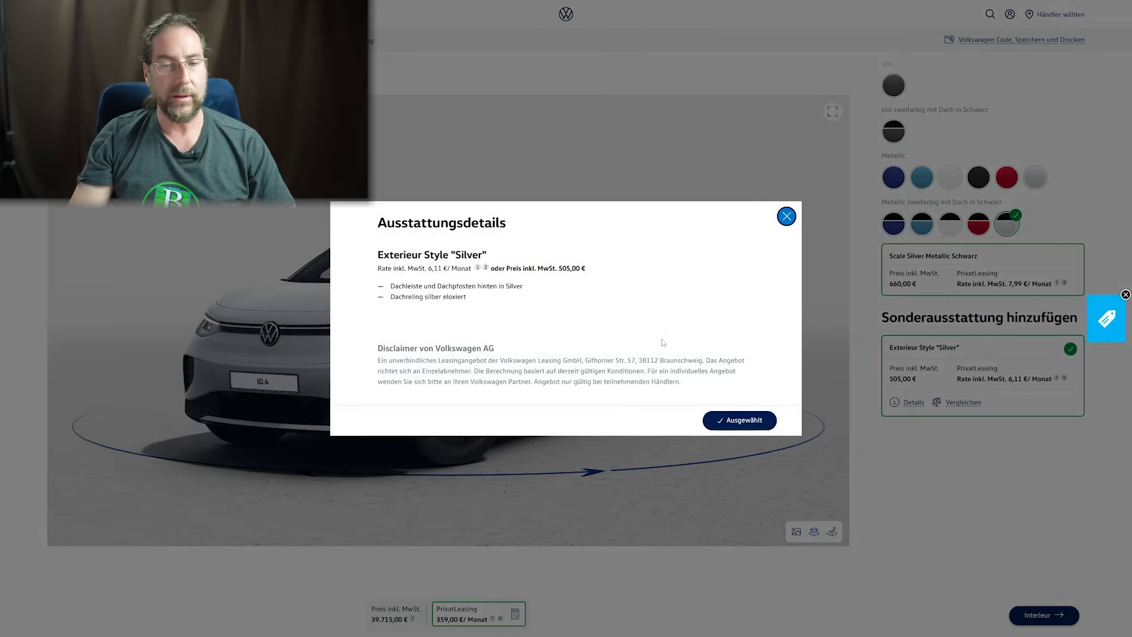
{"action": "mouse_move", "coordinate": [550, 329]}
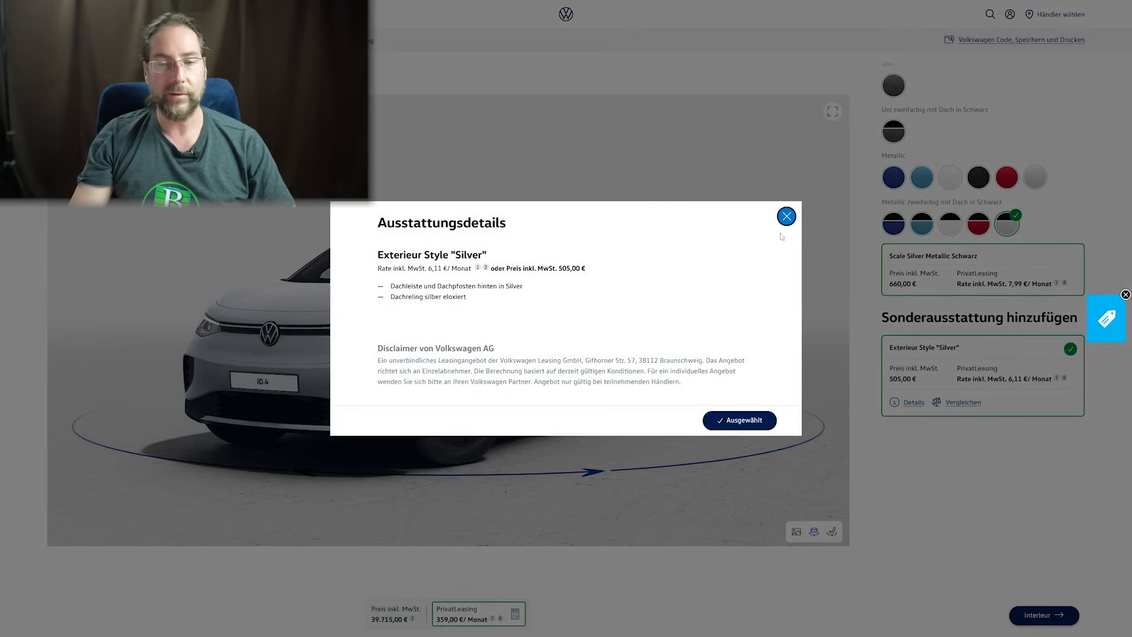
{"action": "left_click", "coordinate": [786, 216]}
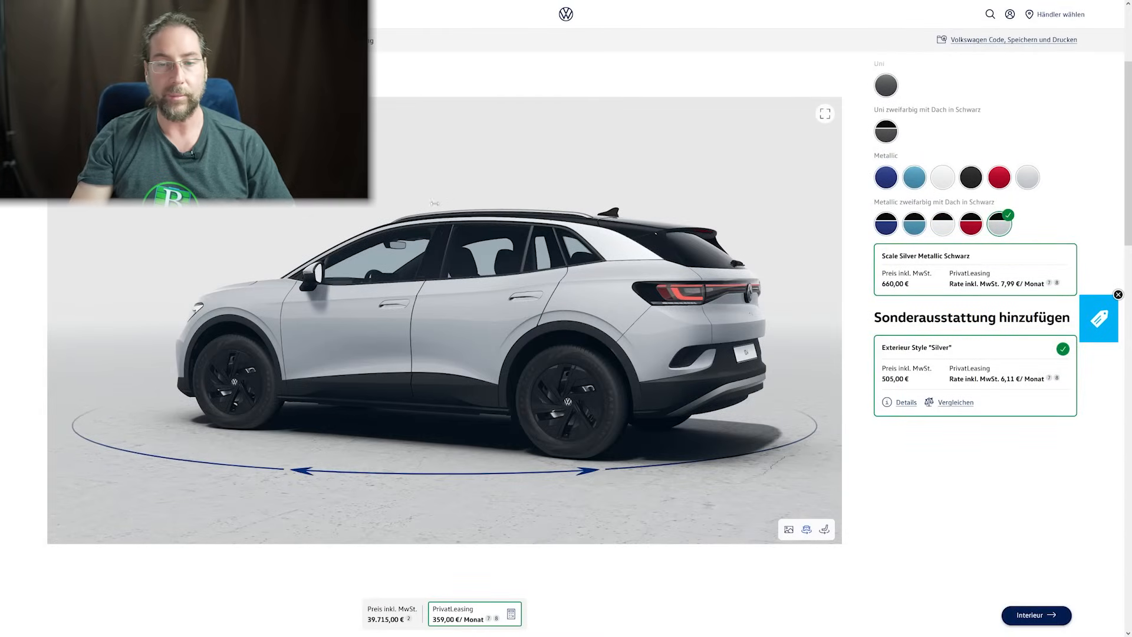
{"action": "mouse_move", "coordinate": [1026, 388]}
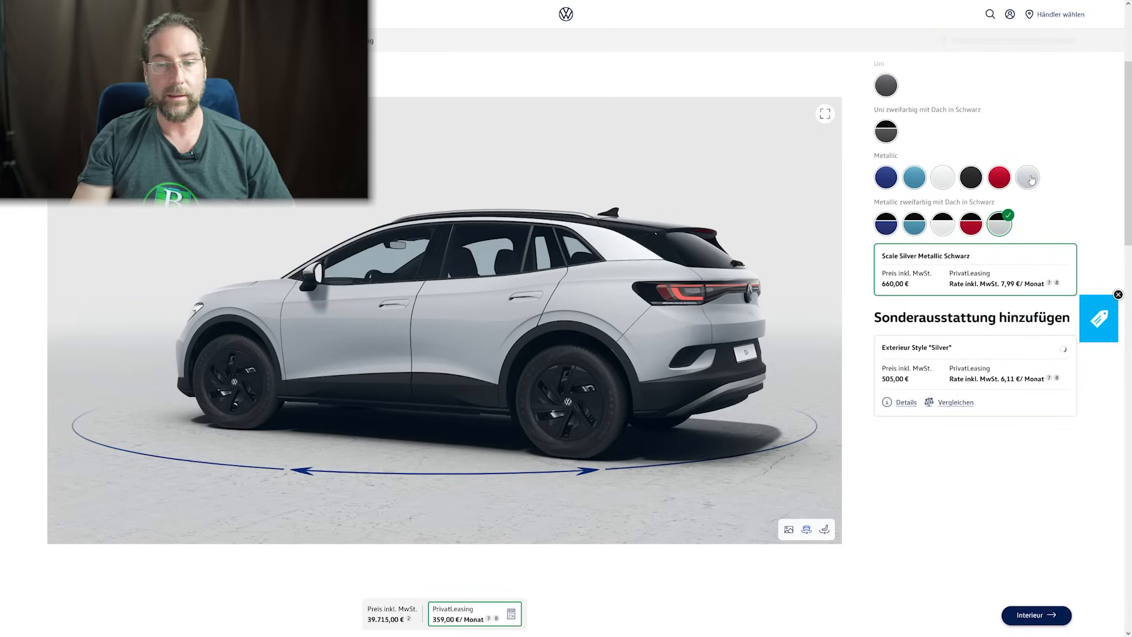
{"action": "left_click", "coordinate": [1027, 177]}
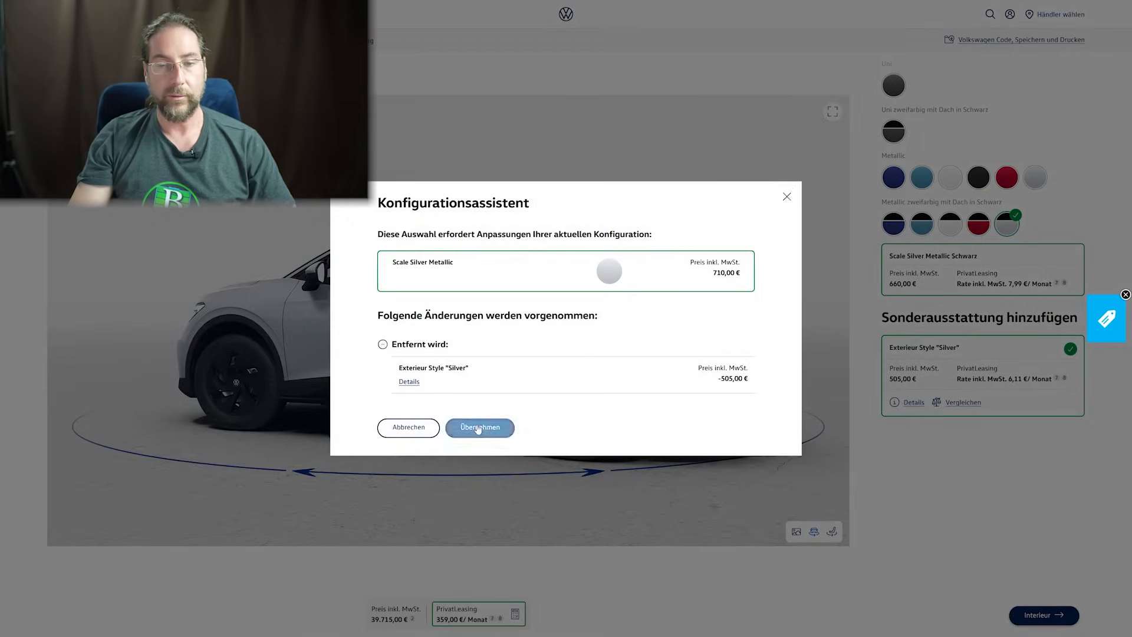
{"action": "left_click", "coordinate": [479, 427]}
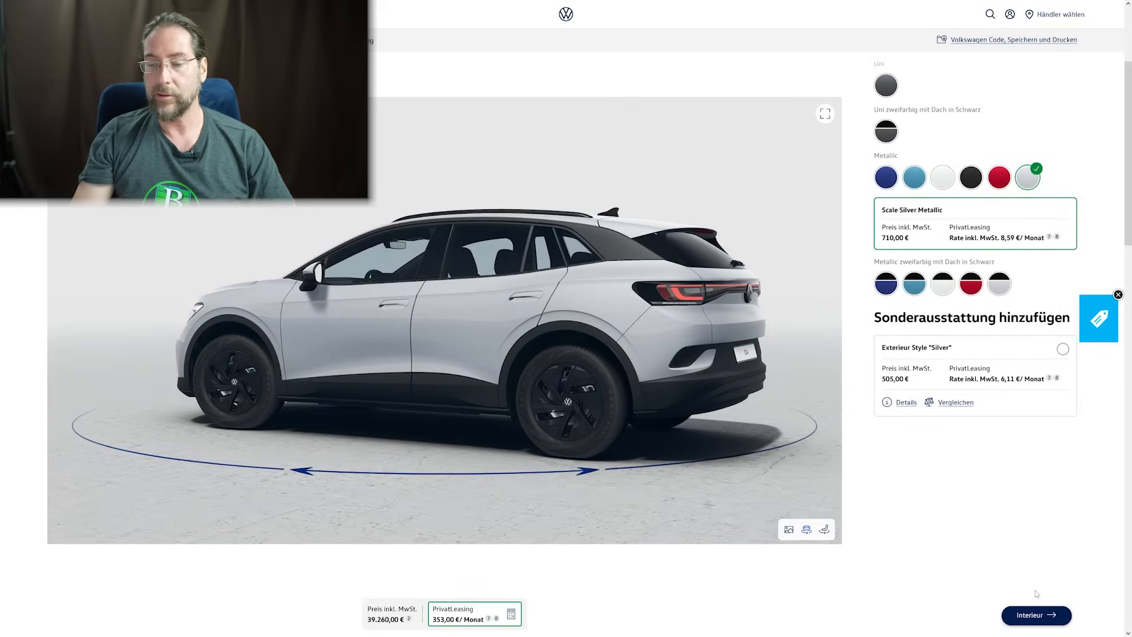
- Move on to the interior step showing the ID.4 cockpit
{"action": "left_click", "coordinate": [1035, 615]}
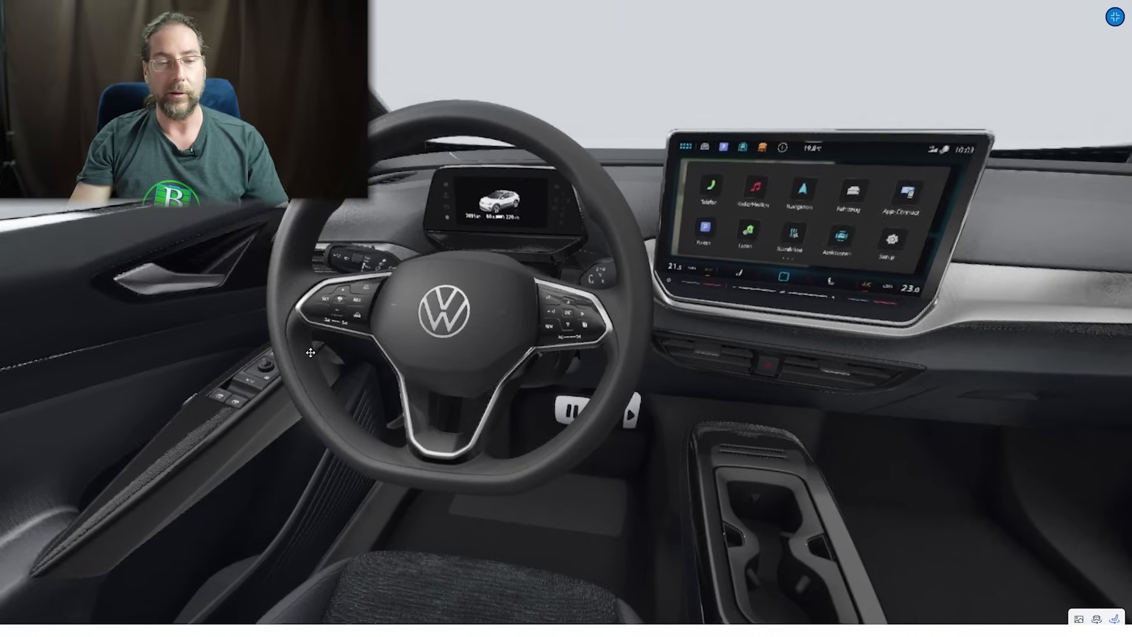
{"action": "mouse_move", "coordinate": [318, 318]}
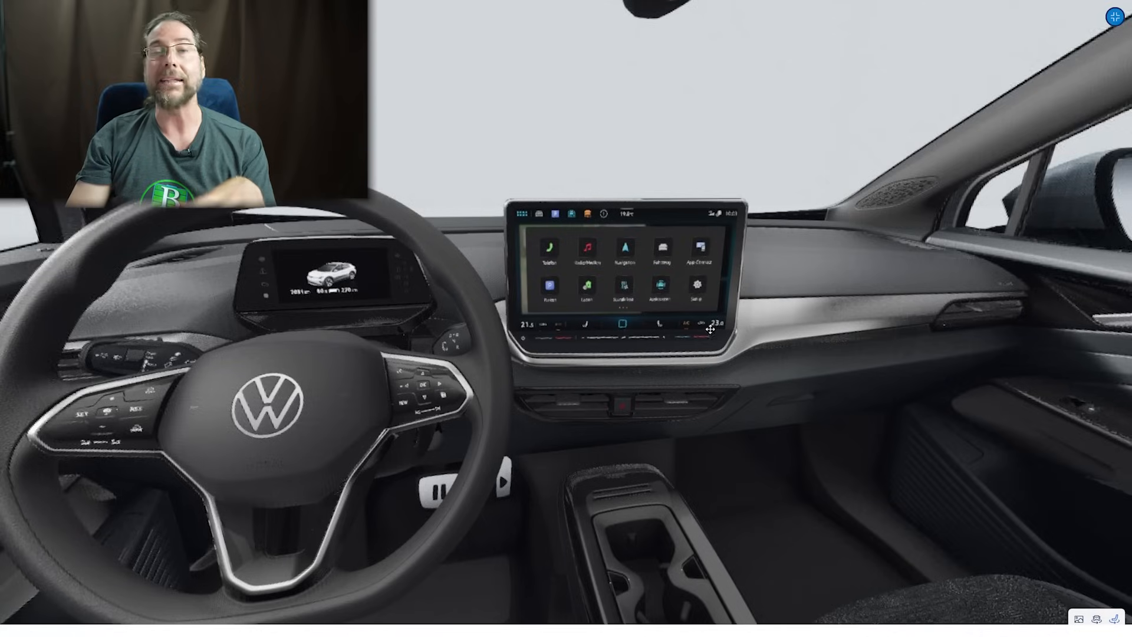
{"action": "mouse_move", "coordinate": [588, 328]}
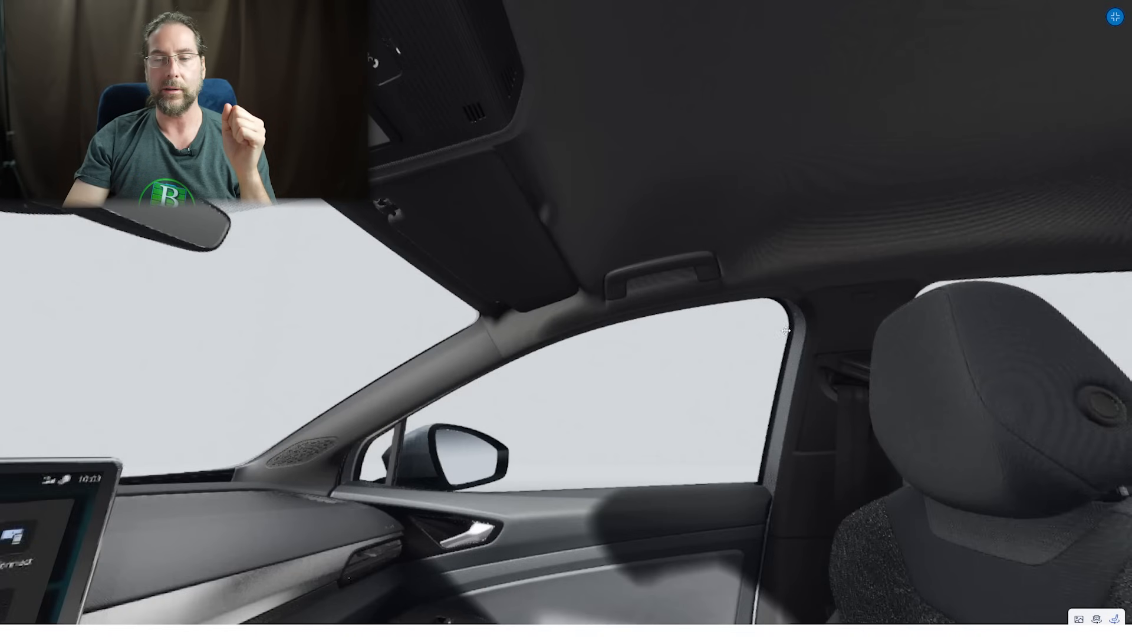
- Look toward the rear seats, go to the summary, and mark the 39.260,00 € total
{"action": "left_click_drag", "start_coordinate": [785, 331], "coordinate": [579, 290]}
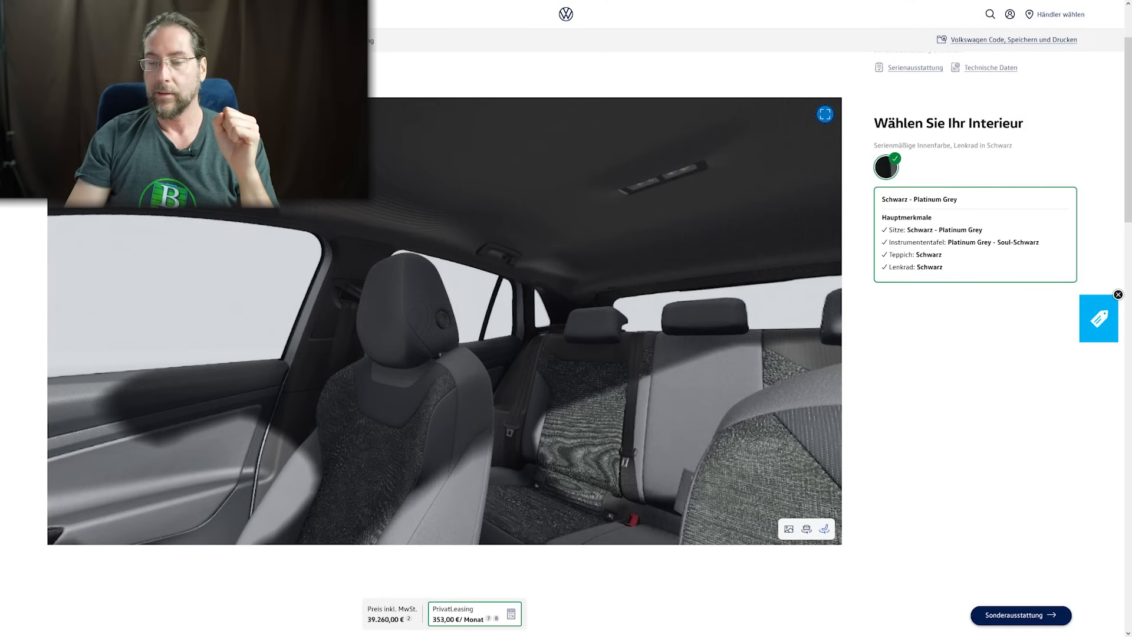
{"action": "left_click", "coordinate": [1020, 615]}
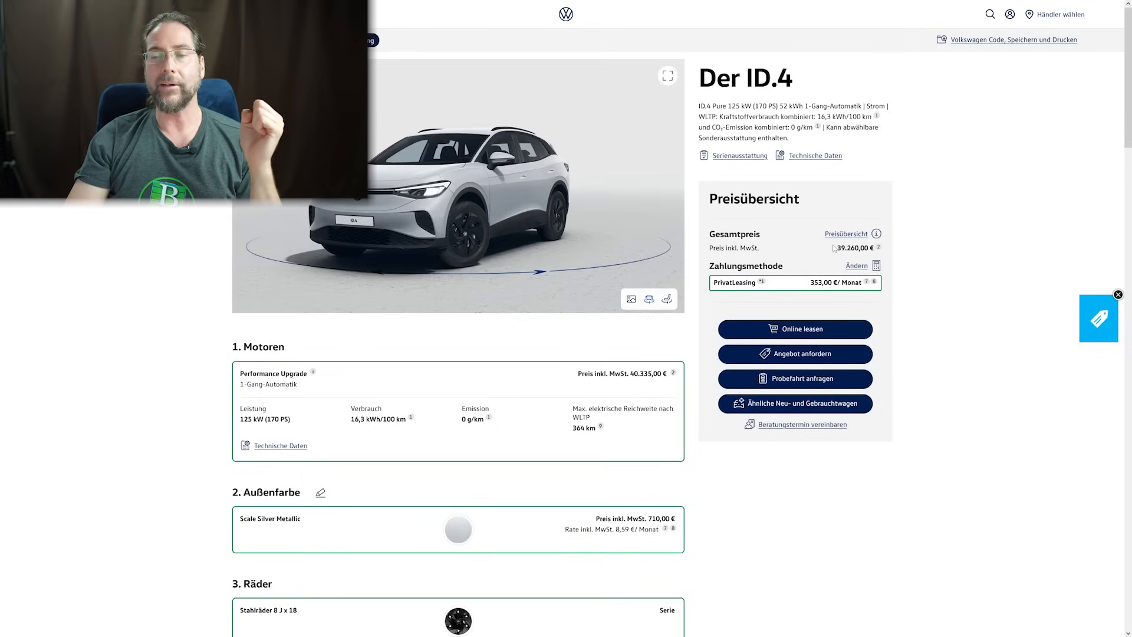
{"action": "double_click", "coordinate": [850, 247]}
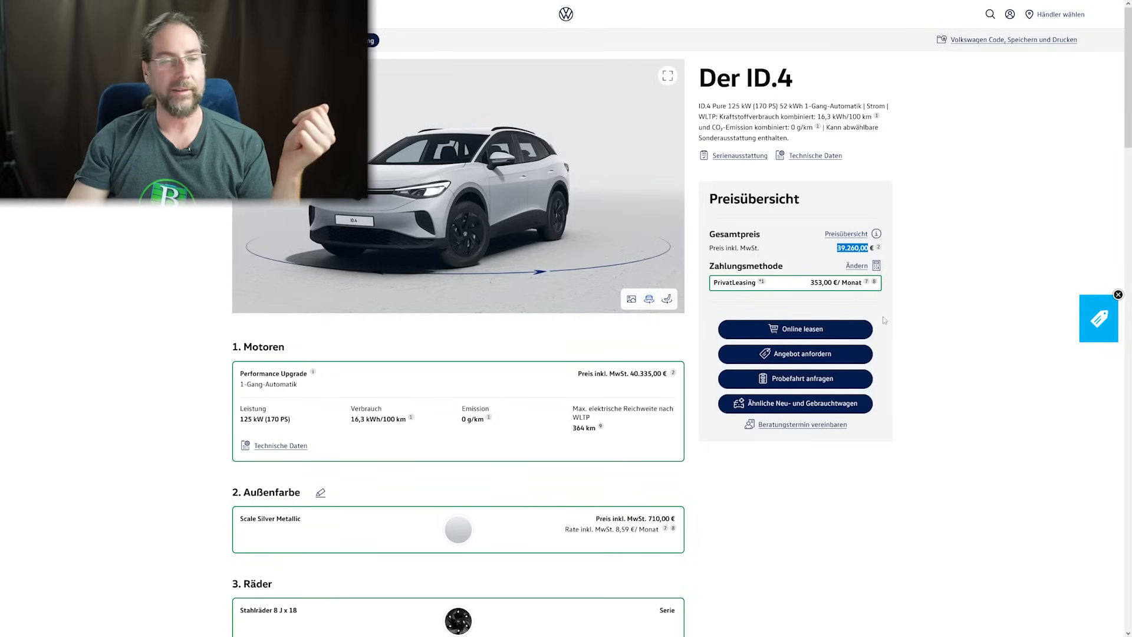
{"action": "mouse_move", "coordinate": [883, 299]}
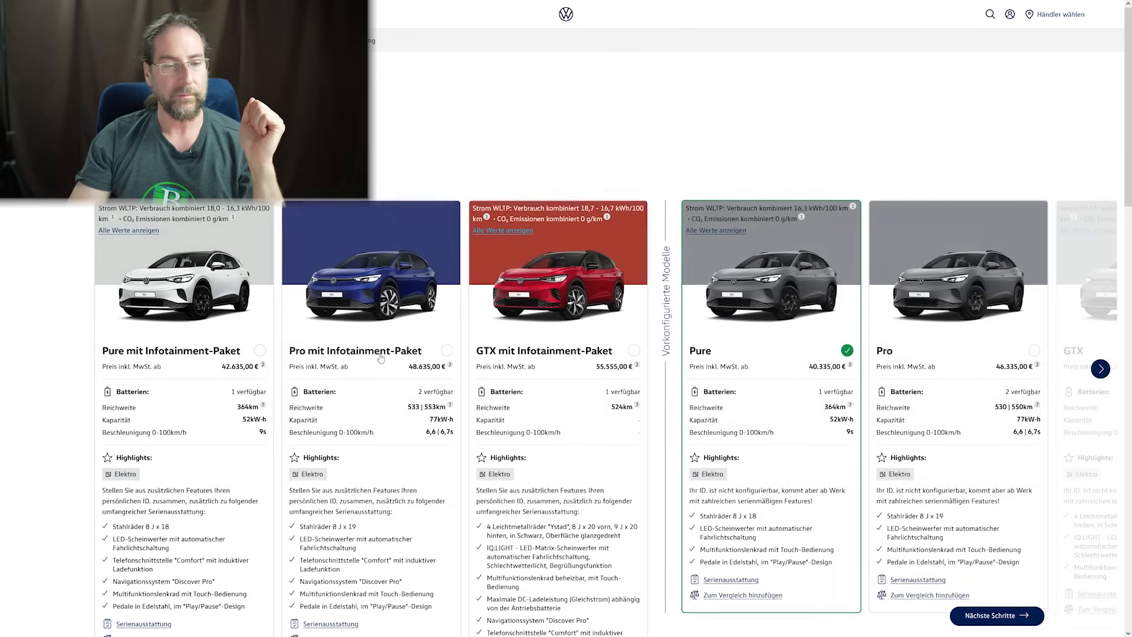
- Tick Pure mit Infotainment-Paket, then switch to Pro mit Infotainment-Paket at 48.635,00 €
{"action": "left_click", "coordinate": [260, 353]}
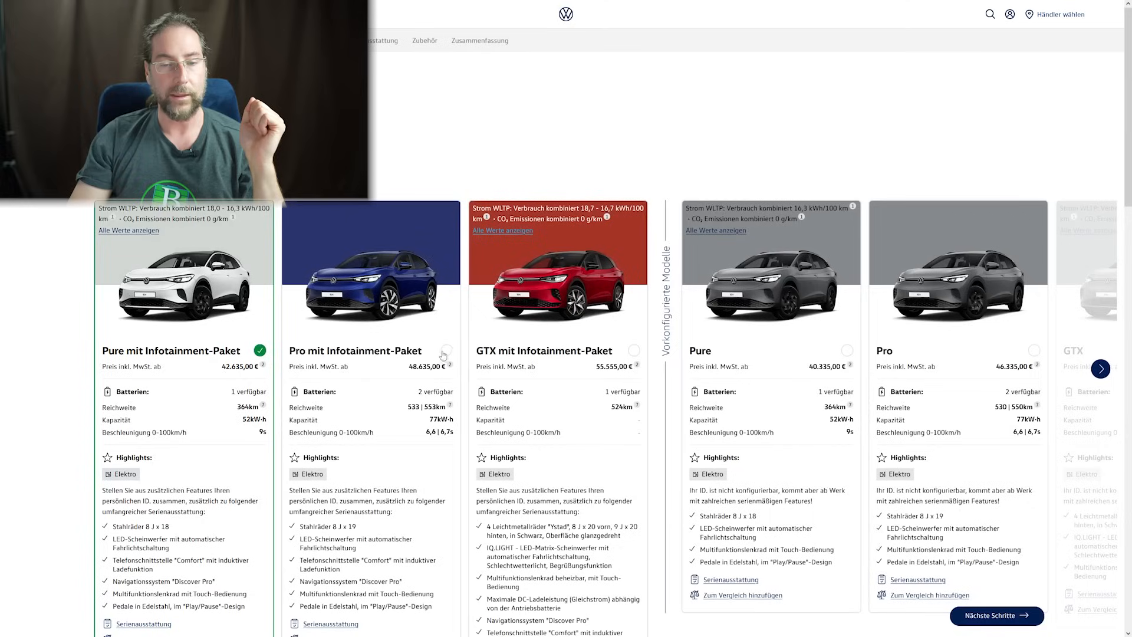
{"action": "left_click", "coordinate": [447, 354]}
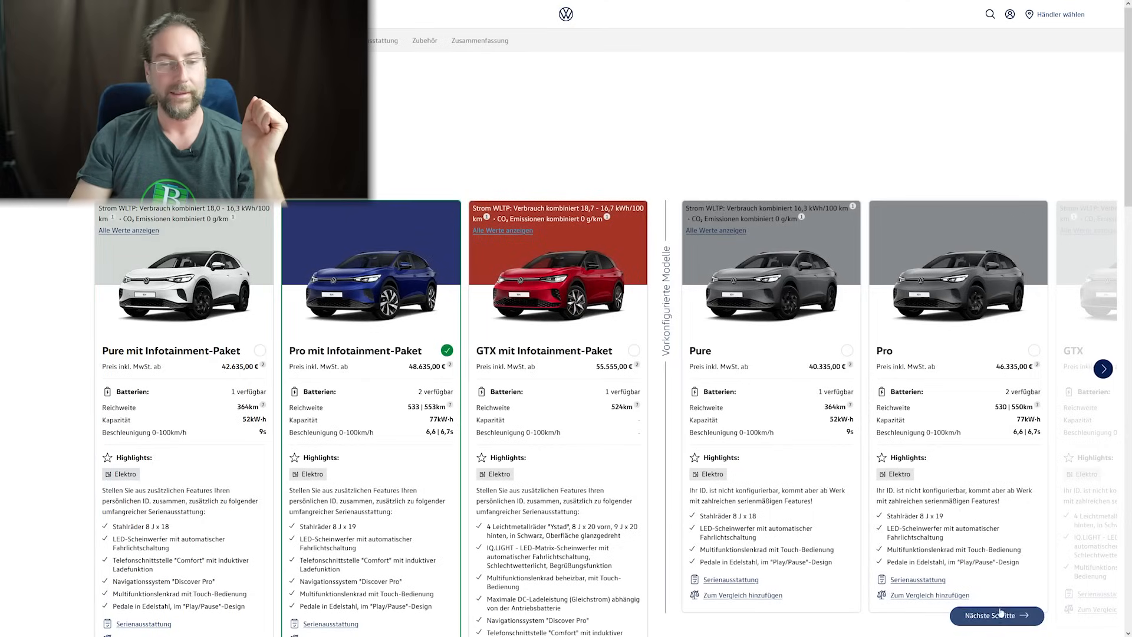
- Continue past the delivery notice, review the Pro Performance Upgrade motor, and proceed to paint
{"action": "left_click", "coordinate": [997, 615]}
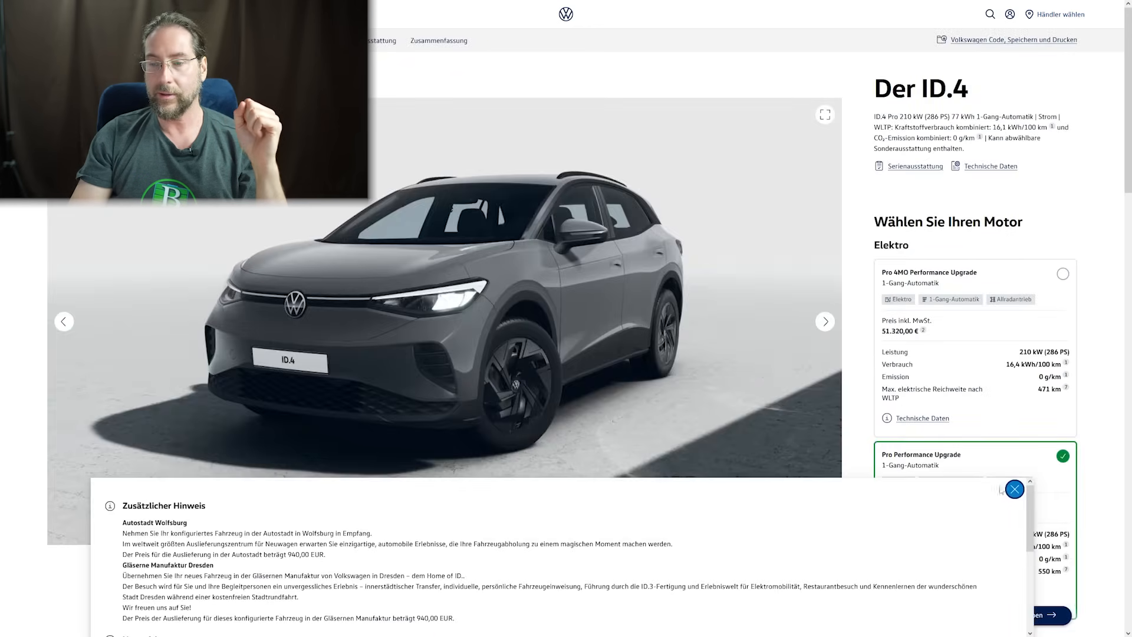
{"action": "left_click", "coordinate": [1014, 489]}
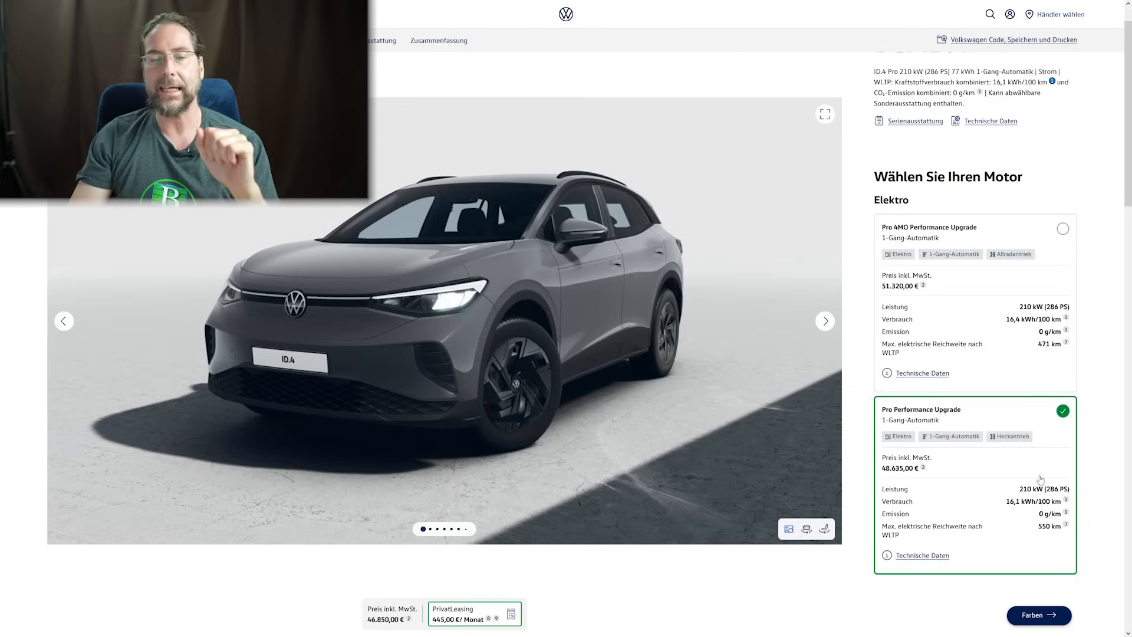
{"action": "mouse_move", "coordinate": [647, 381]}
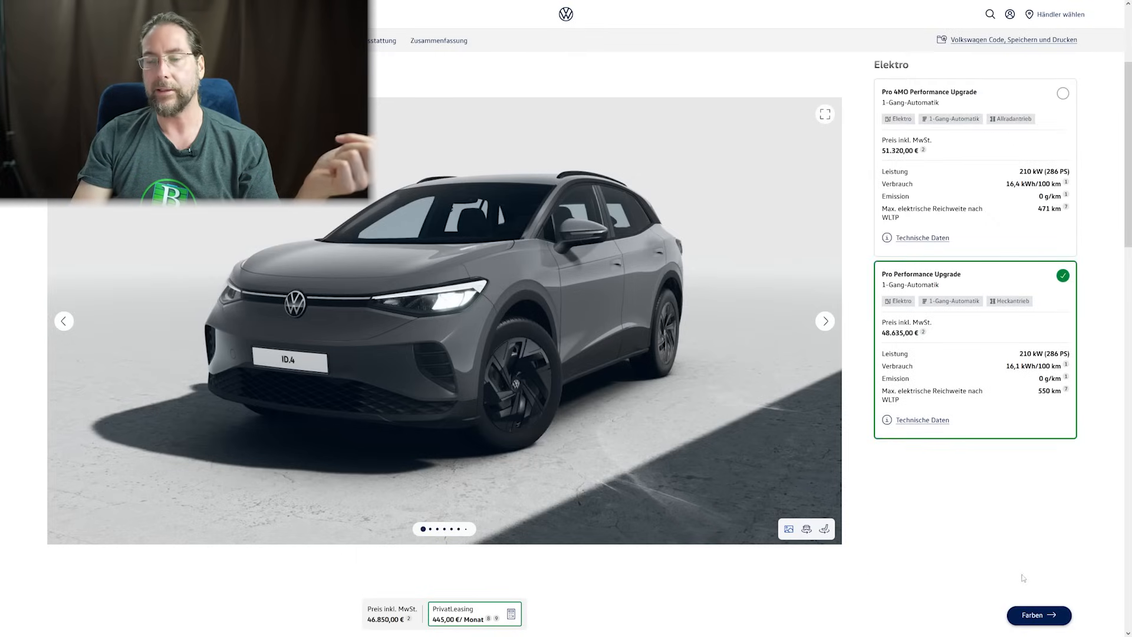
{"action": "left_click", "coordinate": [1038, 615]}
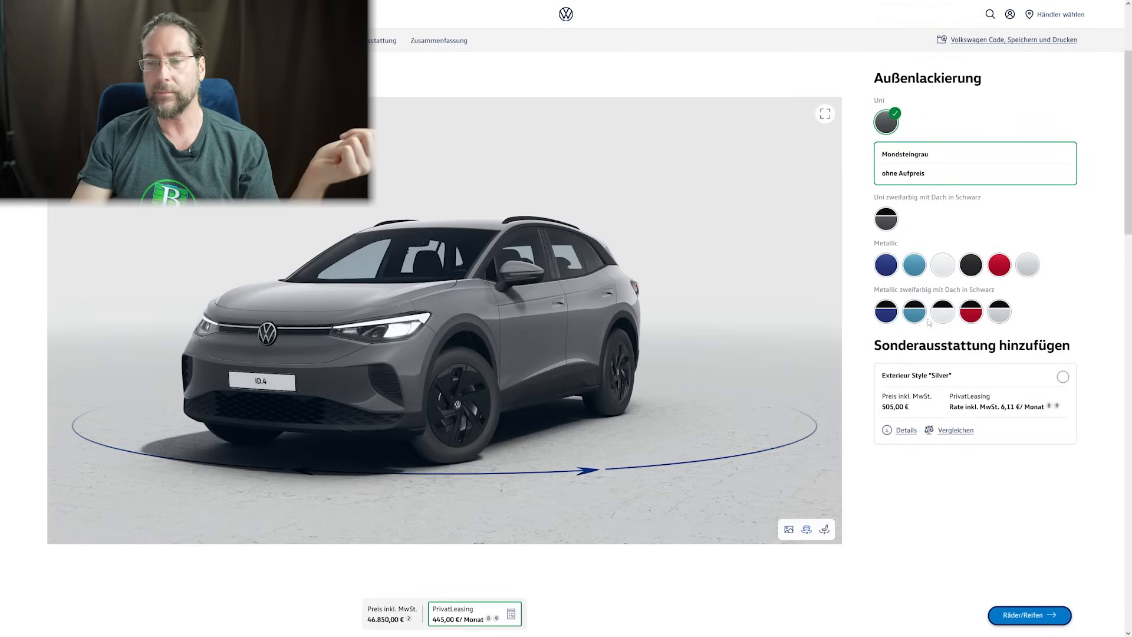
- Go to wheels and fit the standard Stahlräder 8 J x 19, totalling 48.065,00 €
{"action": "left_click", "coordinate": [1062, 376]}
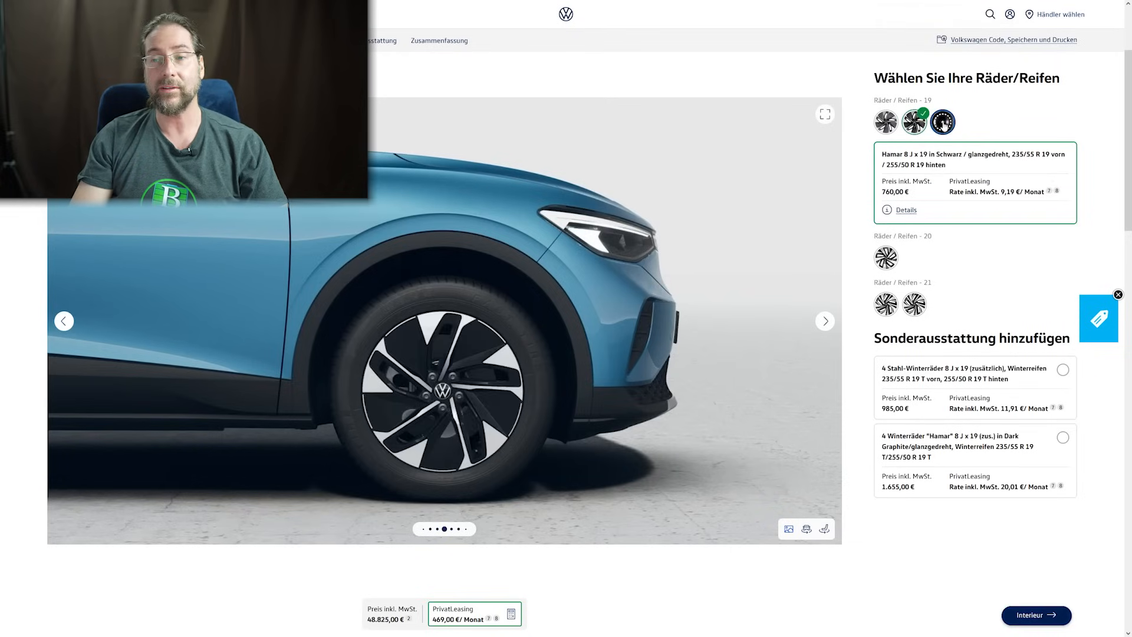
{"action": "left_click", "coordinate": [942, 121]}
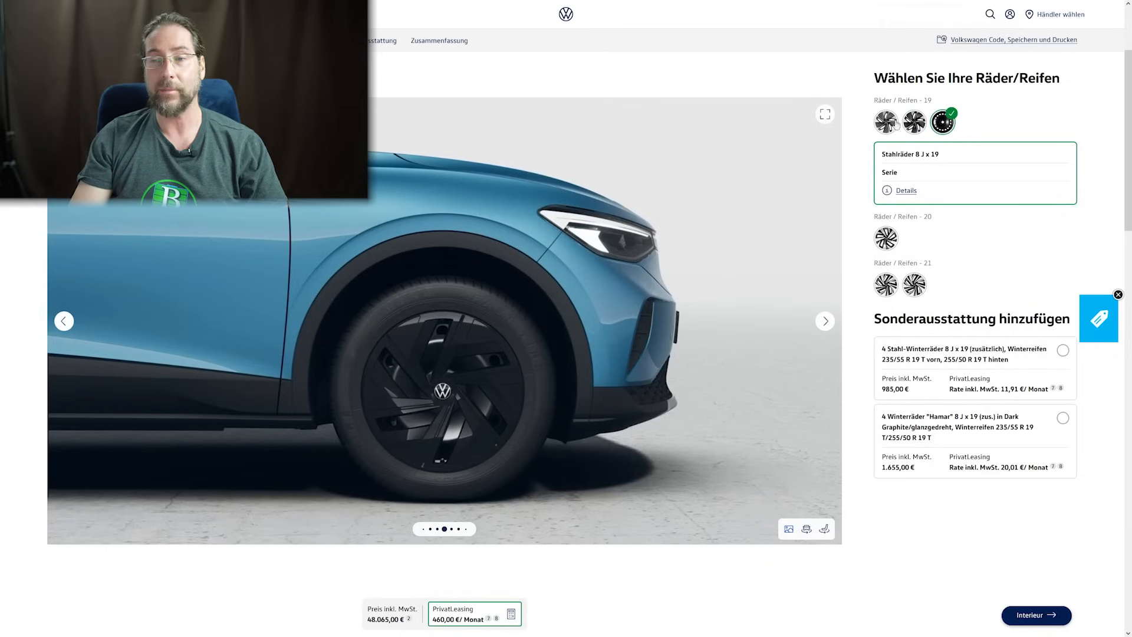
- Try Hamar, Drammen and Narvik wheels, keep black Hamar 19-inch, then pick Florence-Braun interior
{"action": "left_click", "coordinate": [885, 122]}
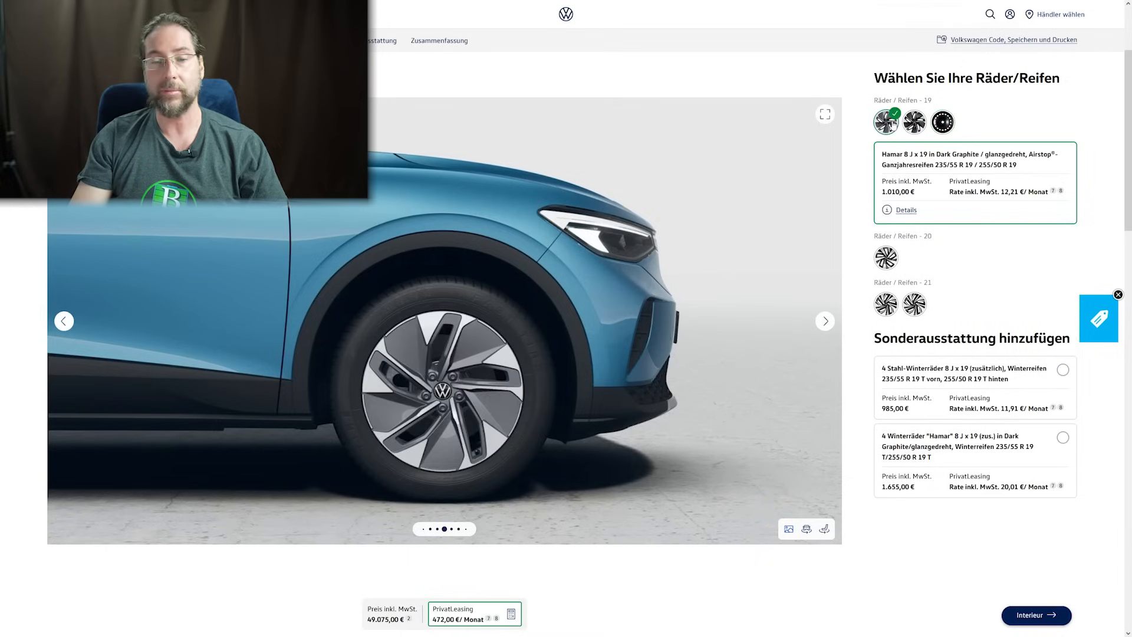
{"action": "left_click", "coordinate": [913, 122]}
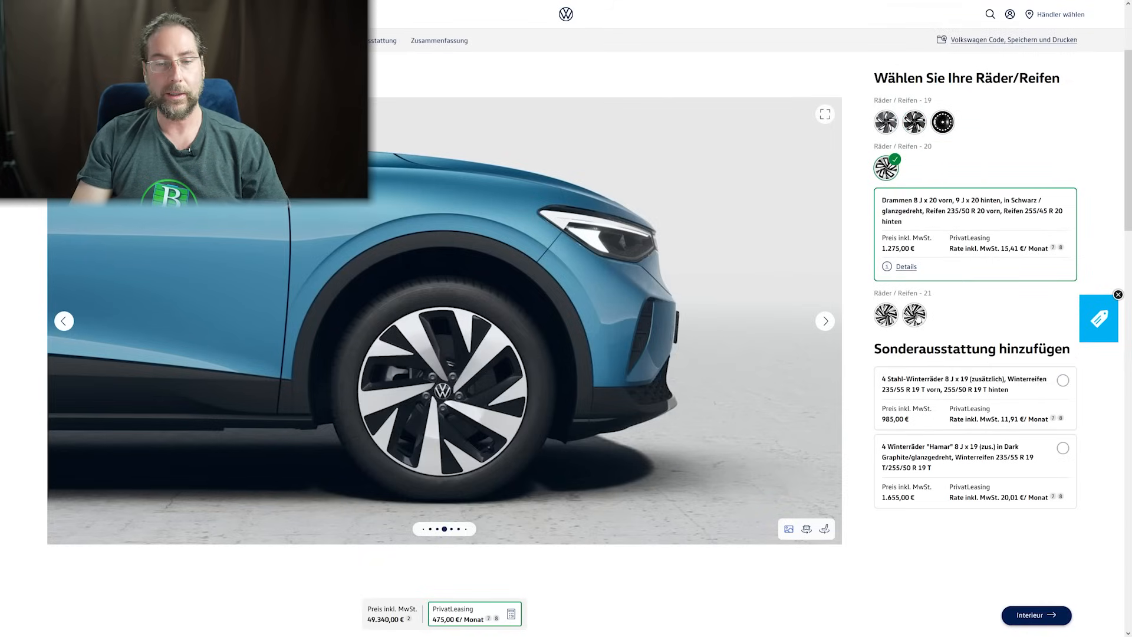
{"action": "left_click", "coordinate": [914, 213]}
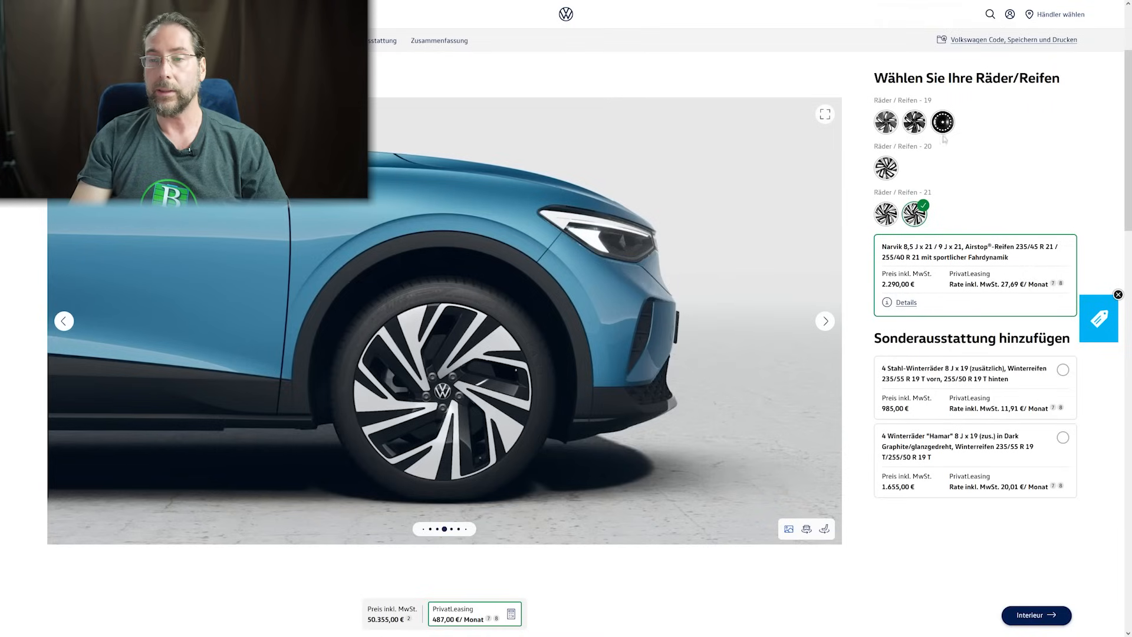
{"action": "left_click", "coordinate": [884, 122]}
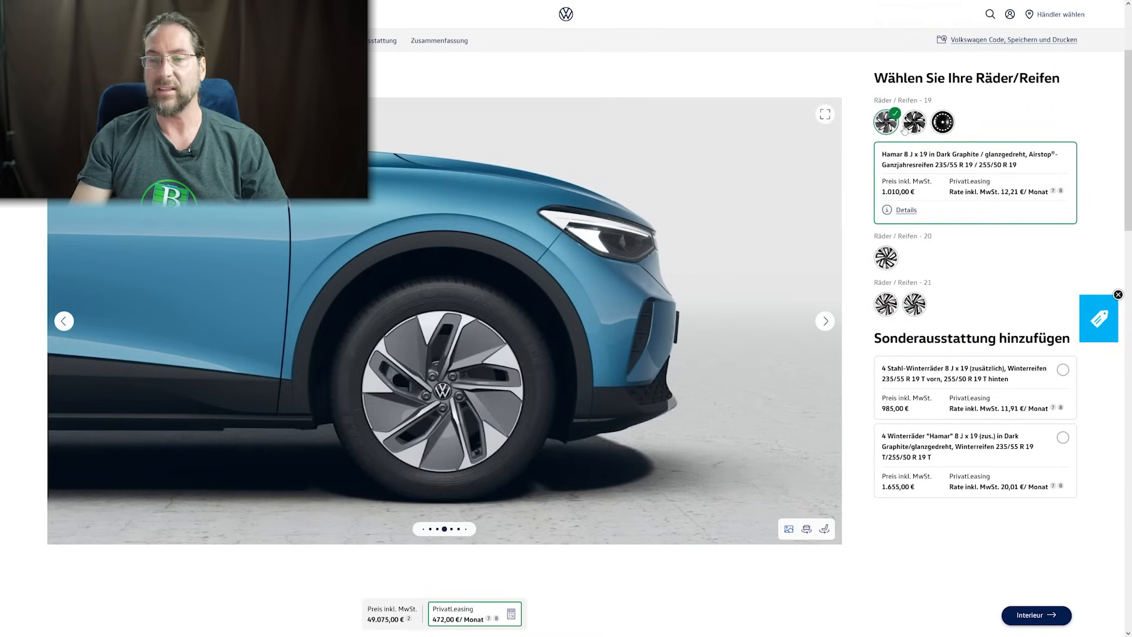
{"action": "left_click", "coordinate": [914, 121]}
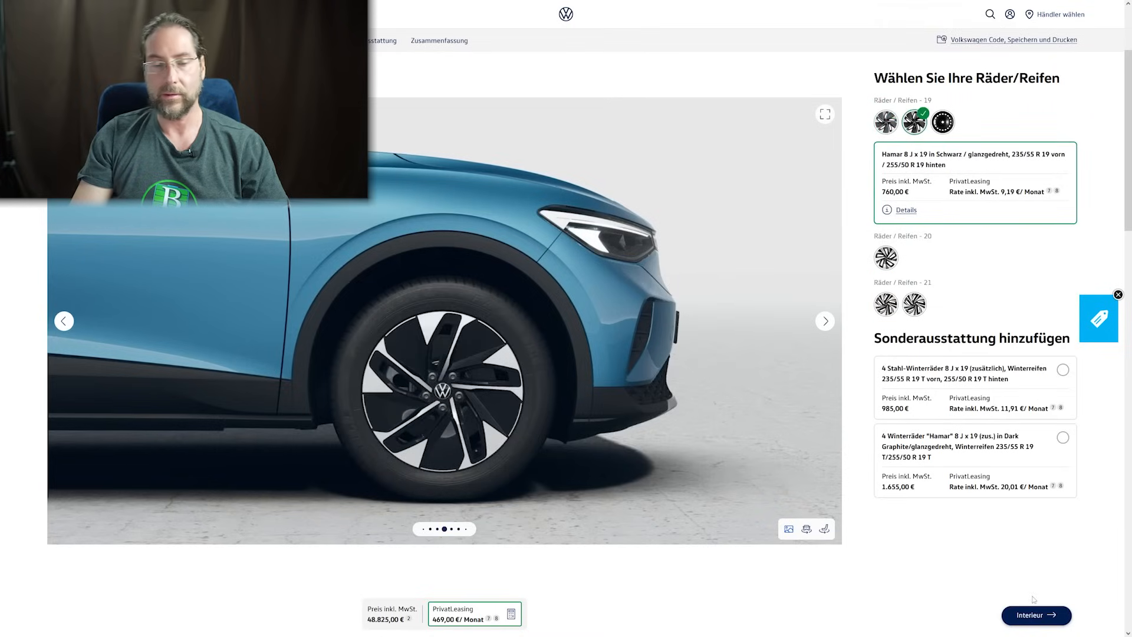
{"action": "left_click", "coordinate": [1036, 615]}
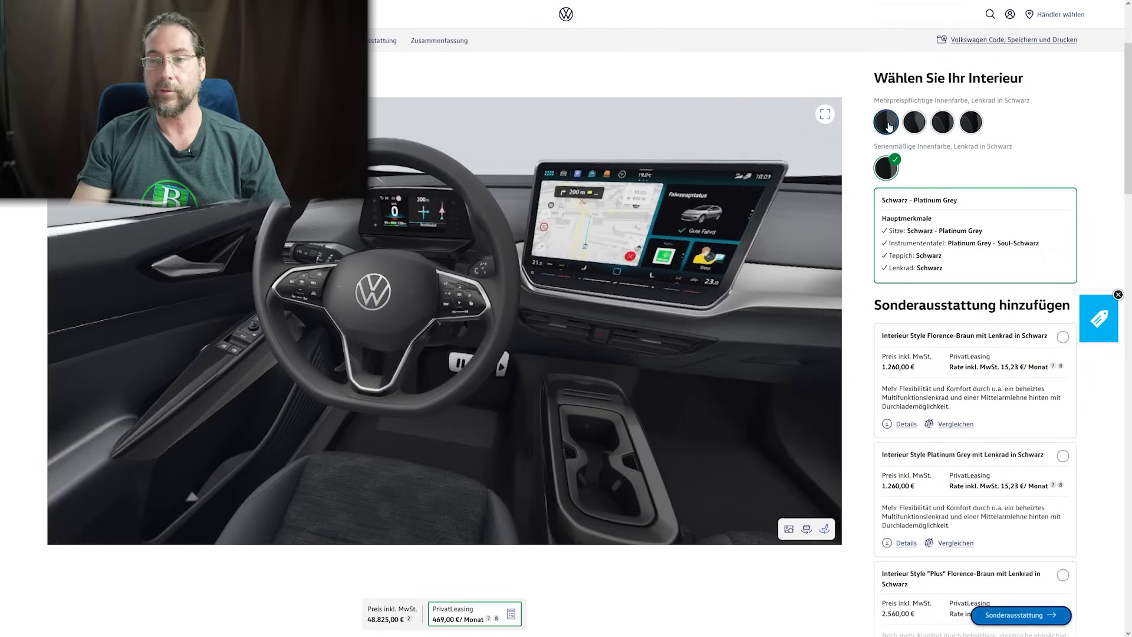
{"action": "left_click", "coordinate": [1069, 336]}
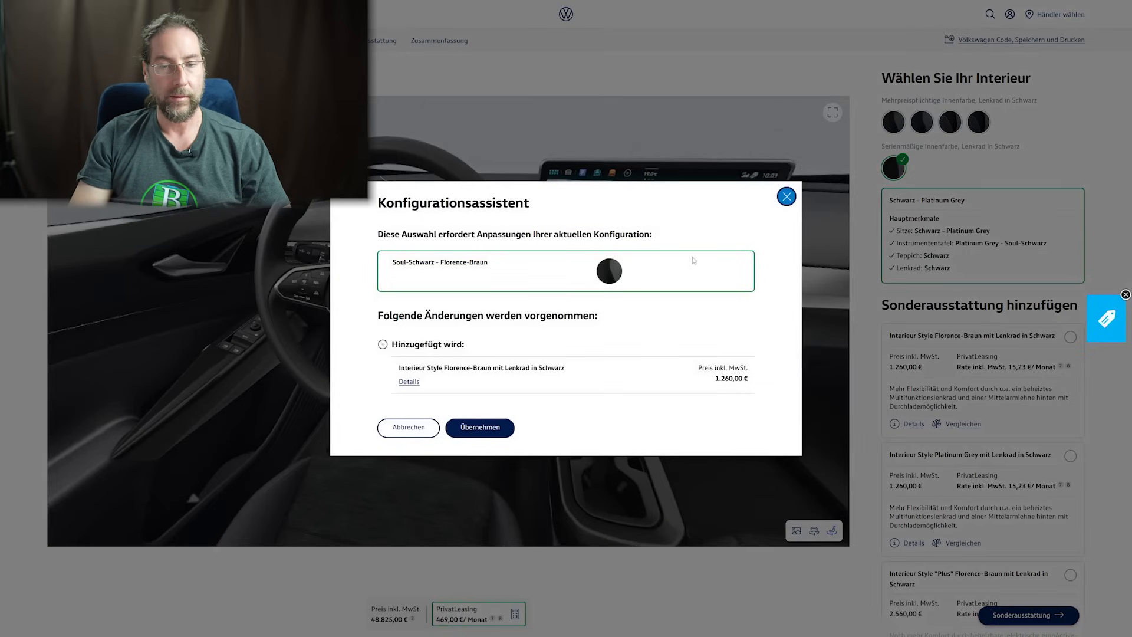
- Try the Florence-Braun, Soul-Schwarz – Platinum Grey and Soul-Schwarz interior styles, accepting each package change
{"action": "left_click", "coordinate": [479, 427]}
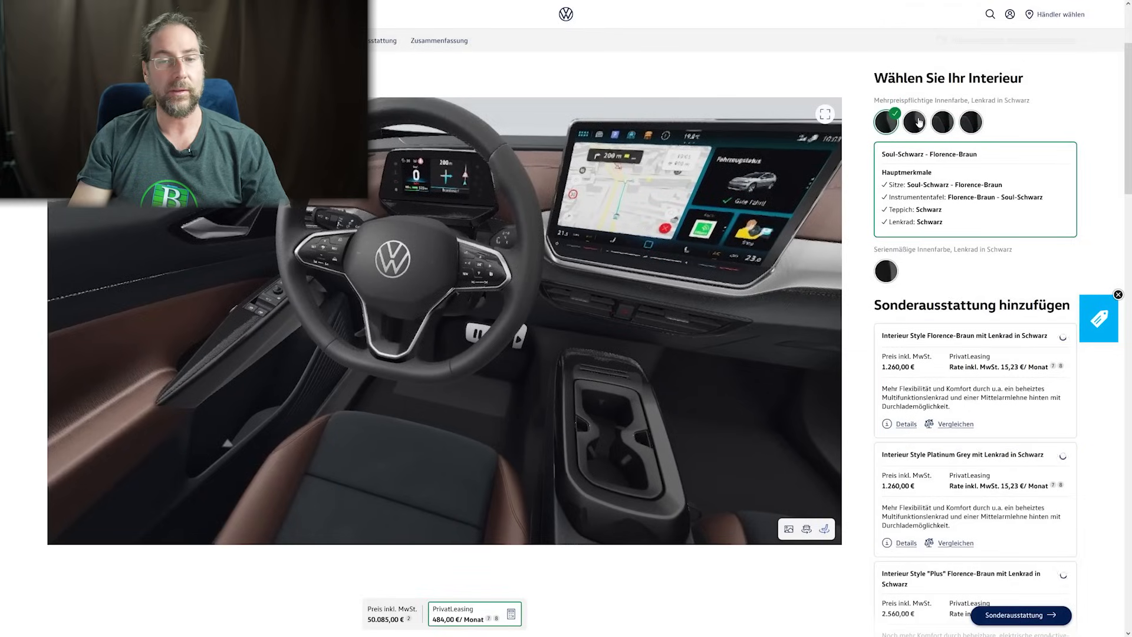
{"action": "left_click", "coordinate": [915, 121]}
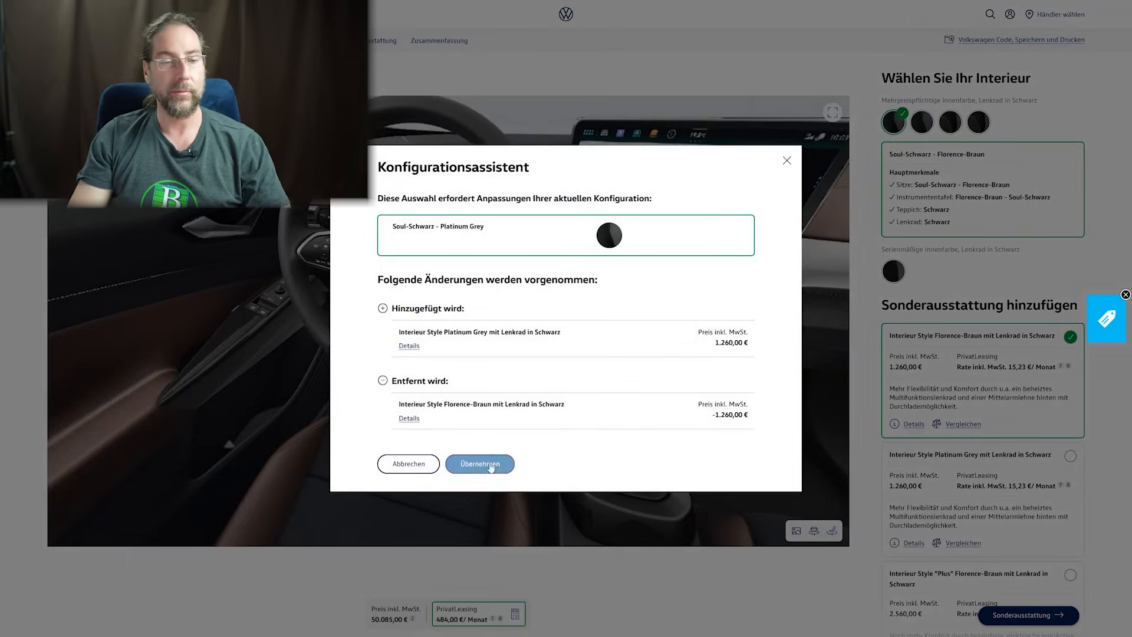
{"action": "left_click", "coordinate": [480, 464]}
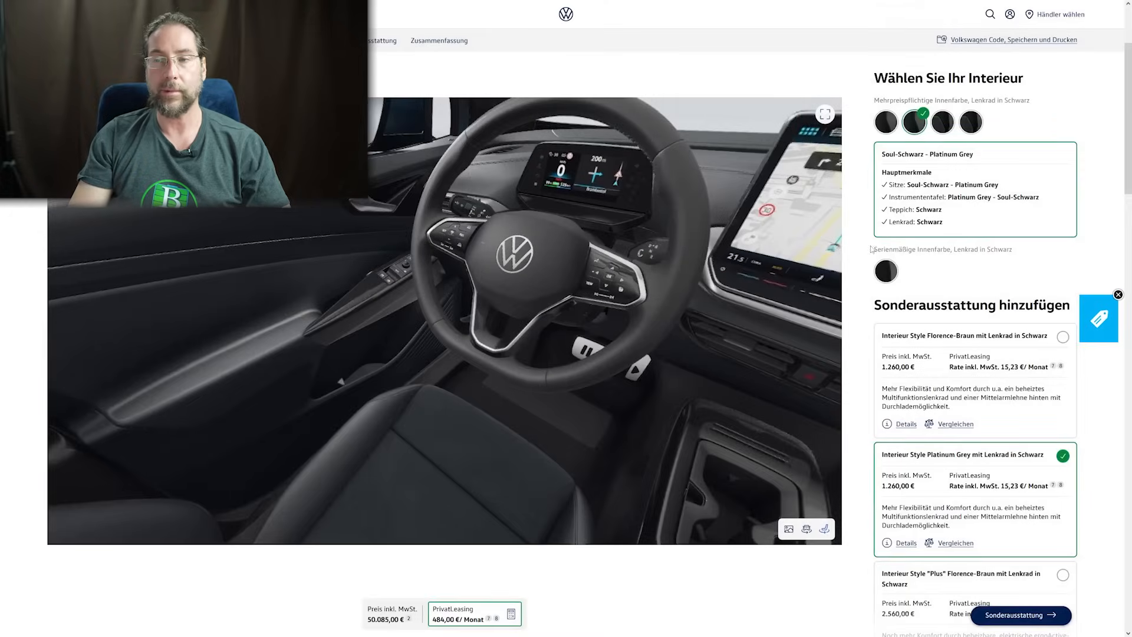
{"action": "left_click", "coordinate": [949, 121]}
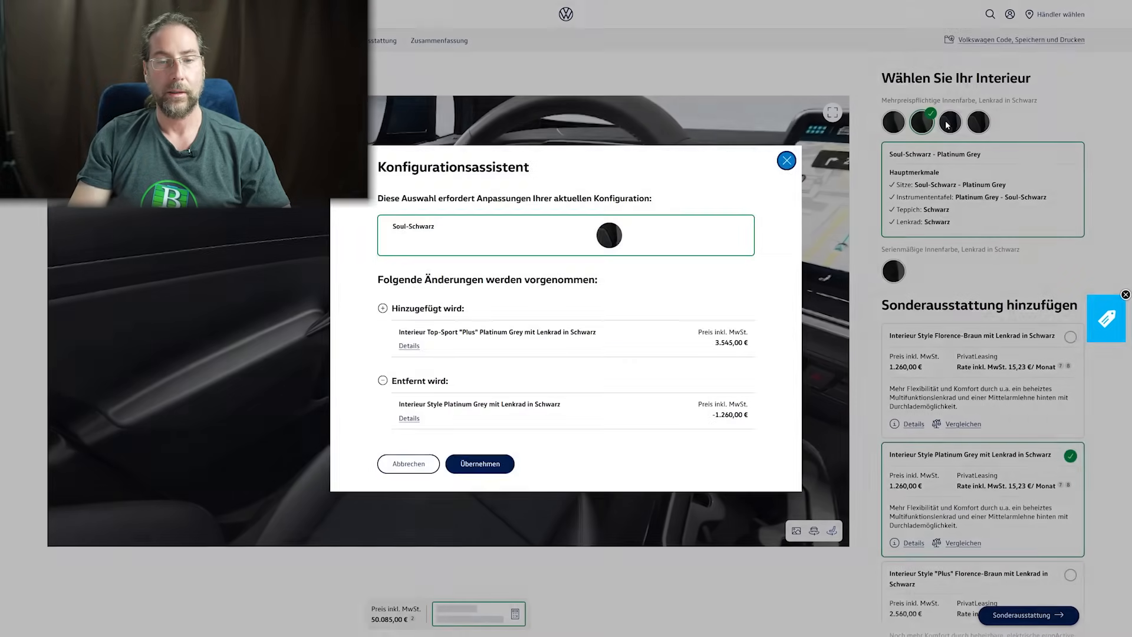
{"action": "left_click", "coordinate": [479, 464]}
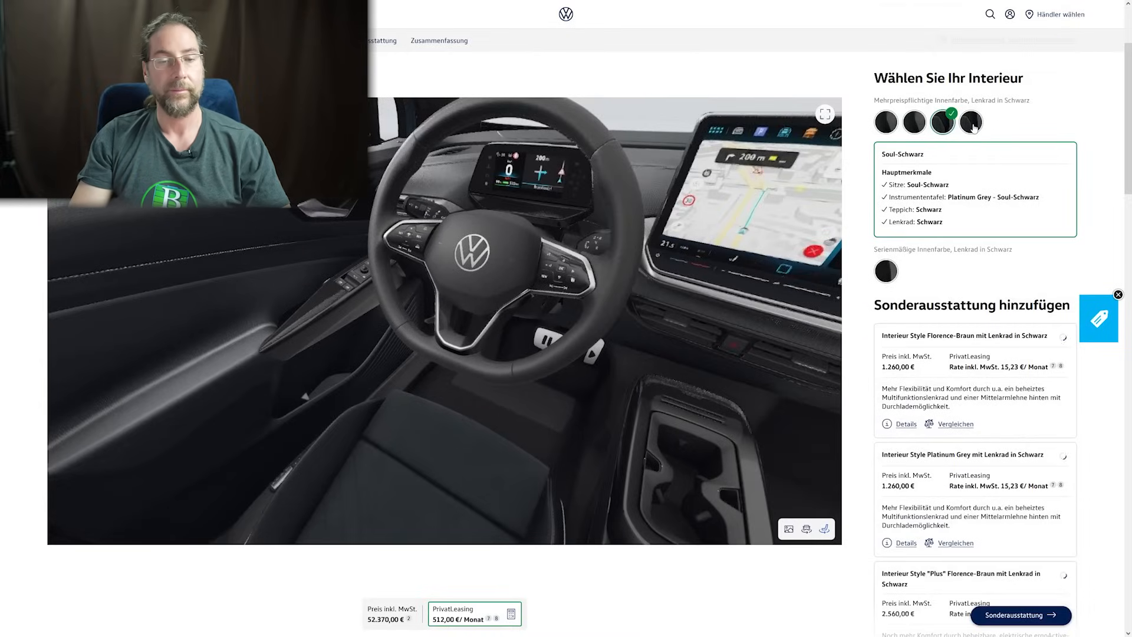
- Return to the standard Schwarz – Platinum Grey interior, dropping the Top-Sport "Plus" package
{"action": "left_click", "coordinate": [971, 121]}
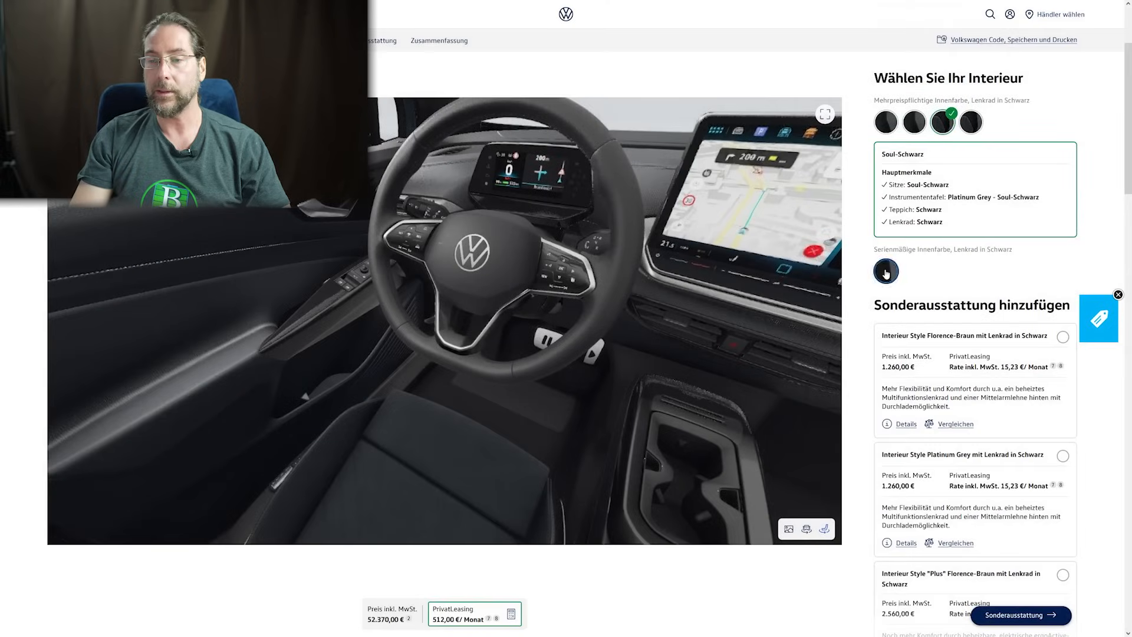
{"action": "left_click", "coordinate": [885, 272]}
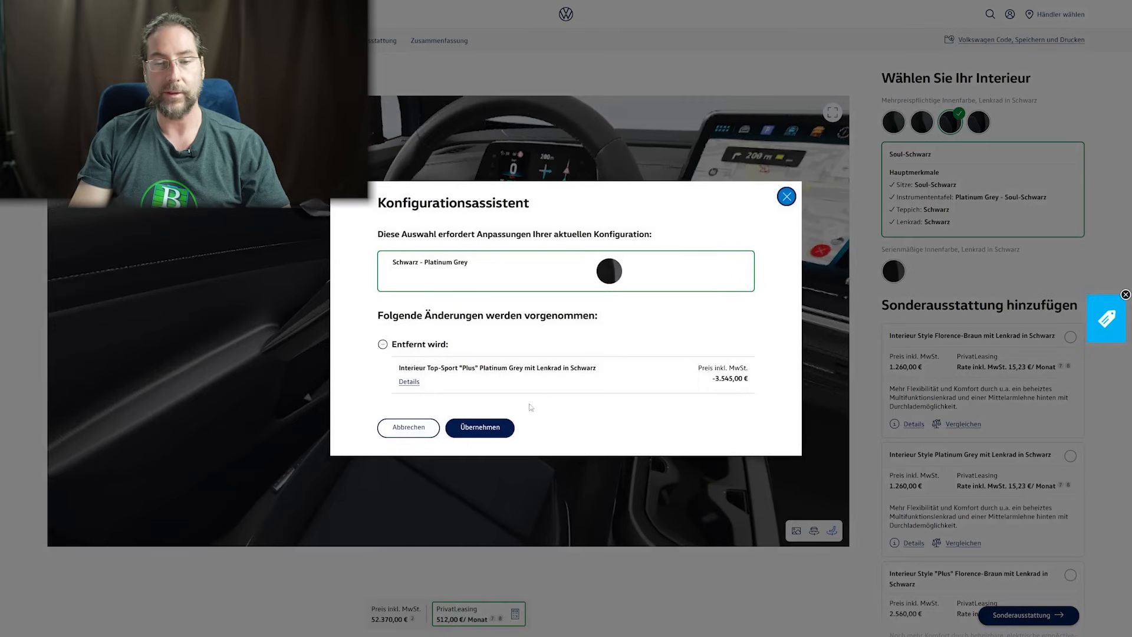
{"action": "left_click", "coordinate": [478, 427]}
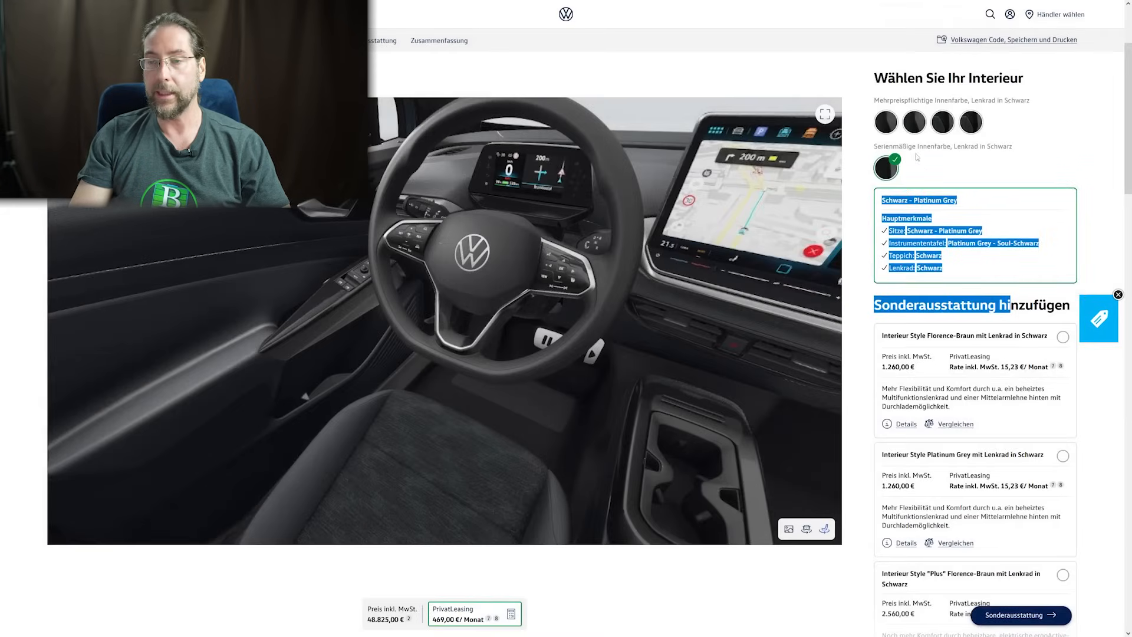
{"action": "scroll", "scroll_direction": "down", "scroll_amount": 3}
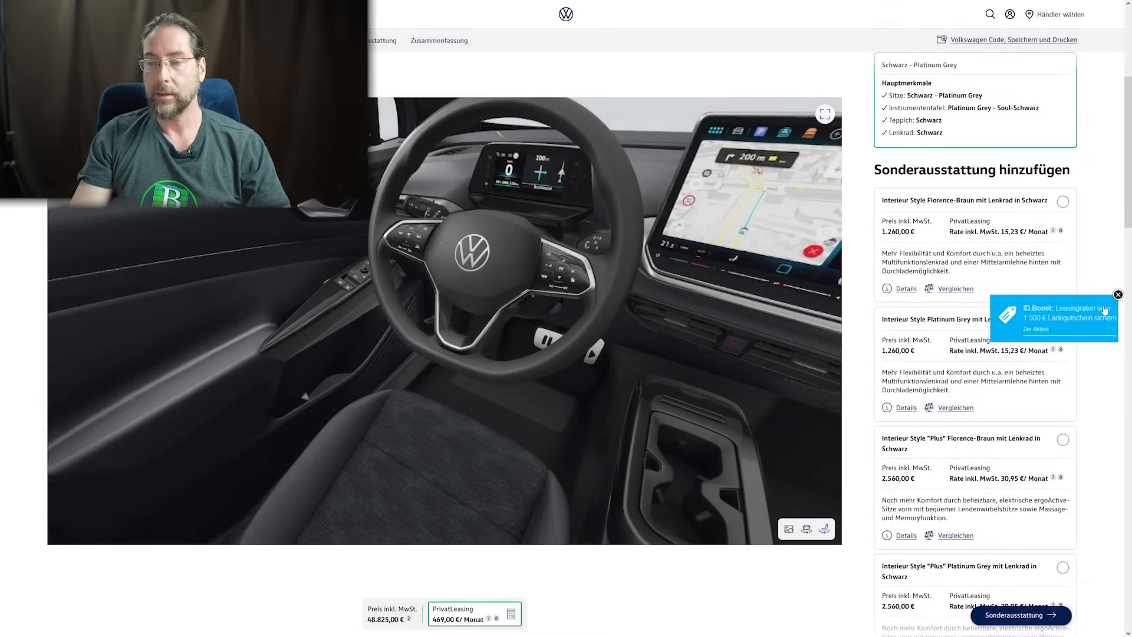
- Add Interieur Top-Sport "Plus" Platinum Grey with black steering wheel, totalling 52.370,00 €
{"action": "left_click", "coordinate": [1119, 295]}
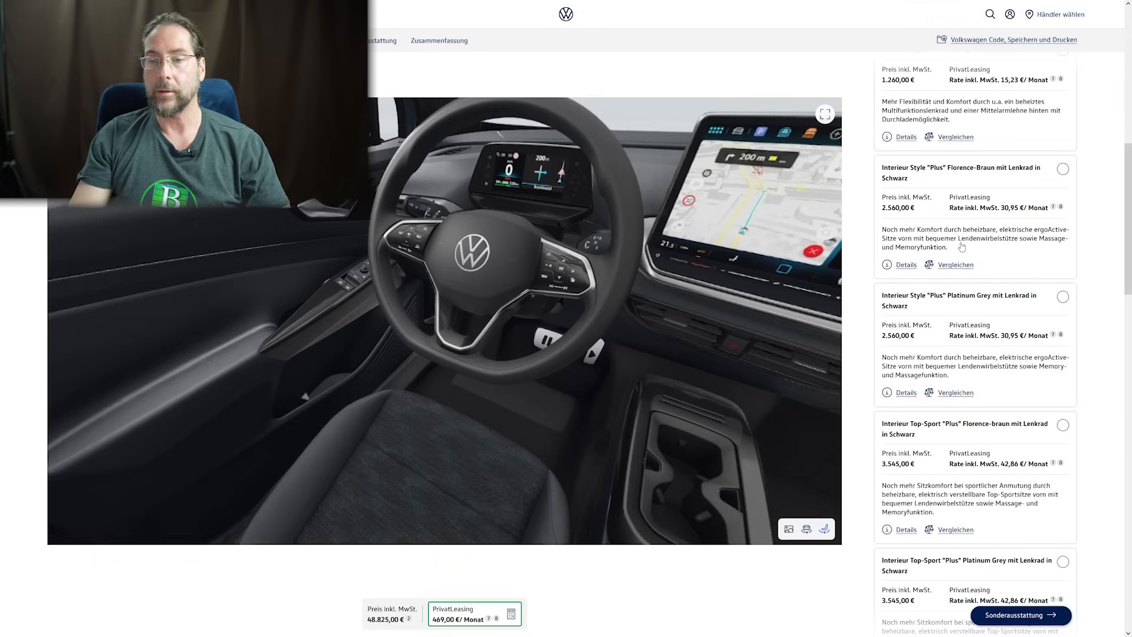
{"action": "mouse_move", "coordinate": [1060, 241]}
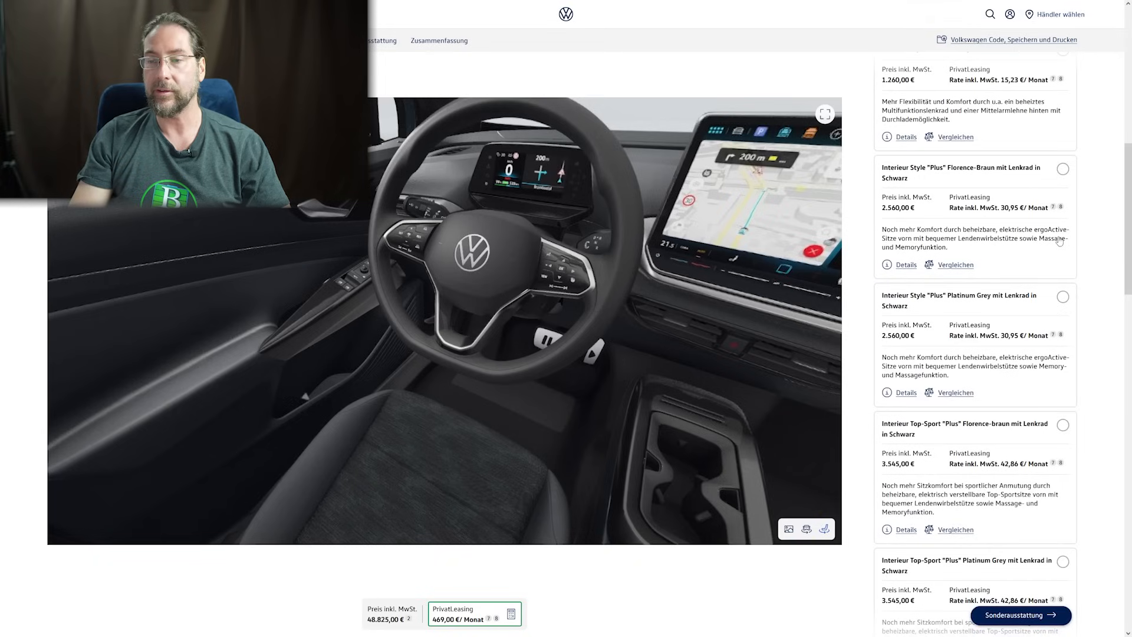
{"action": "scroll", "scroll_direction": "down", "scroll_amount": 3}
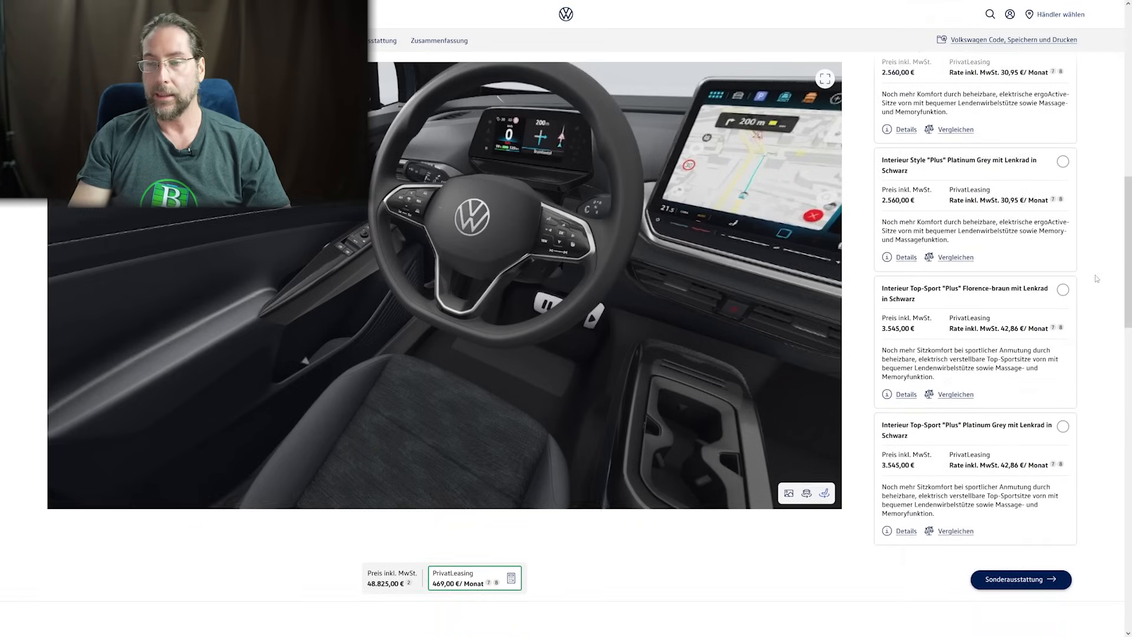
{"action": "scroll", "scroll_direction": "down", "scroll_amount": 3}
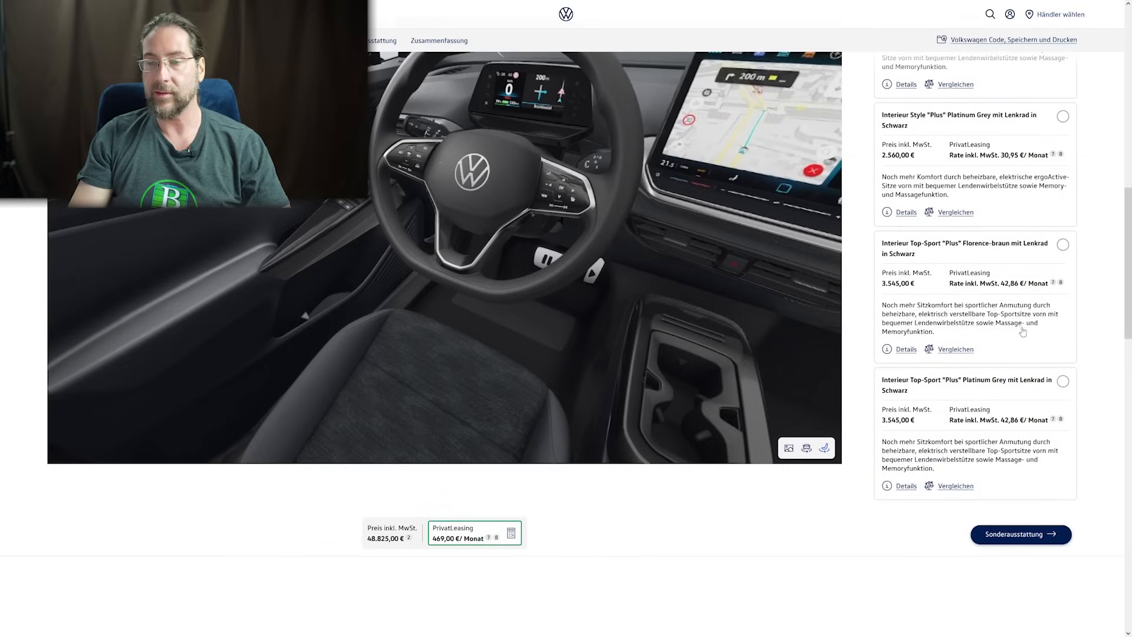
{"action": "mouse_move", "coordinate": [1075, 320]}
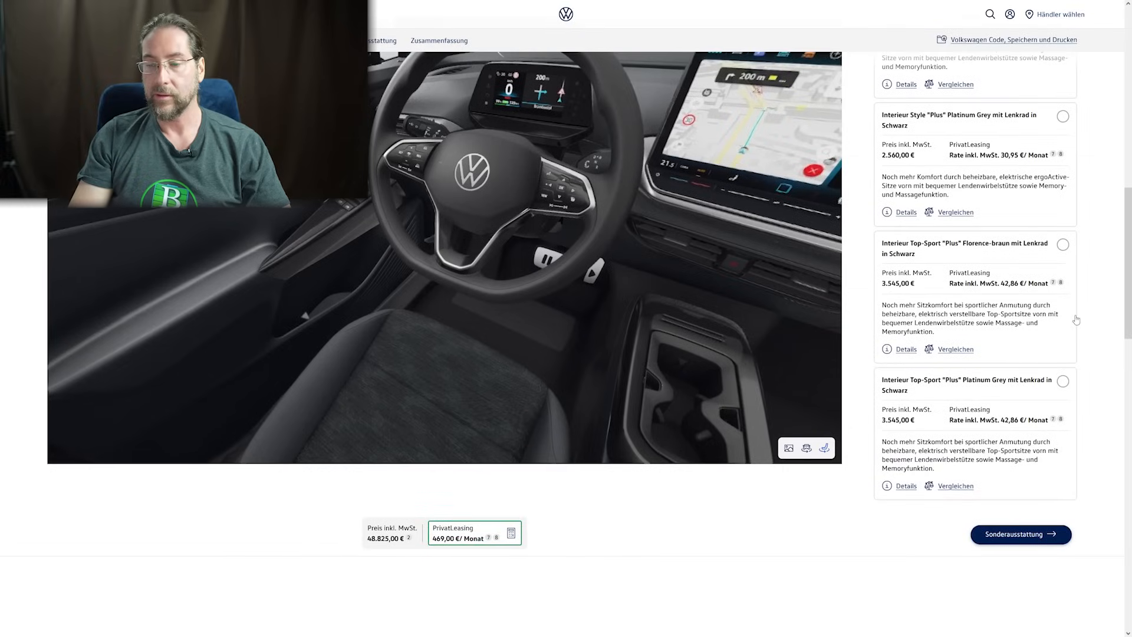
{"action": "scroll", "scroll_direction": "down", "scroll_amount": 3}
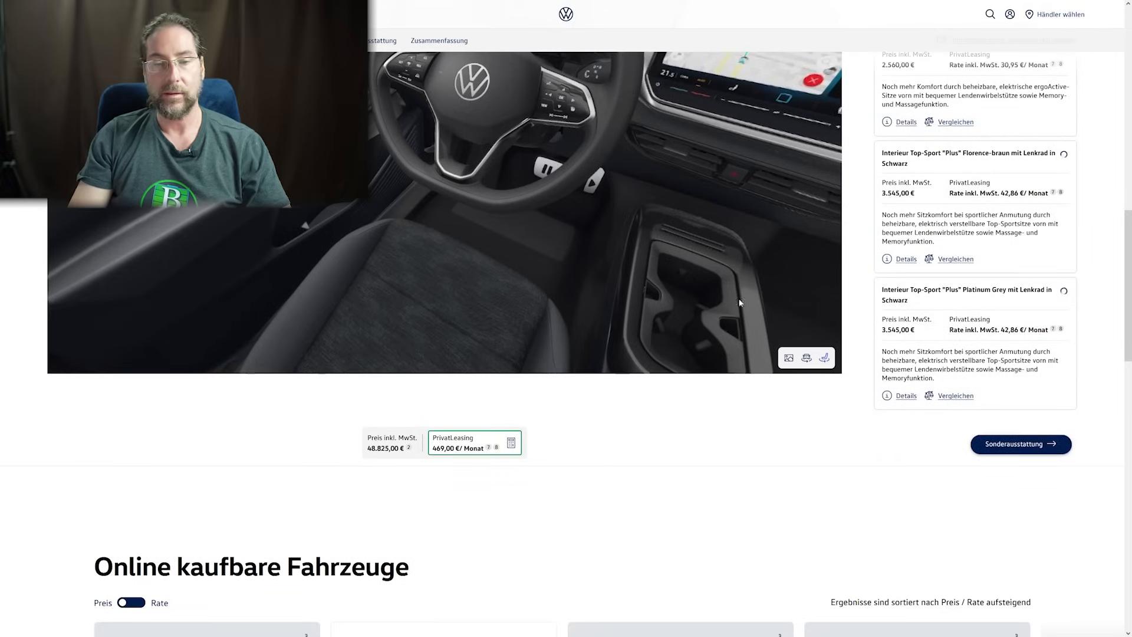
{"action": "left_click", "coordinate": [1061, 290]}
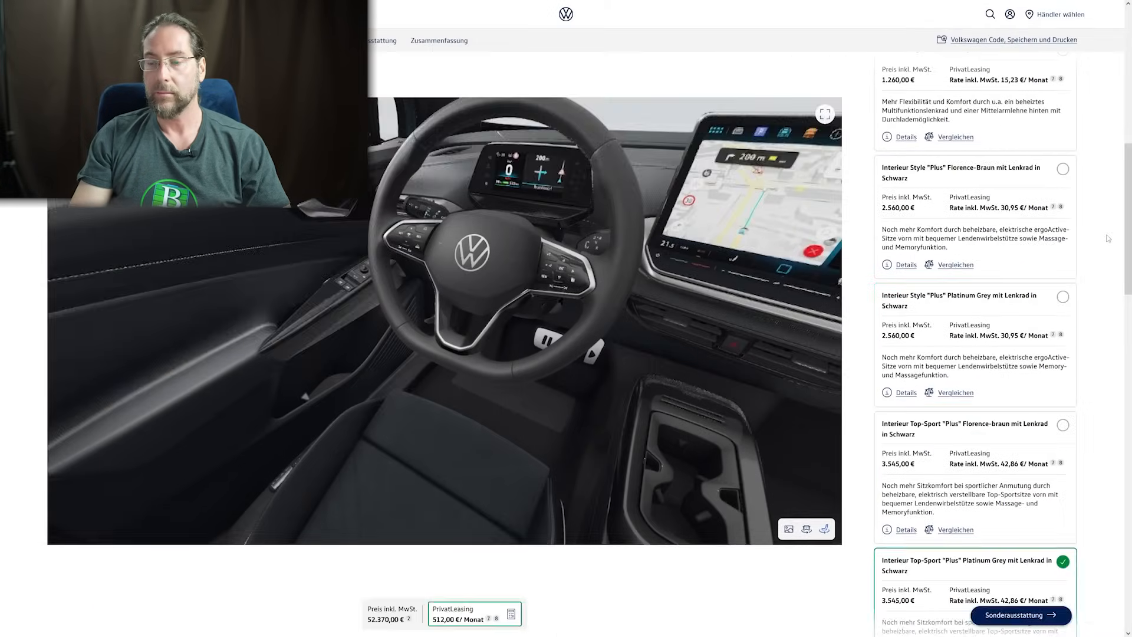
- Review the Design-Paket under Ausstattung Exterieur and add it, totalling 54.370,00 €
{"action": "left_click", "coordinate": [1018, 615]}
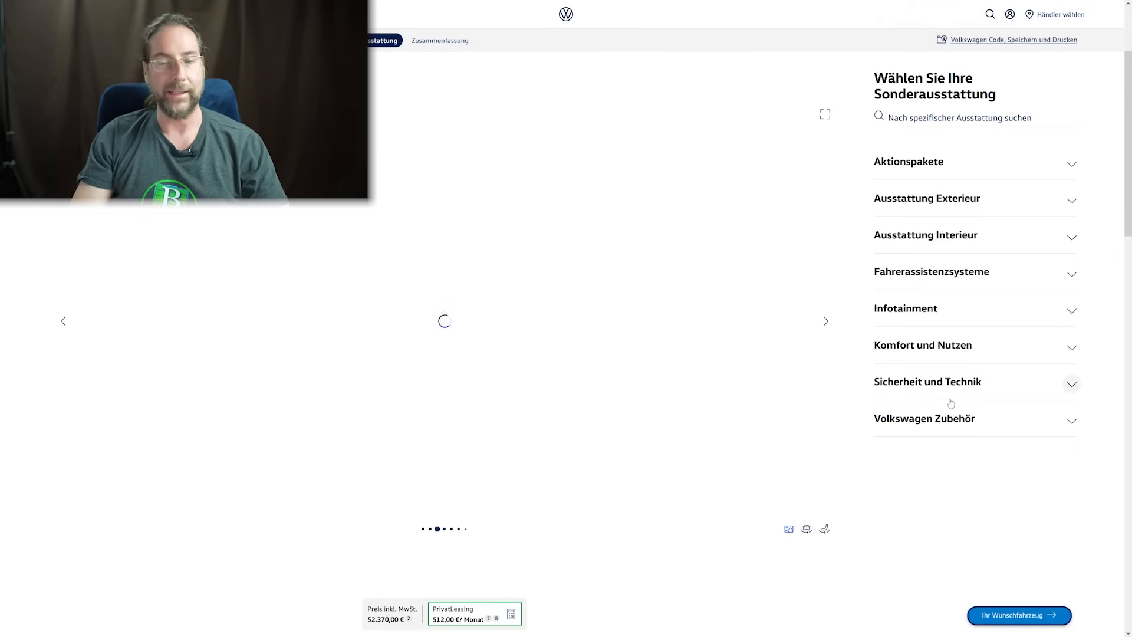
{"action": "left_click", "coordinate": [1071, 164]}
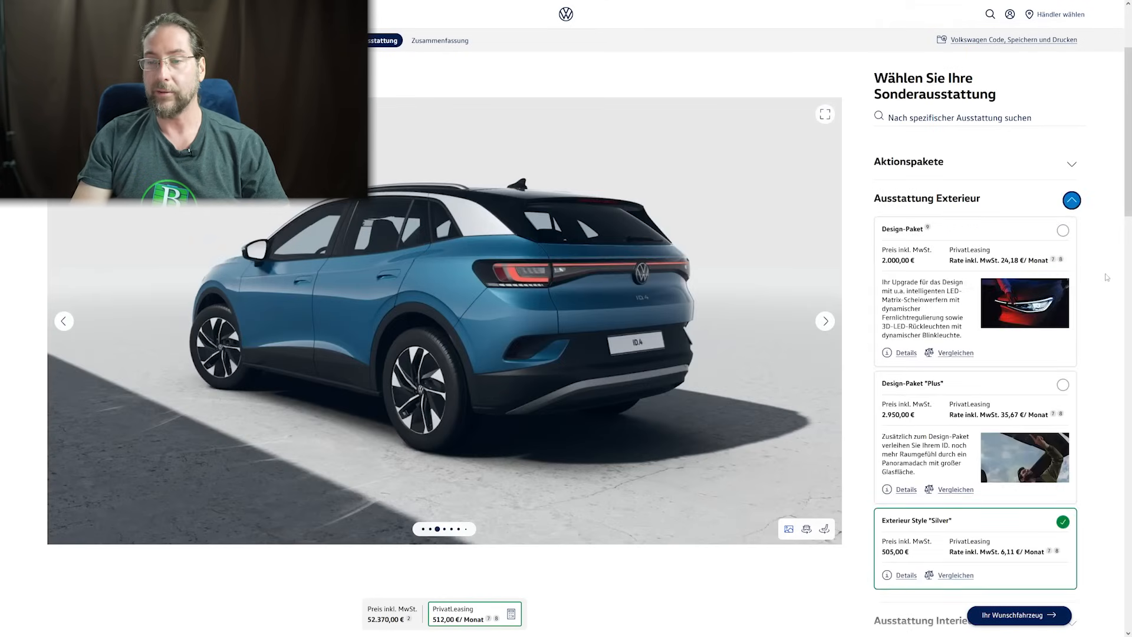
{"action": "scroll", "scroll_direction": "down", "scroll_amount": 3}
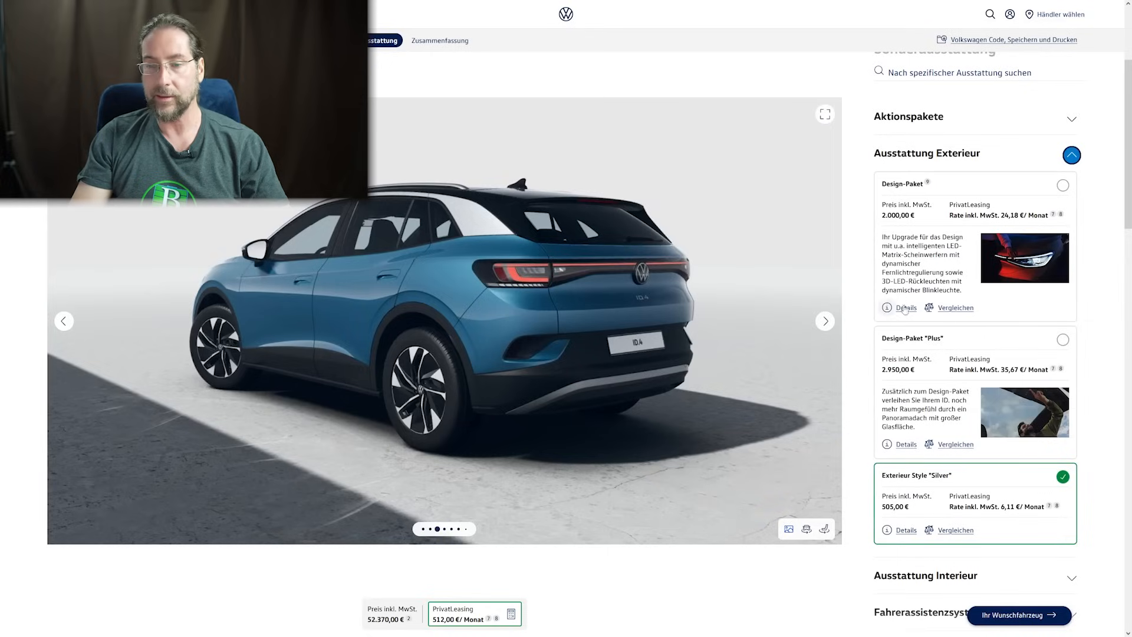
{"action": "left_click", "coordinate": [907, 308]}
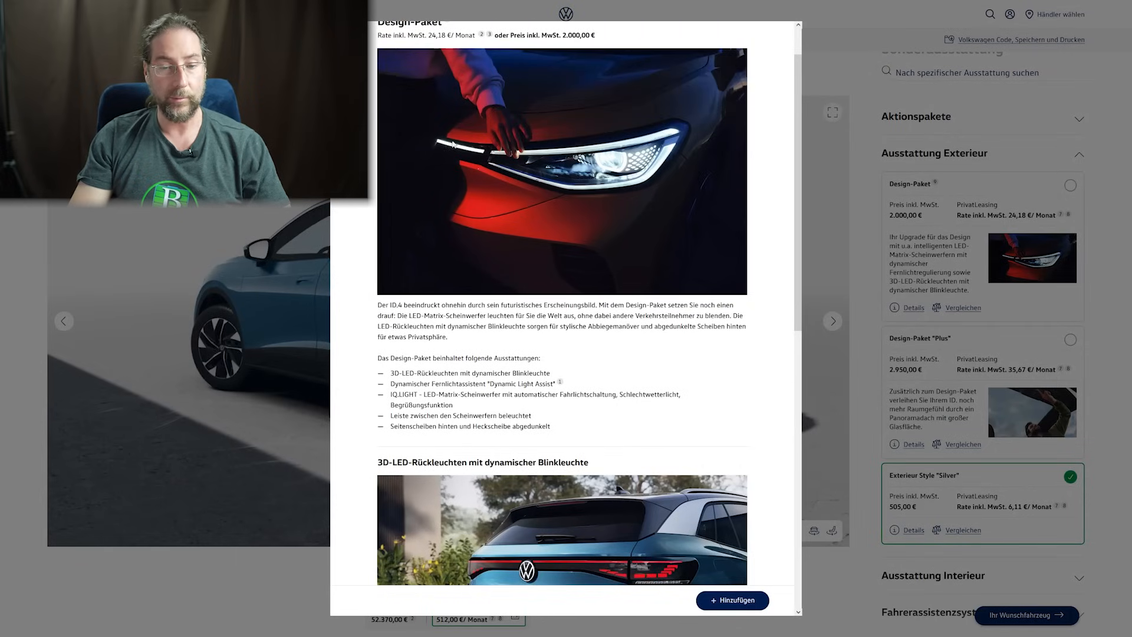
{"action": "scroll", "scroll_direction": "down", "scroll_amount": 3}
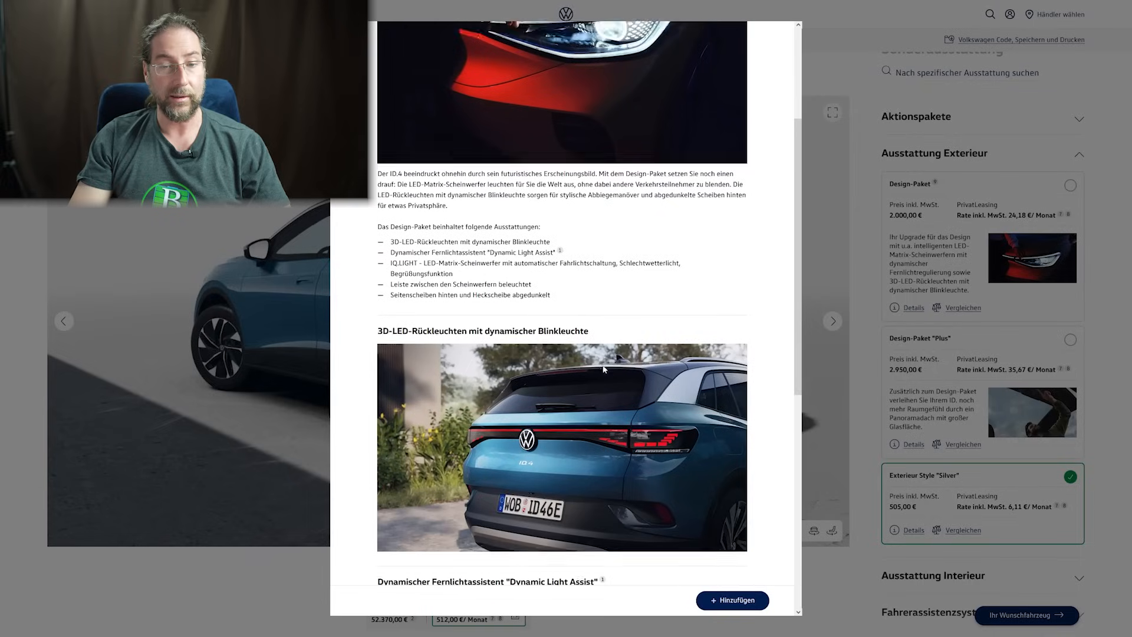
{"action": "scroll", "scroll_direction": "down", "scroll_amount": 3}
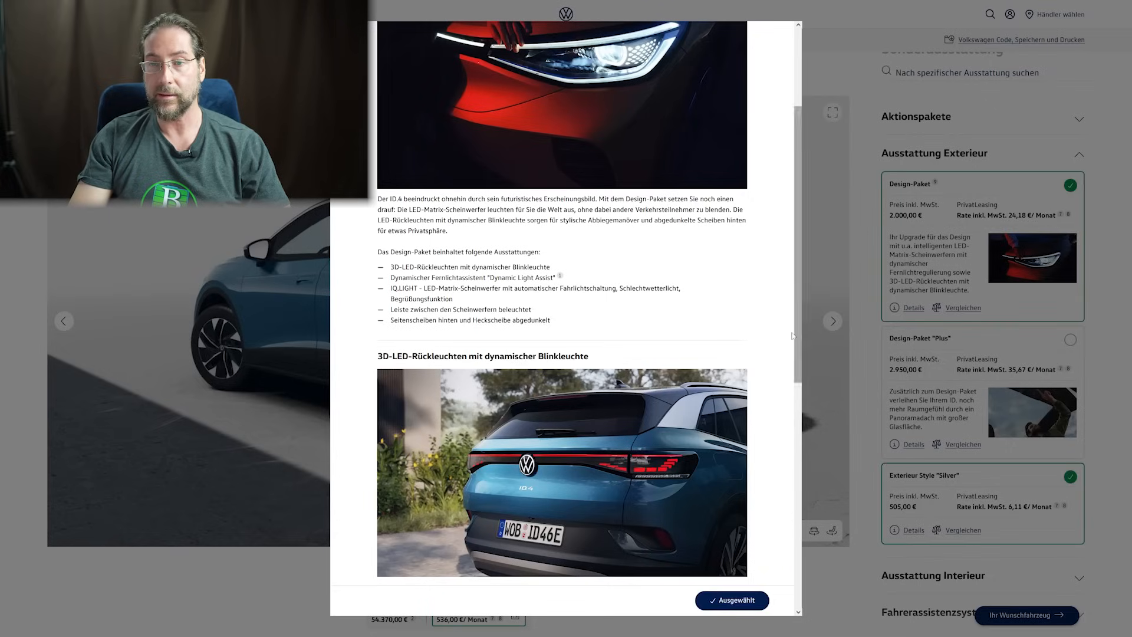
{"action": "left_click", "coordinate": [906, 307]}
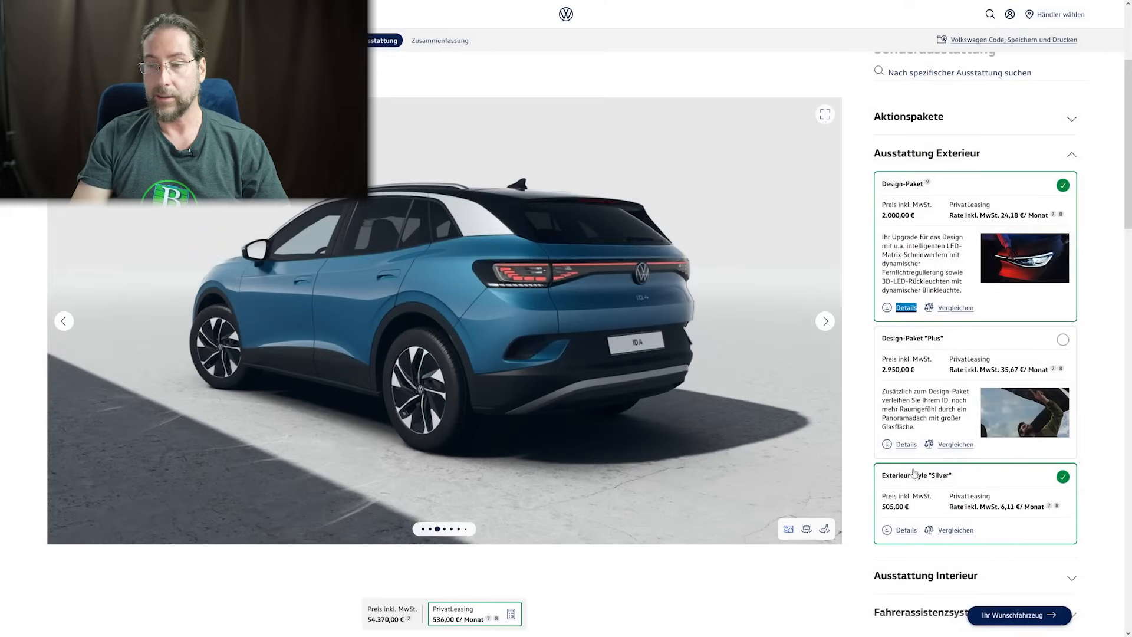
{"action": "scroll", "scroll_direction": "down", "scroll_amount": 3}
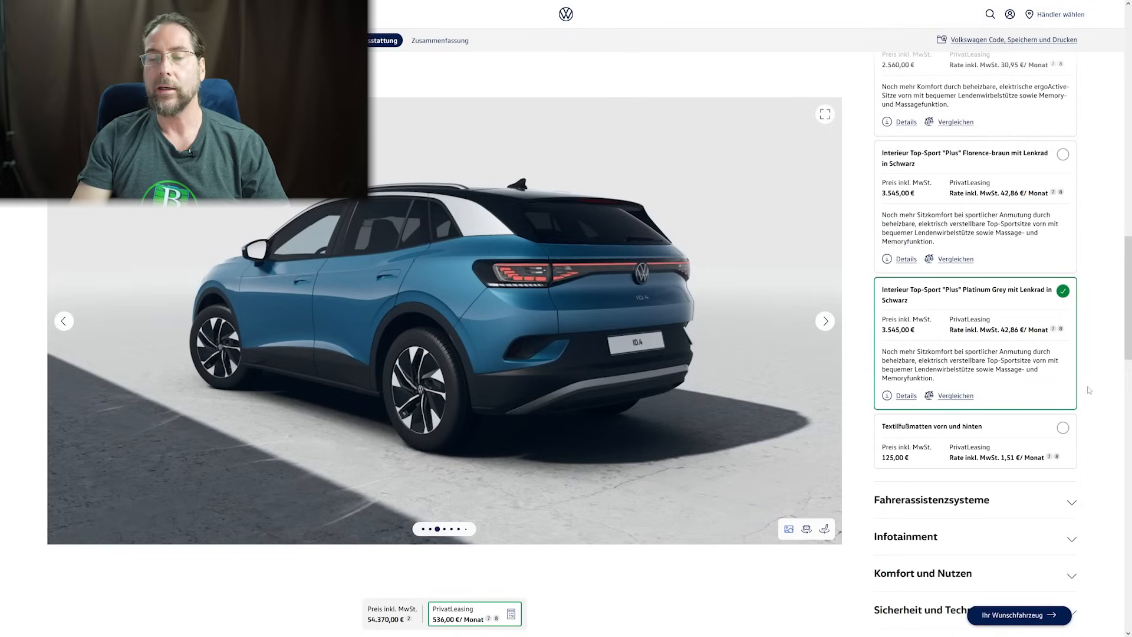
{"action": "left_click", "coordinate": [905, 396]}
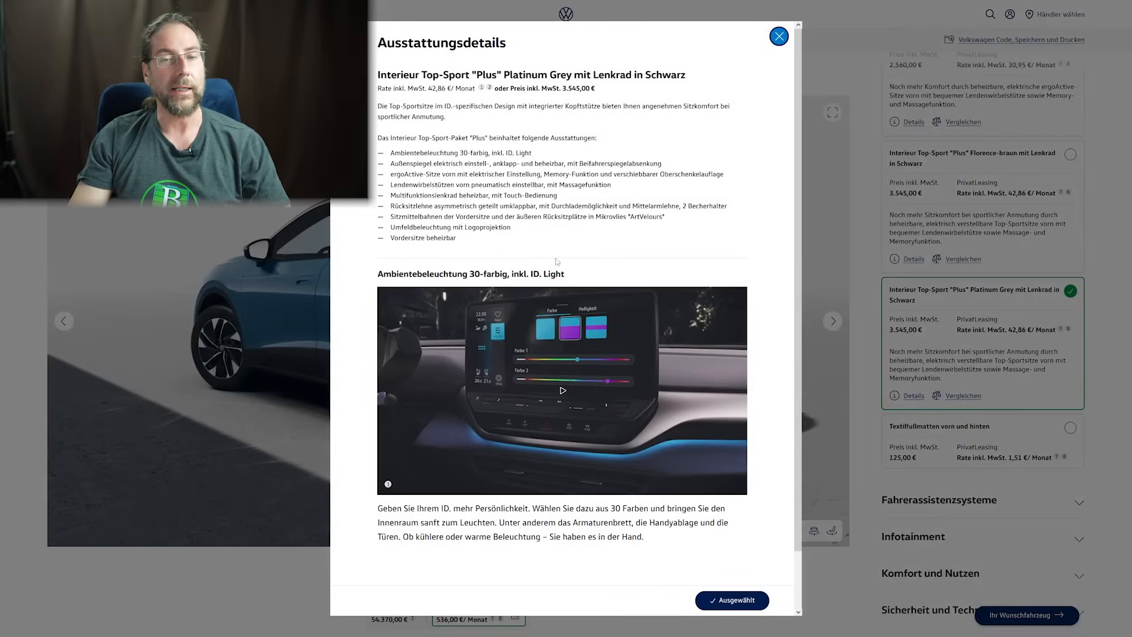
{"action": "mouse_move", "coordinate": [538, 158]}
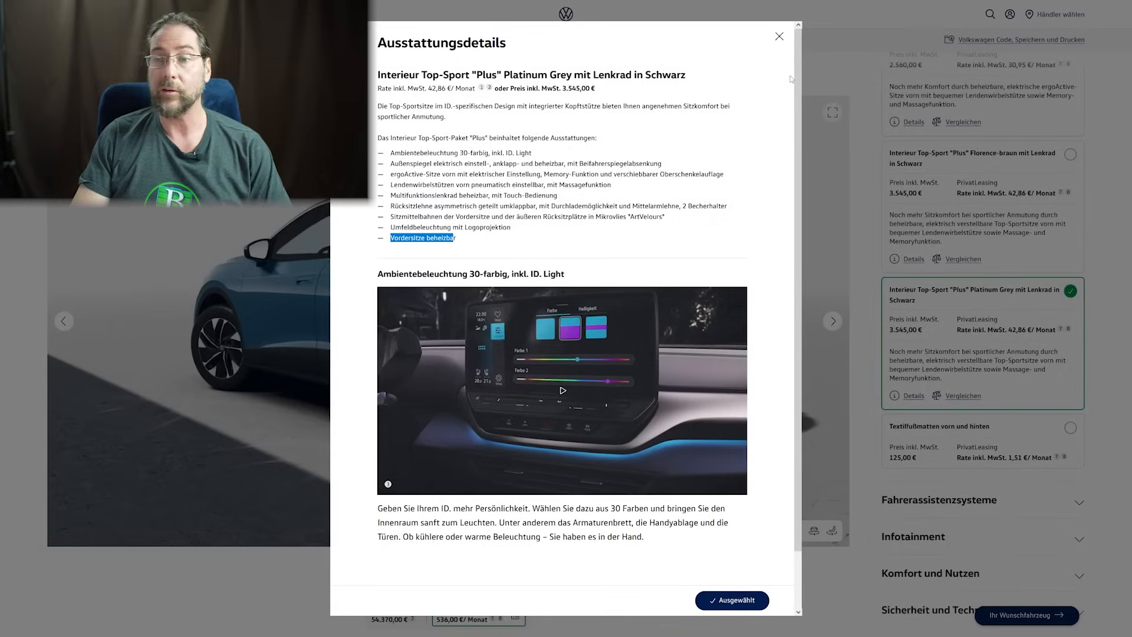
{"action": "left_click", "coordinate": [779, 36]}
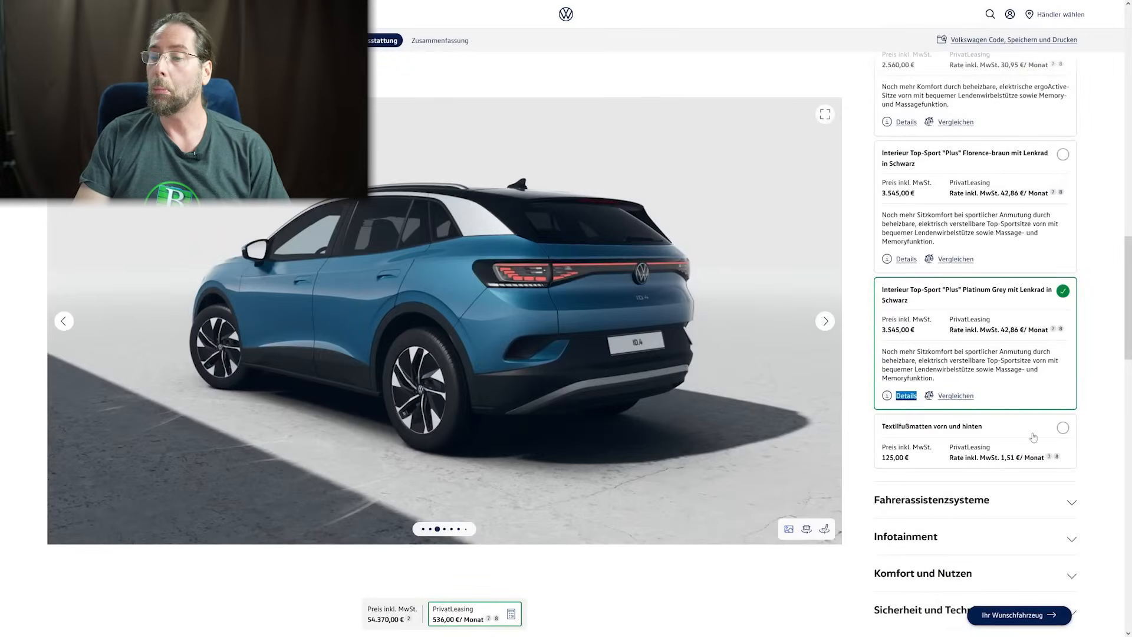
- Compare assistance packages and add Assistenzpaket "Plus" inkl. IQ.DRIVE with Travel Assist (57.150,00 €)
{"action": "scroll", "scroll_direction": "down", "scroll_amount": 3}
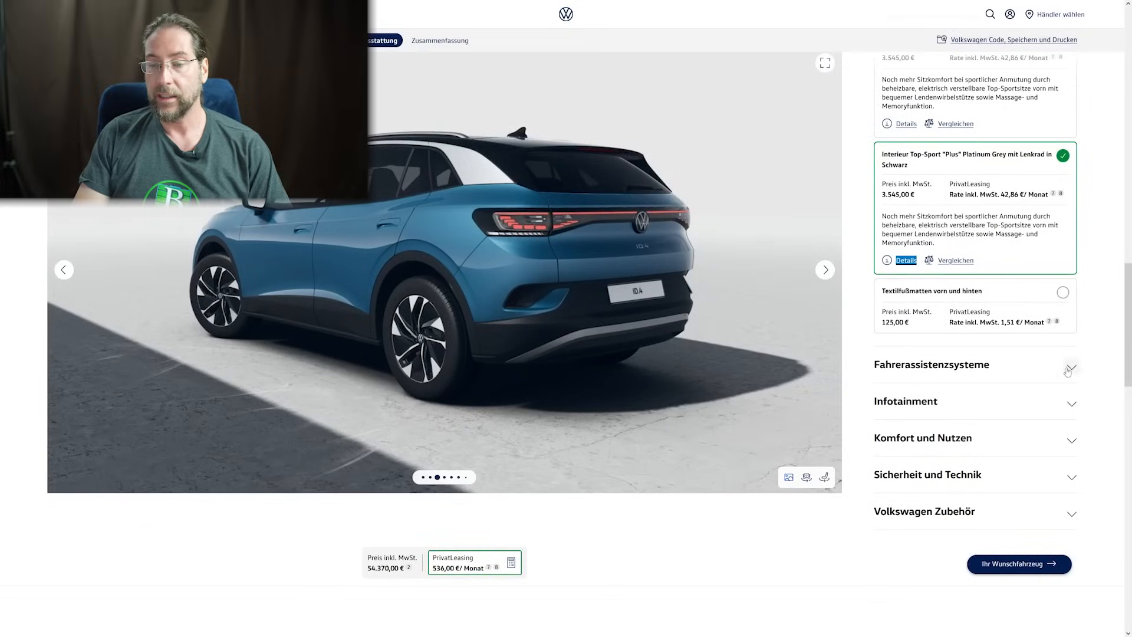
{"action": "left_click", "coordinate": [1071, 370]}
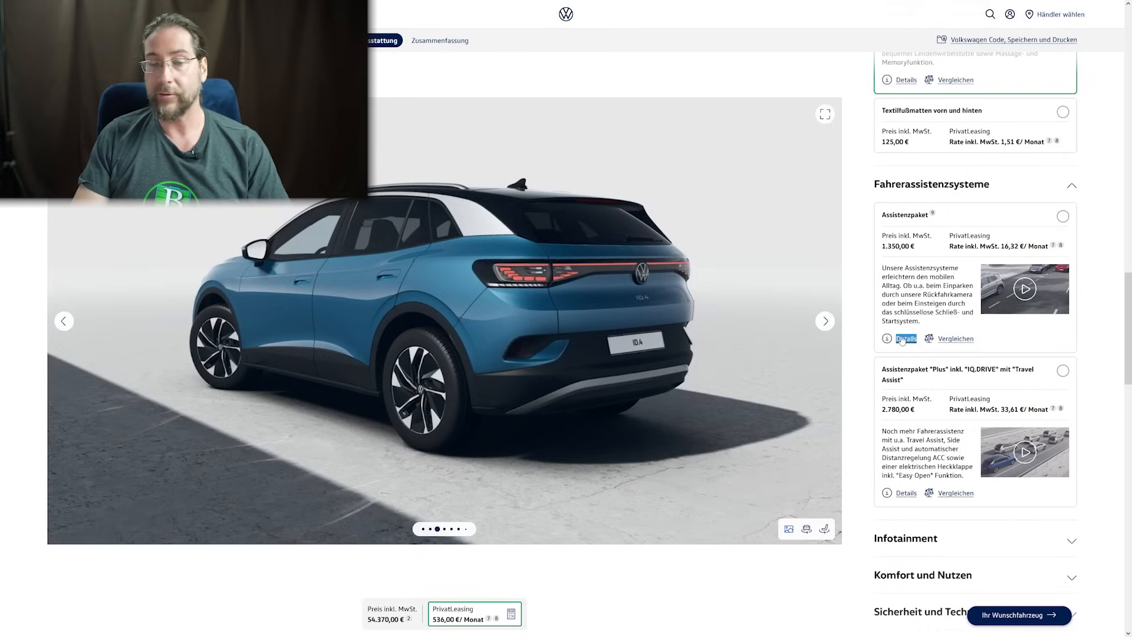
{"action": "left_click", "coordinate": [906, 338]}
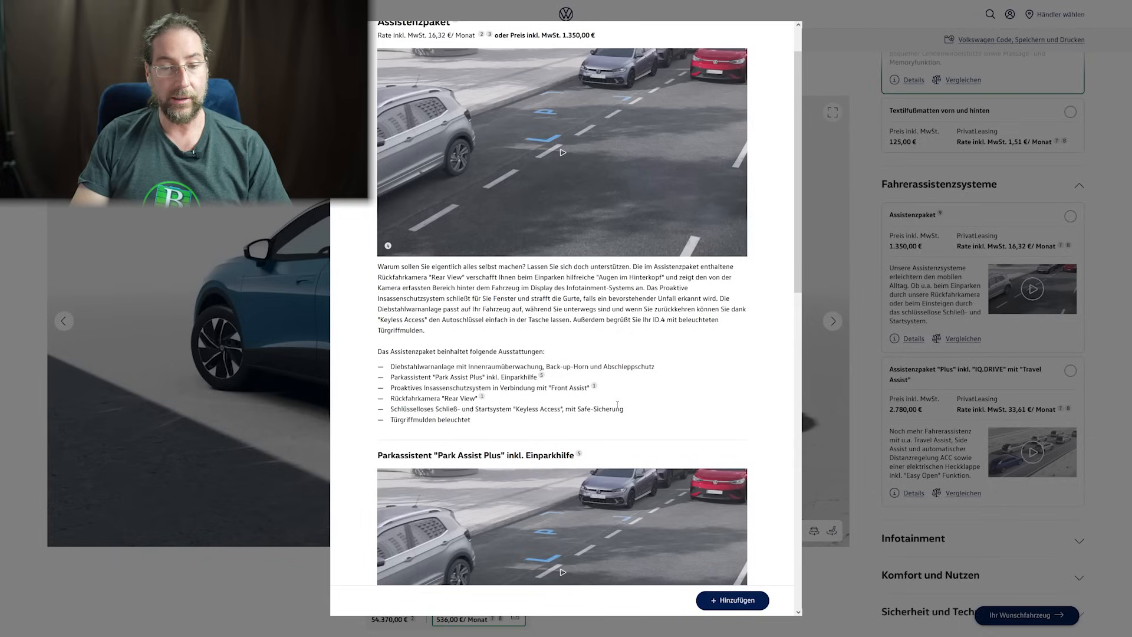
{"action": "double_click", "coordinate": [409, 419]}
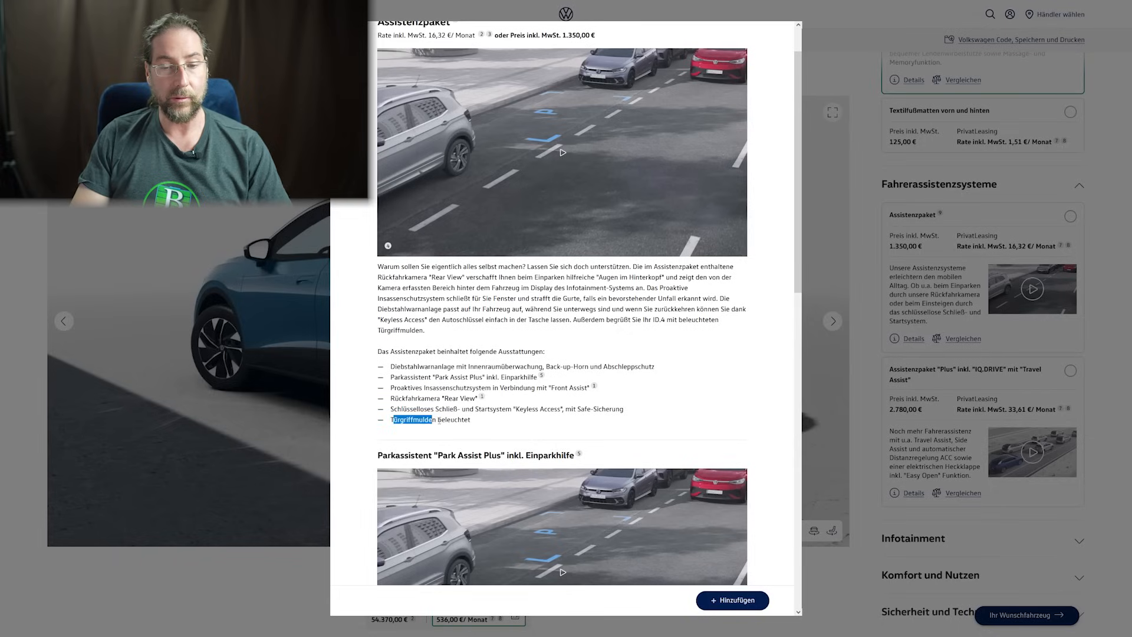
{"action": "scroll", "scroll_direction": "down", "scroll_amount": 3}
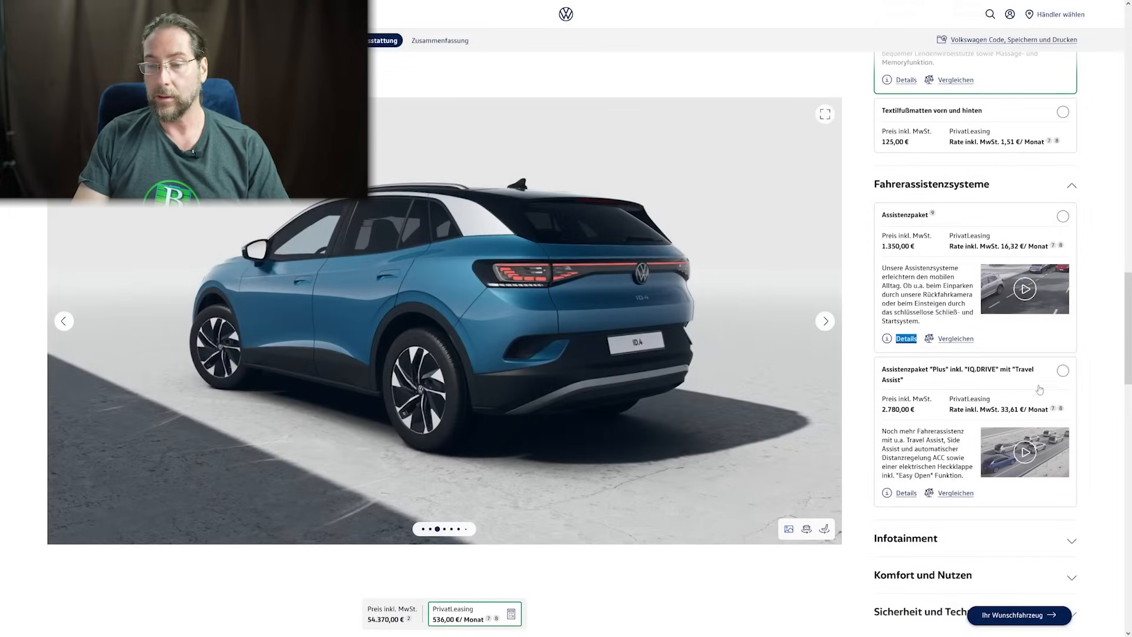
{"action": "left_click", "coordinate": [905, 492]}
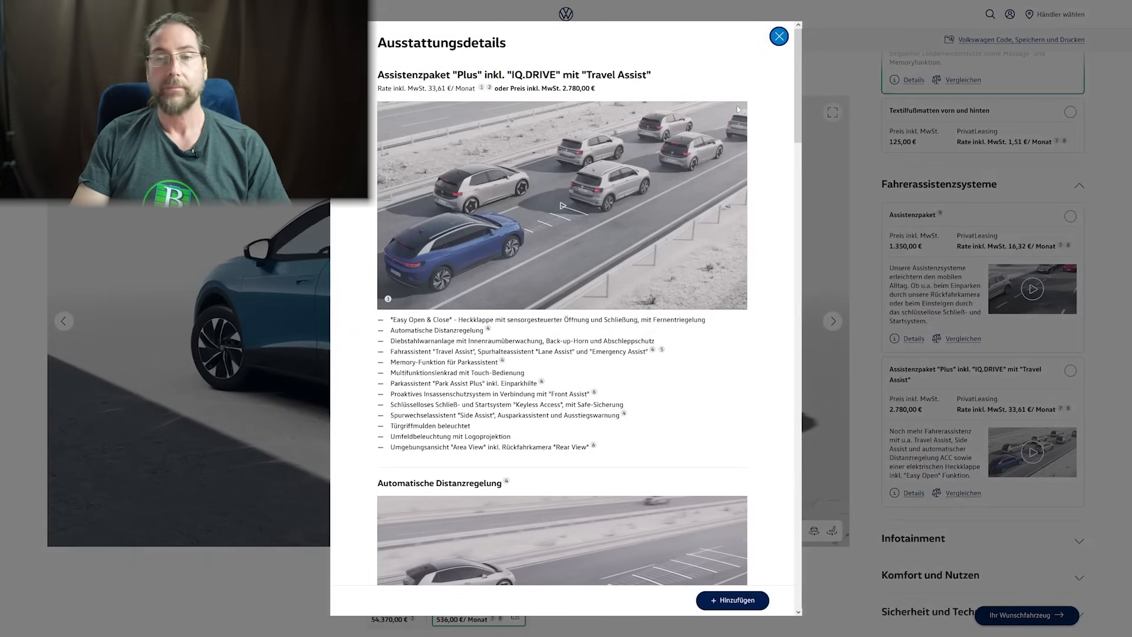
{"action": "left_click", "coordinate": [778, 36]}
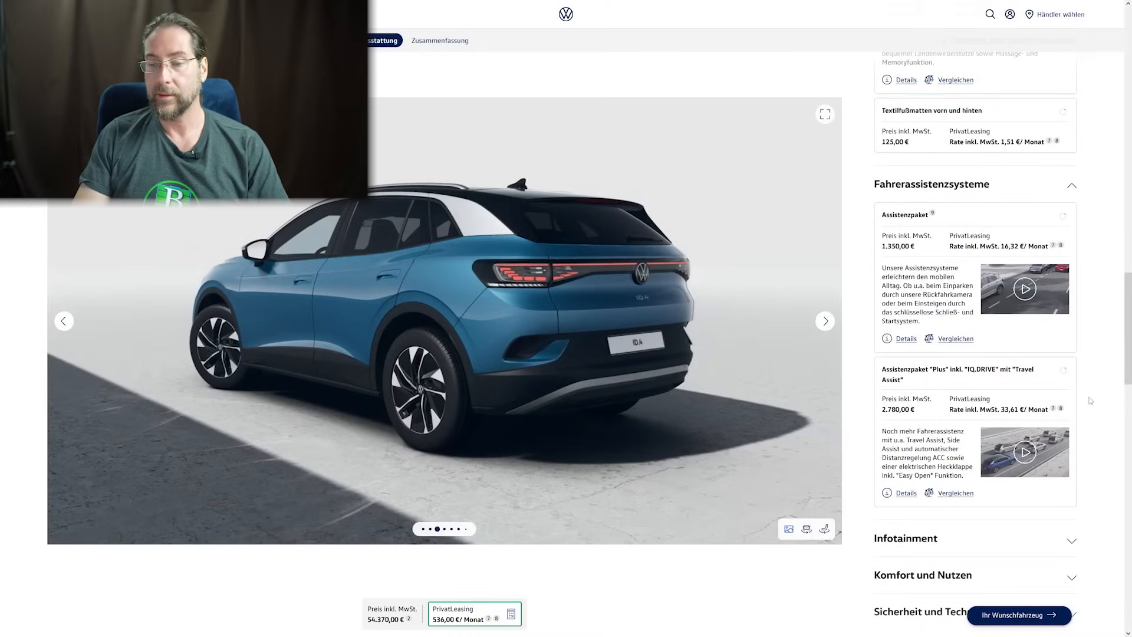
{"action": "left_click", "coordinate": [1063, 370]}
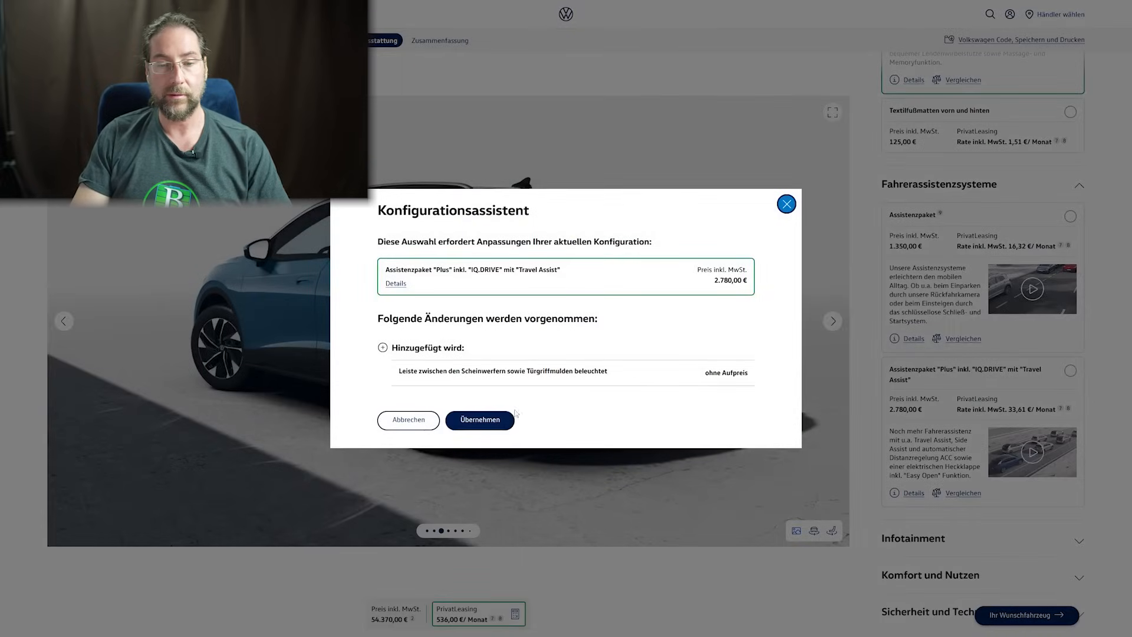
{"action": "left_click", "coordinate": [479, 421]}
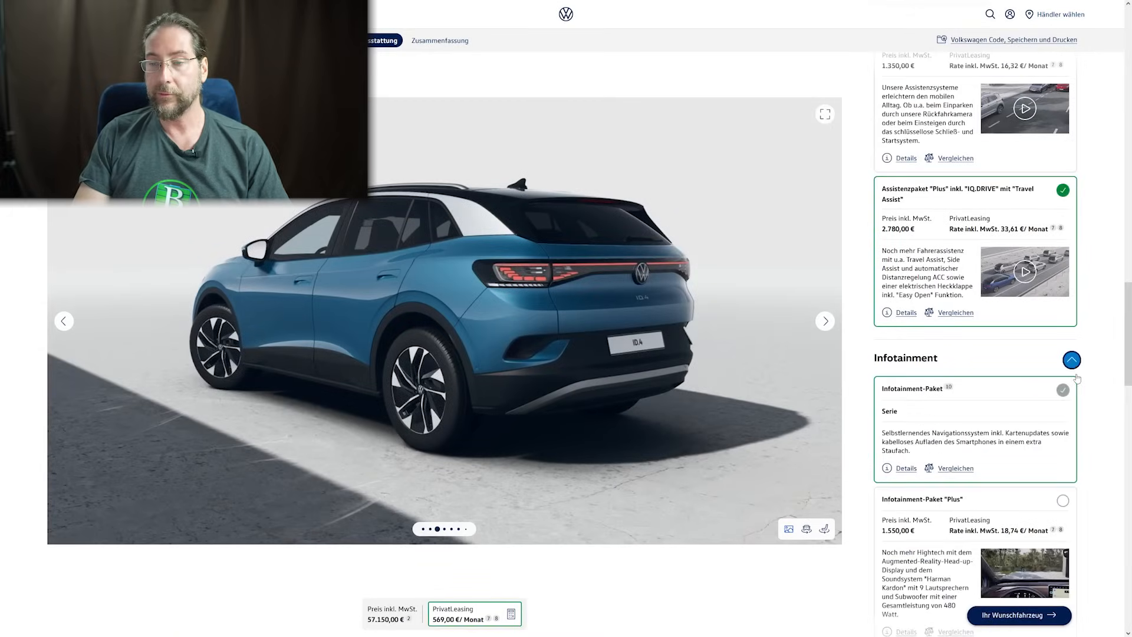
- Compare Infotainment-Paket details and add Infotainment-Paket "Plus" with Harman Kardon sound (58.700,00 €)
{"action": "scroll", "scroll_direction": "down", "scroll_amount": 3}
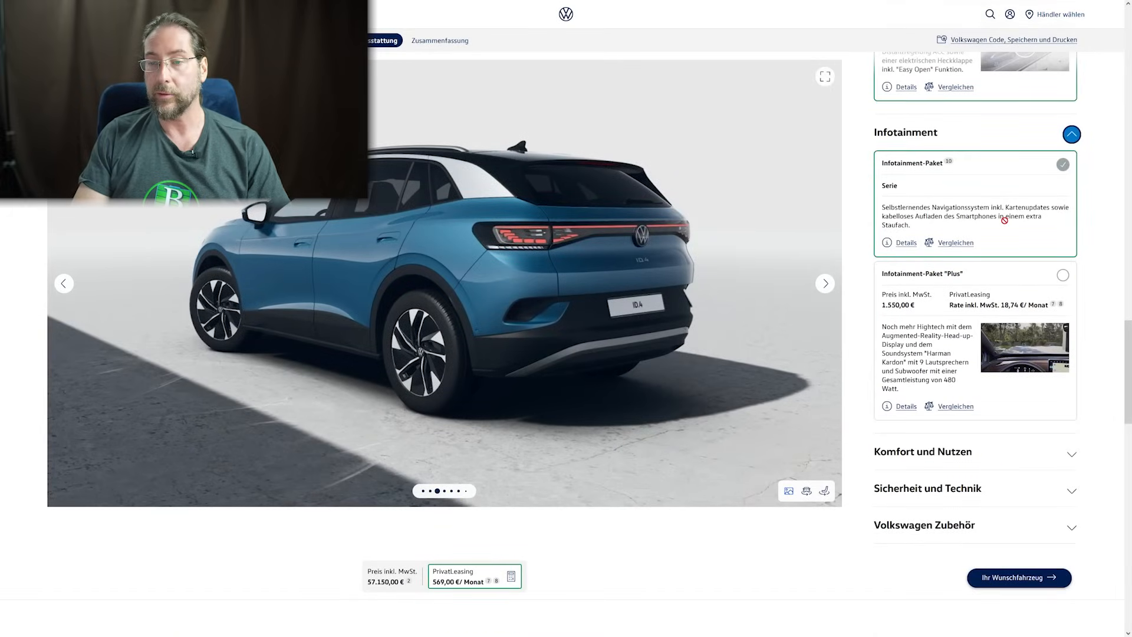
{"action": "left_click", "coordinate": [905, 242]}
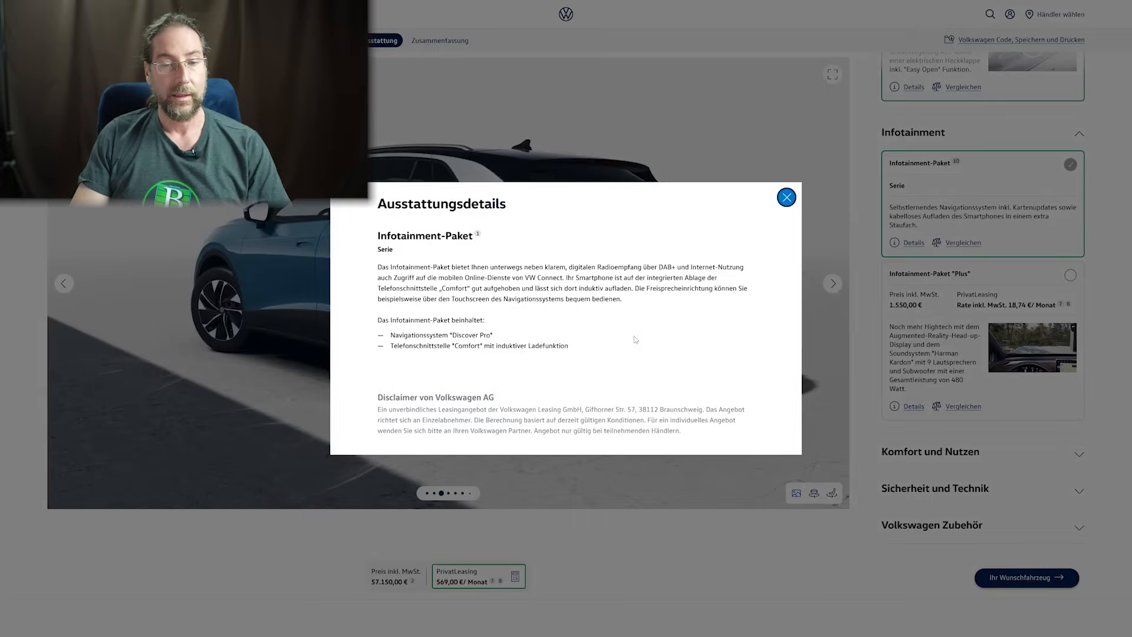
{"action": "mouse_move", "coordinate": [634, 340]}
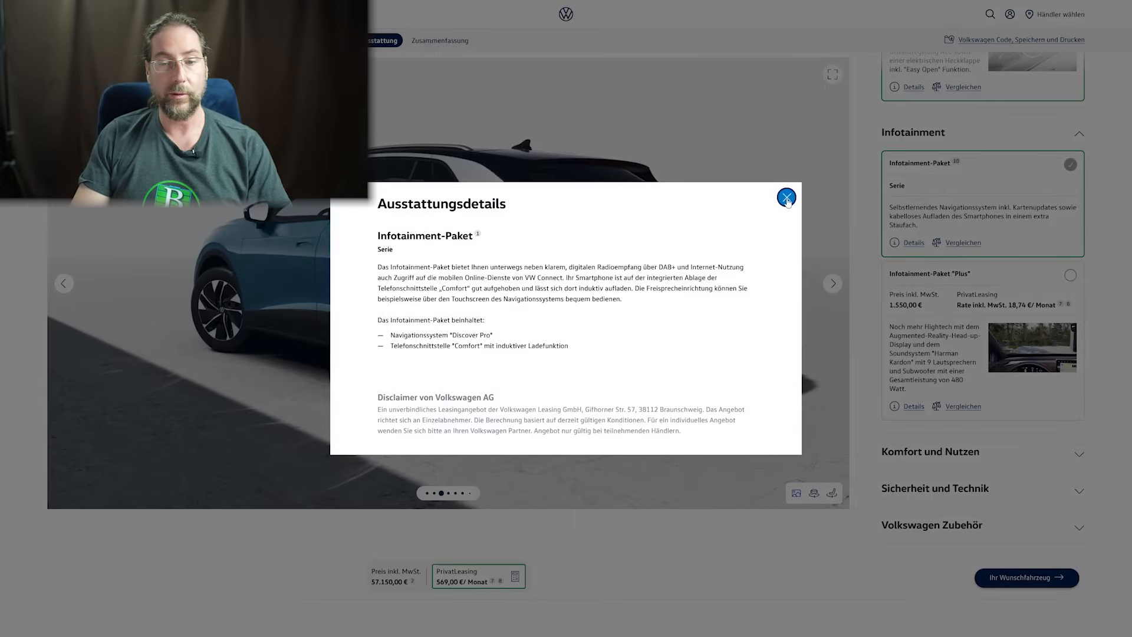
{"action": "left_click", "coordinate": [786, 198]}
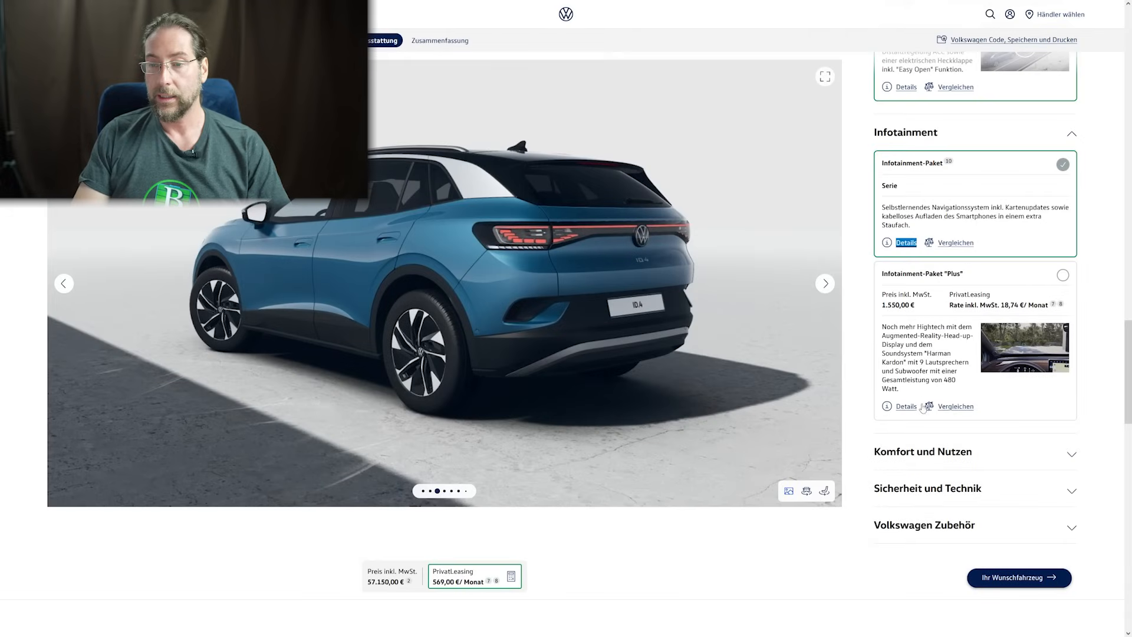
{"action": "left_click", "coordinate": [905, 406]}
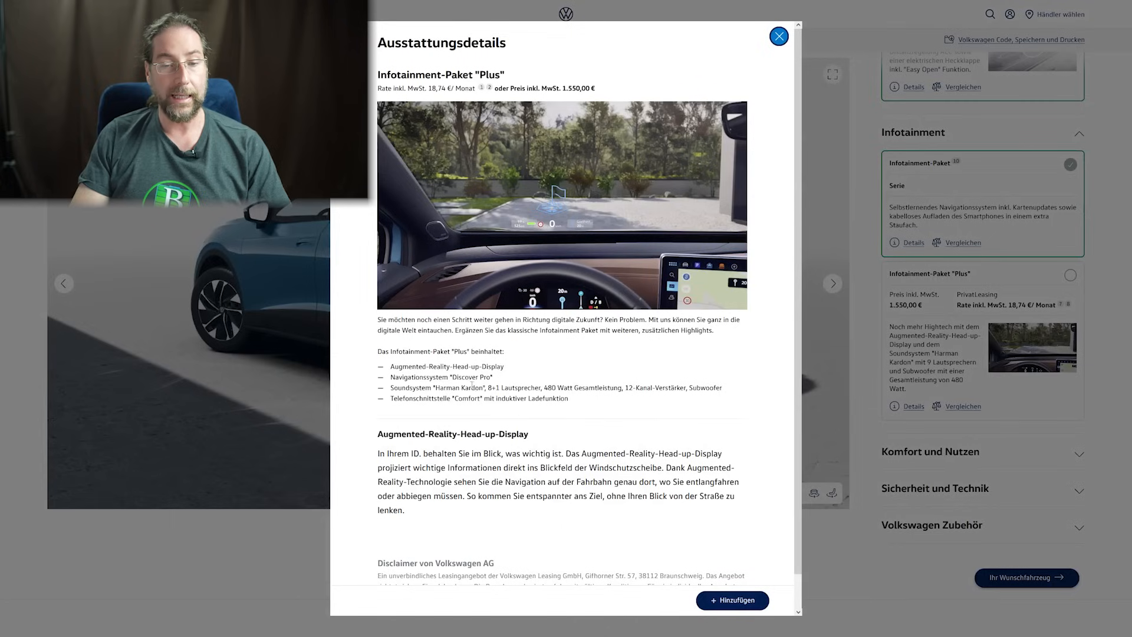
{"action": "left_click_drag", "start_coordinate": [408, 388], "coordinate": [650, 388]}
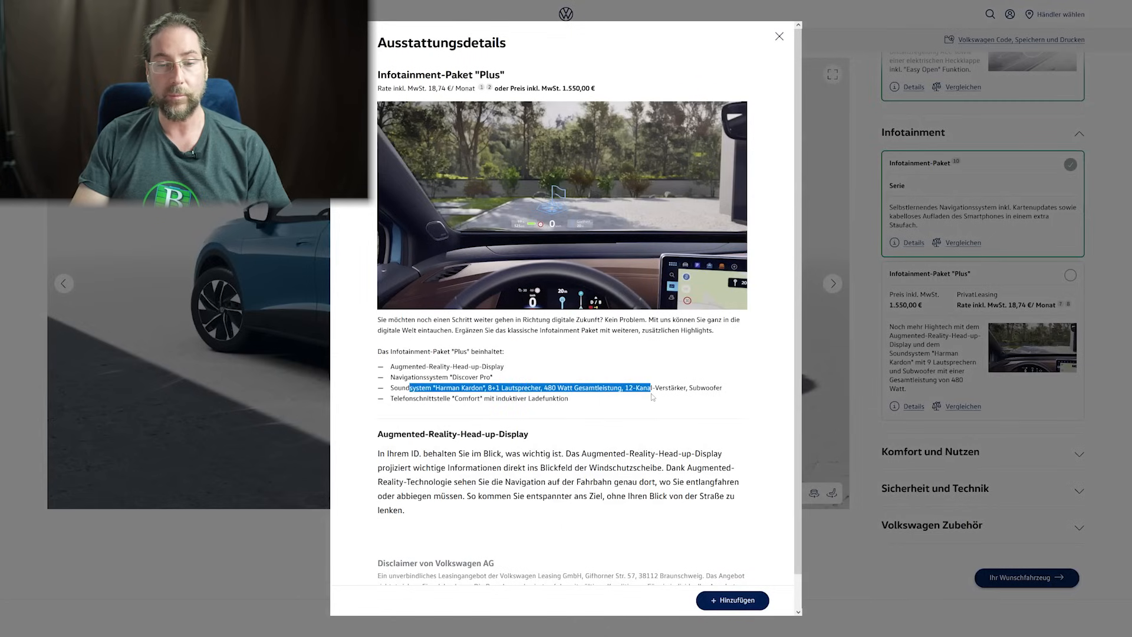
{"action": "left_click", "coordinate": [585, 406]}
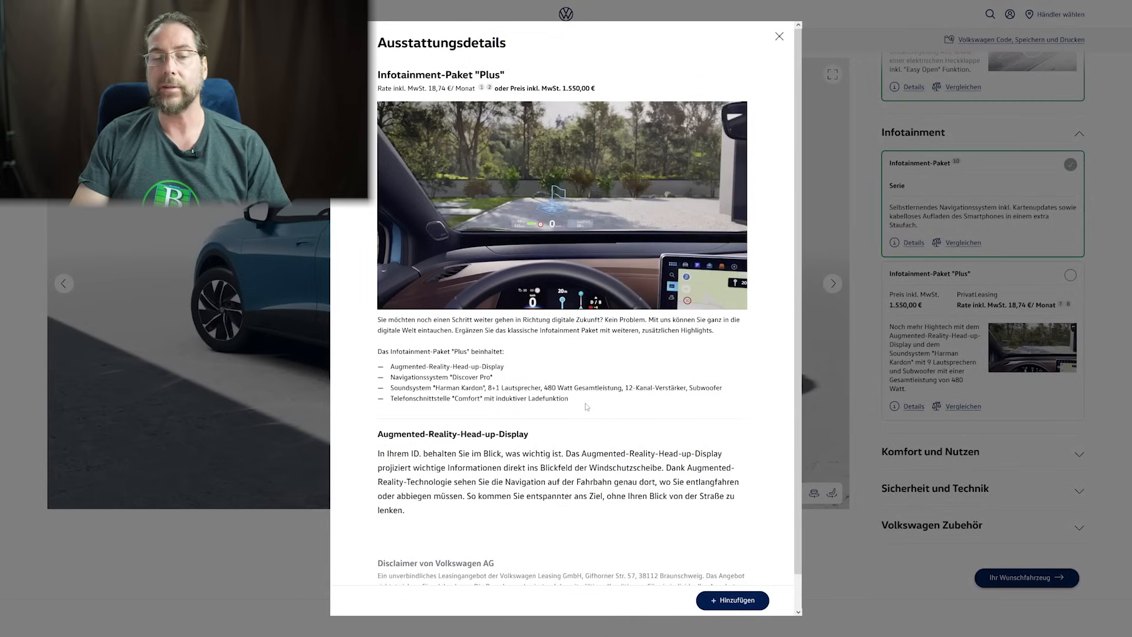
{"action": "left_click_drag", "start_coordinate": [468, 388], "coordinate": [617, 387]}
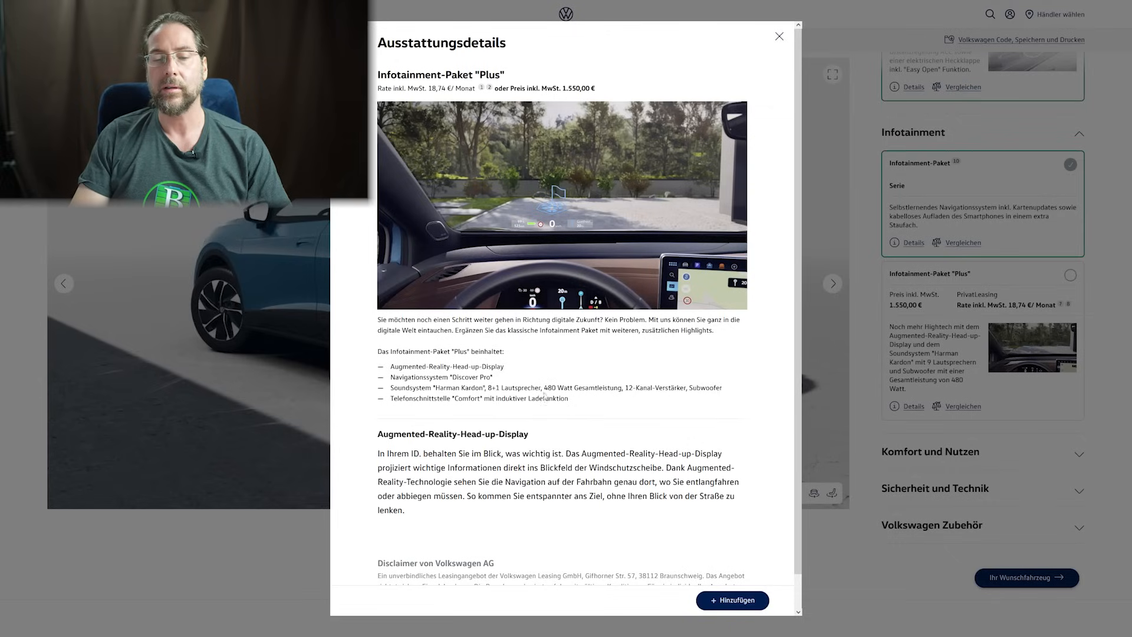
{"action": "left_click_drag", "start_coordinate": [430, 398], "coordinate": [498, 398]}
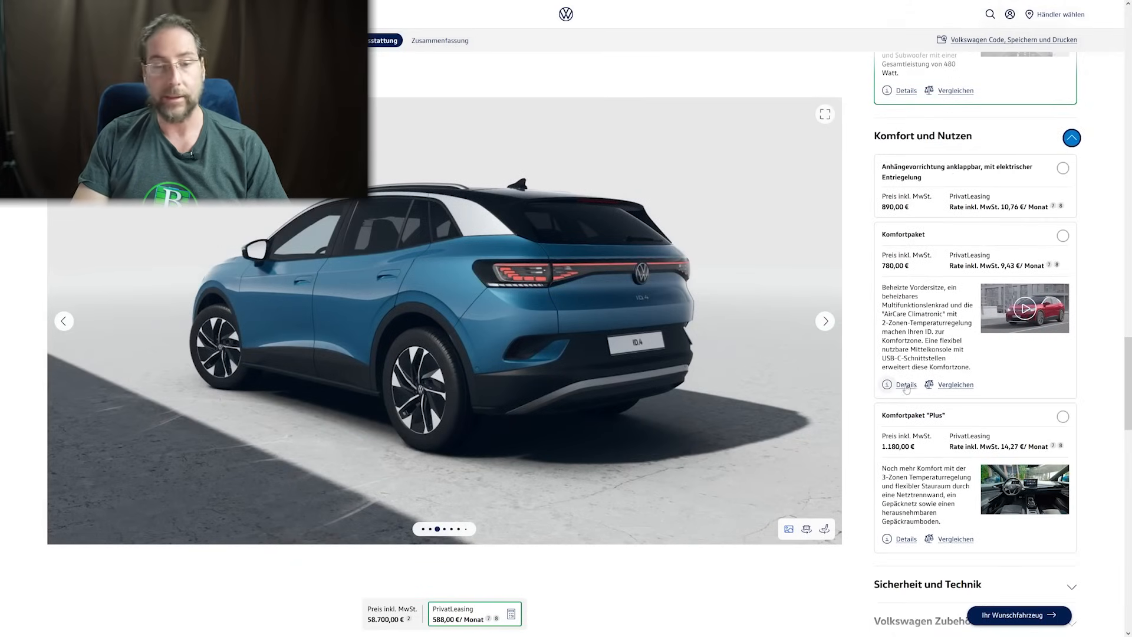
- Review the standard Komfortpaket details, including the heated washer nozzles
{"action": "left_click", "coordinate": [905, 384]}
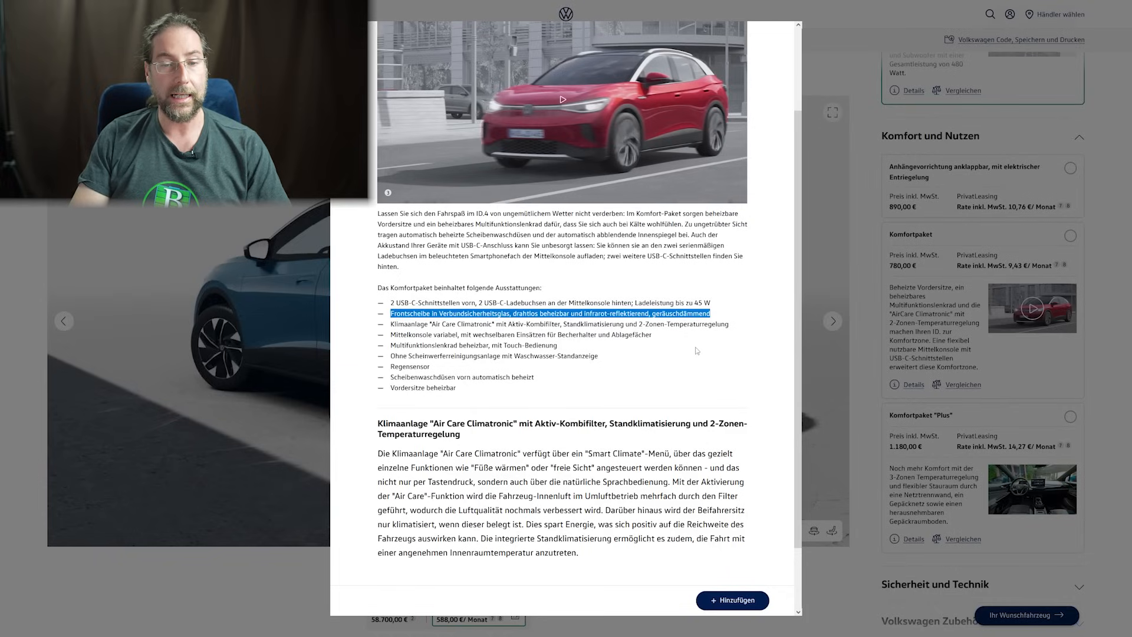
{"action": "left_click", "coordinate": [697, 351]}
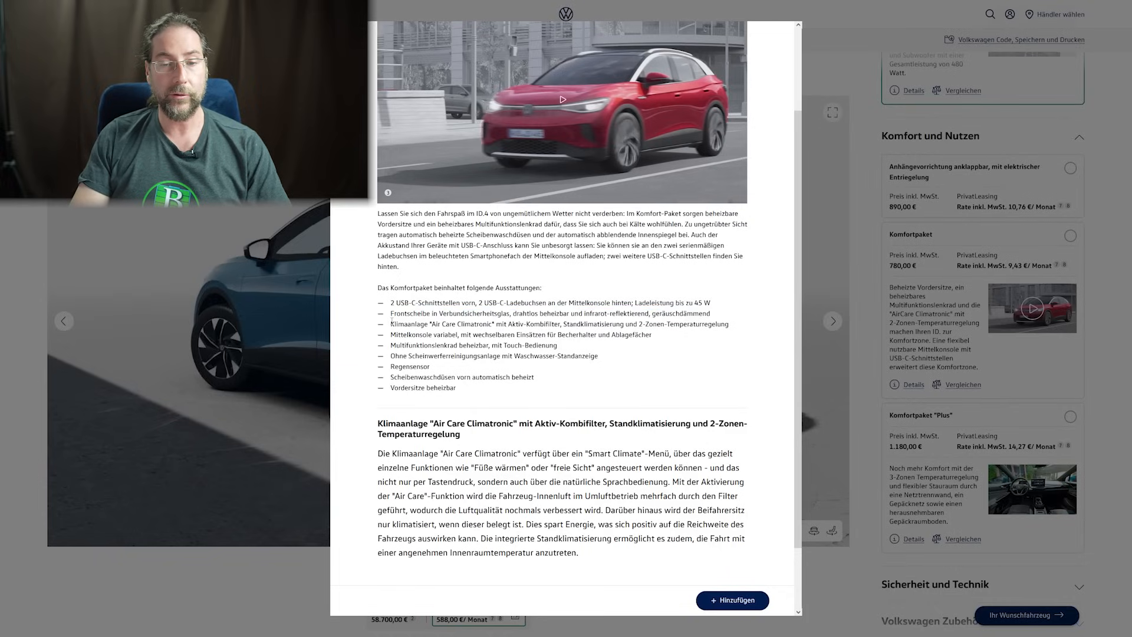
{"action": "left_click_drag", "start_coordinate": [390, 323], "coordinate": [618, 324]}
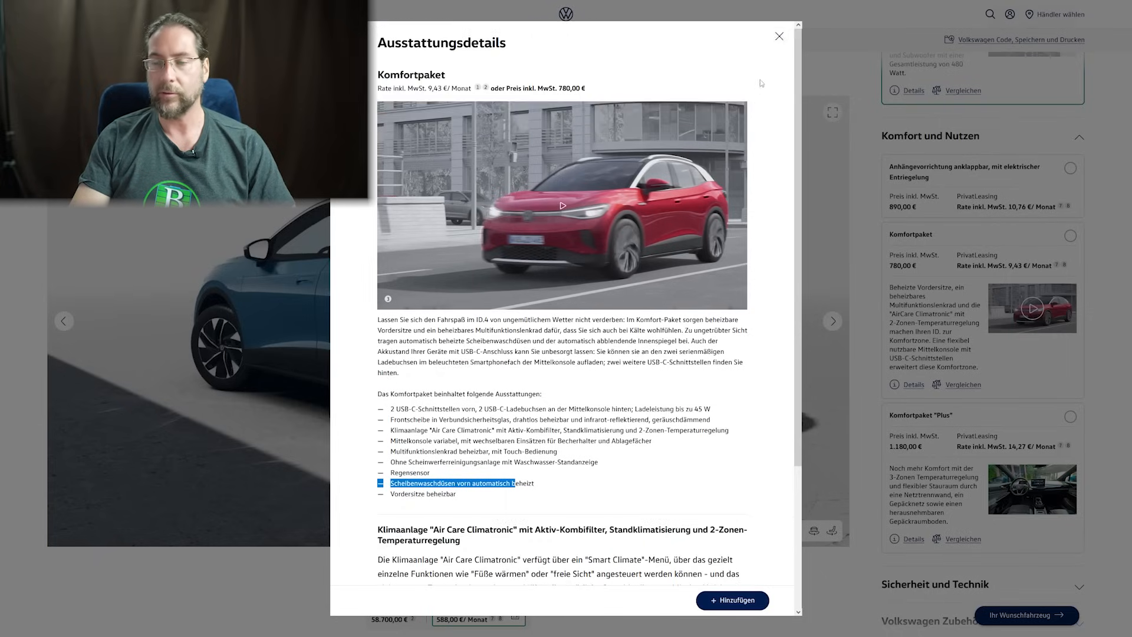
{"action": "left_click", "coordinate": [778, 36]}
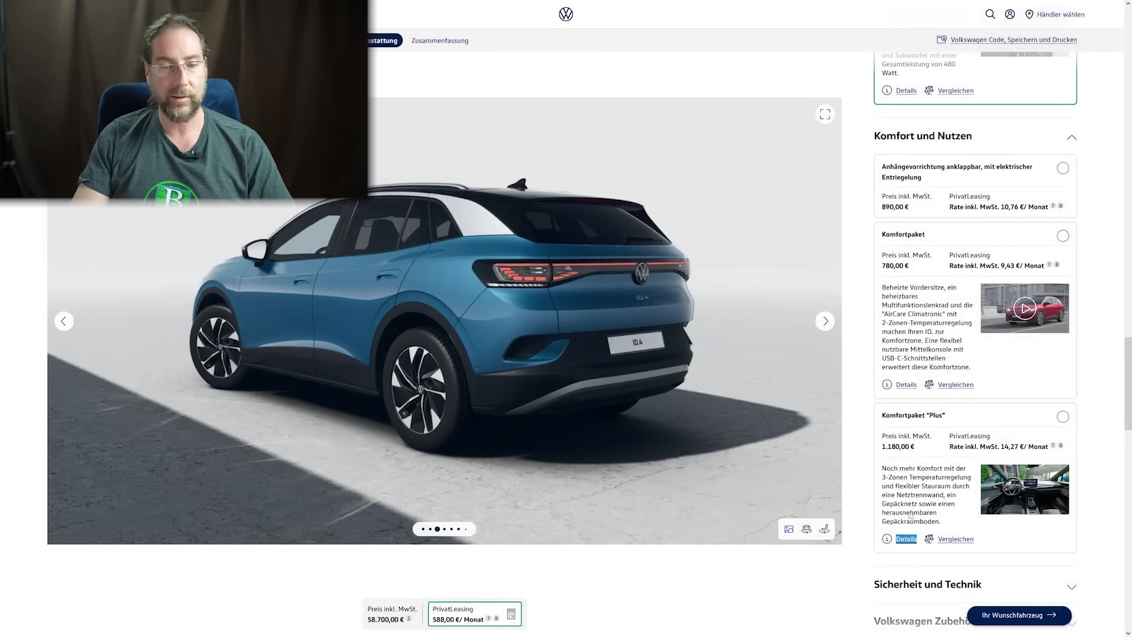
- Review Komfortpaket "Plus" features like the variable center console and add it (59.880,00 €)
{"action": "left_click", "coordinate": [907, 538]}
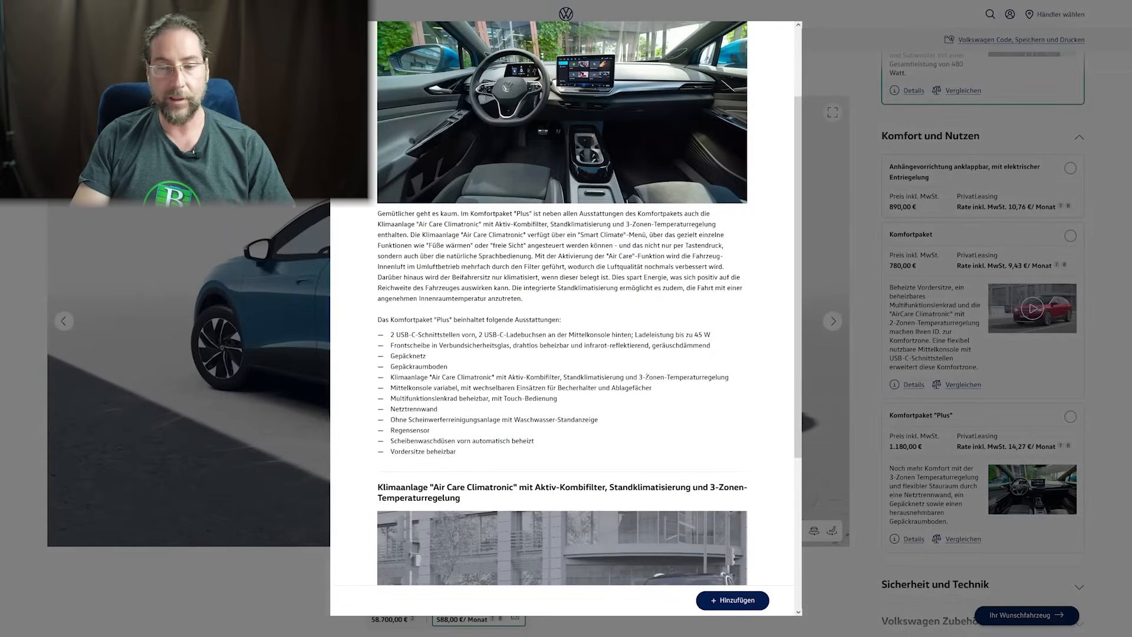
{"action": "left_click_drag", "start_coordinate": [634, 377], "coordinate": [708, 376]}
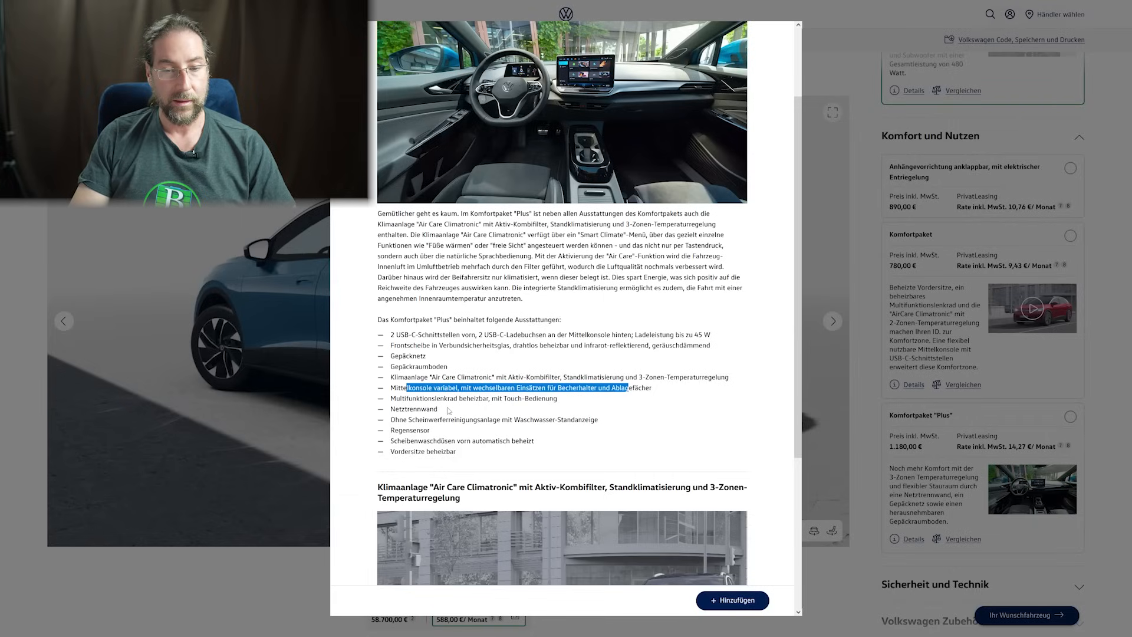
{"action": "double_click", "coordinate": [412, 419]}
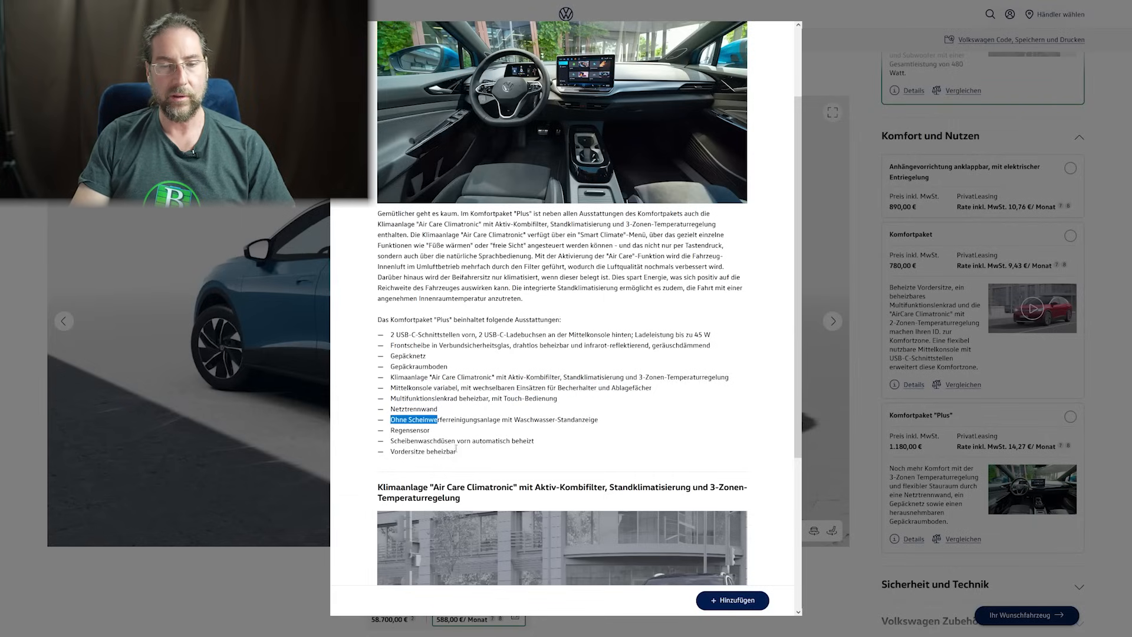
{"action": "mouse_move", "coordinate": [565, 410]}
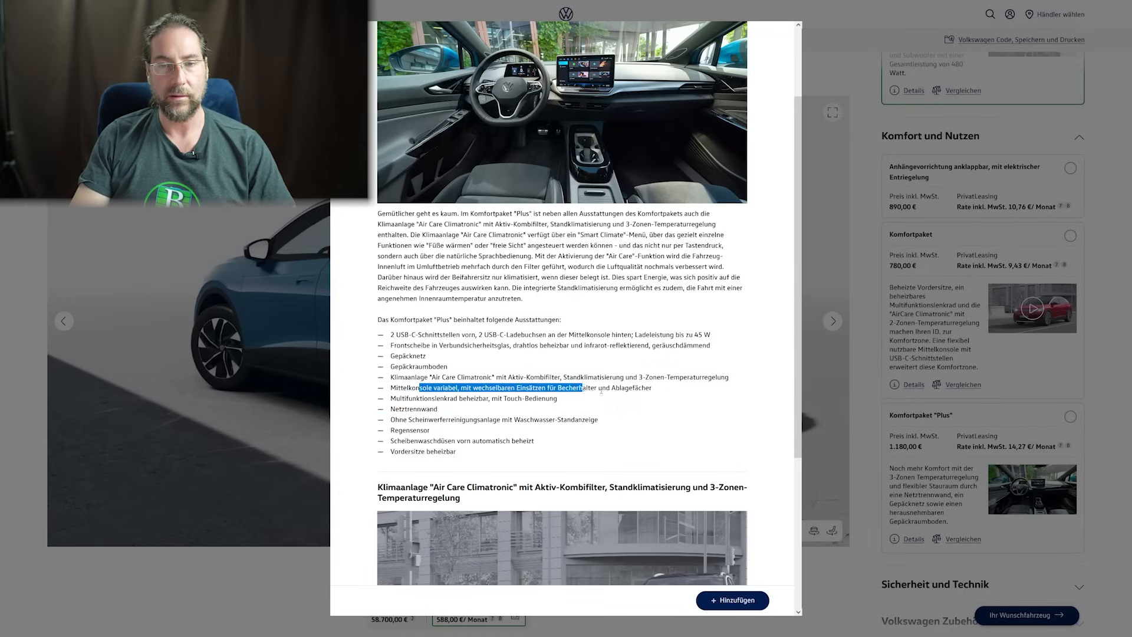
{"action": "scroll", "scroll_direction": "down", "scroll_amount": 3}
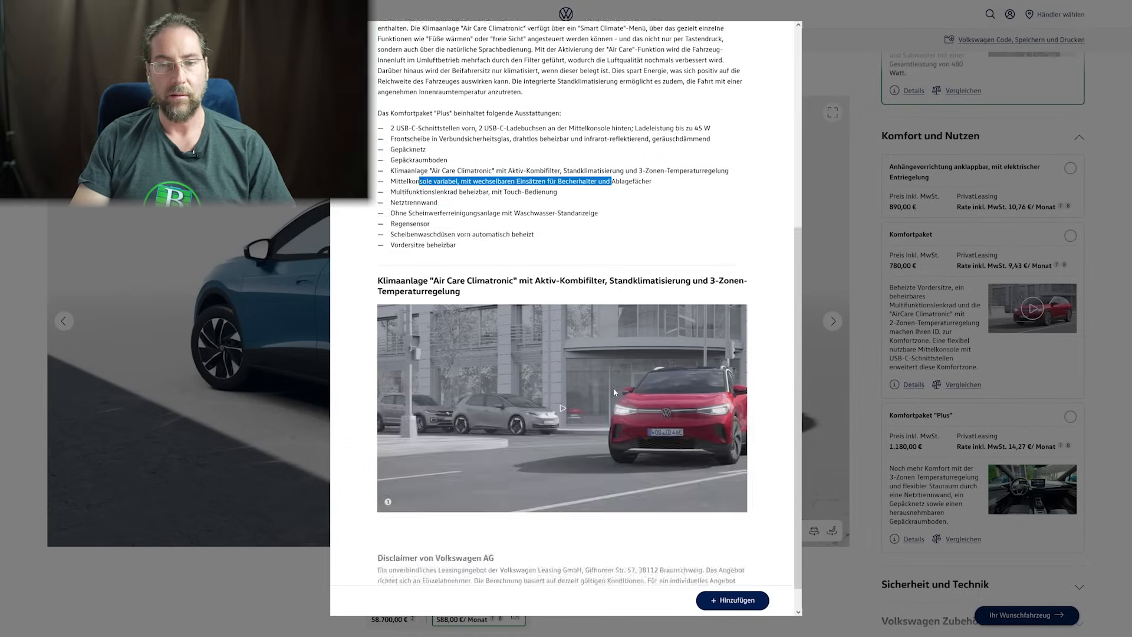
{"action": "scroll", "scroll_direction": "down", "scroll_amount": 3}
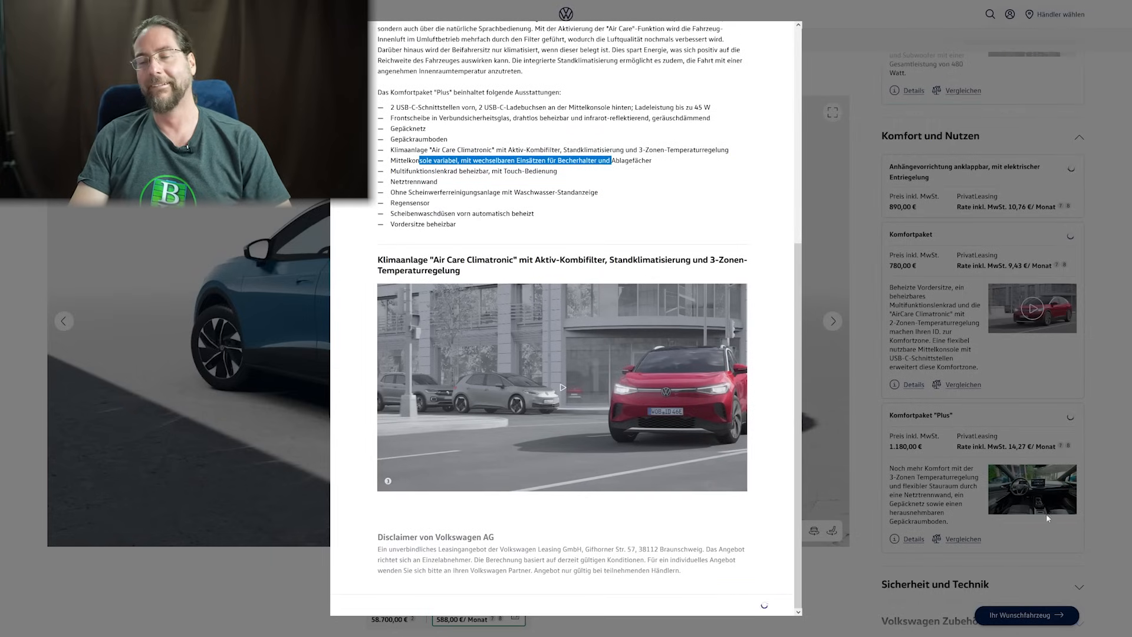
{"action": "left_click", "coordinate": [1071, 417]}
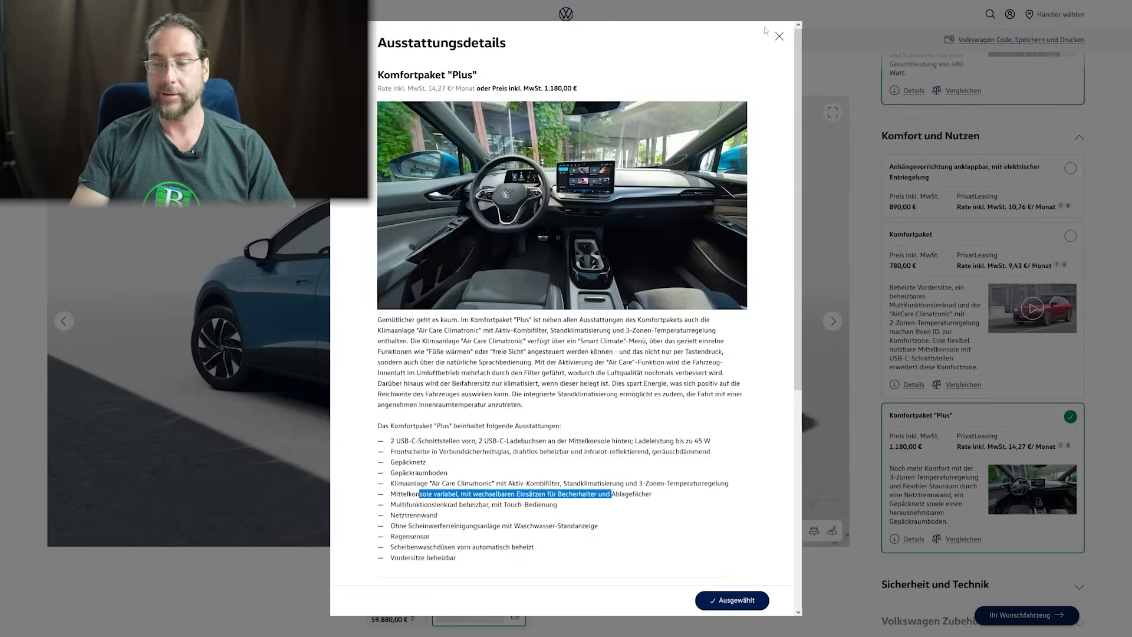
{"action": "left_click", "coordinate": [778, 36]}
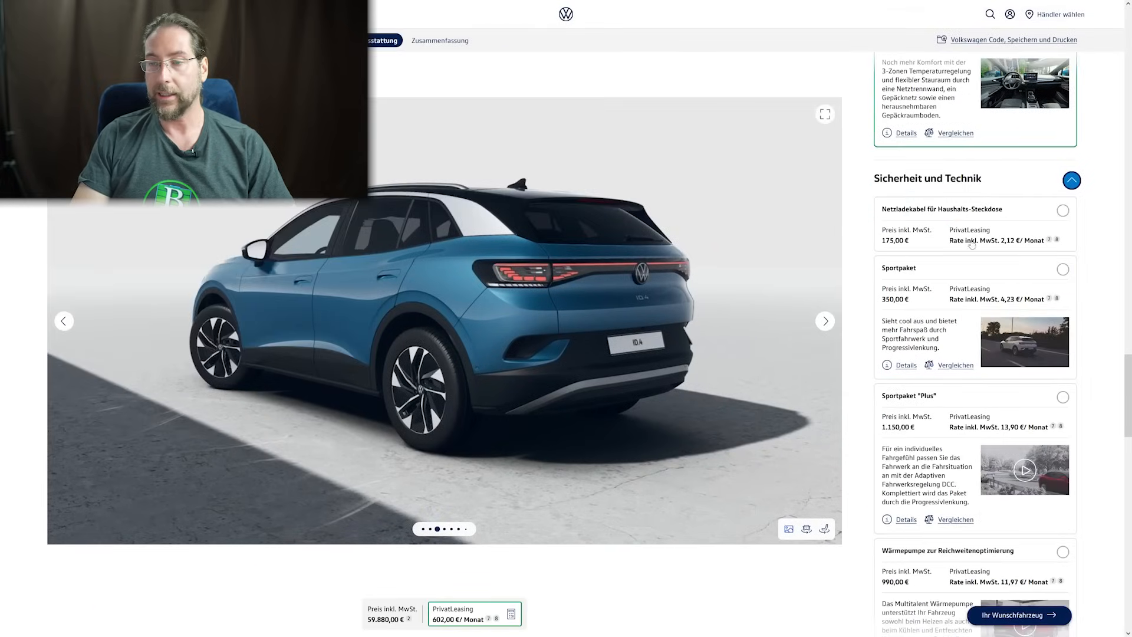
- Review the standard Sportpaket details, including its Sportfahrwerk
{"action": "scroll", "scroll_direction": "down", "scroll_amount": 3}
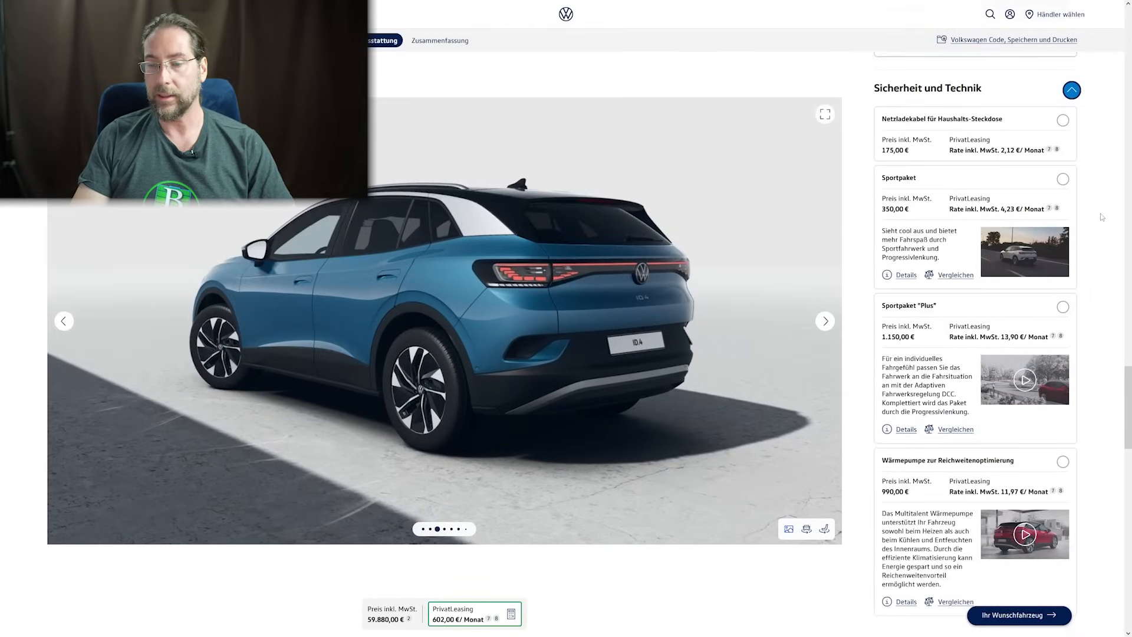
{"action": "scroll", "scroll_direction": "down", "scroll_amount": 3}
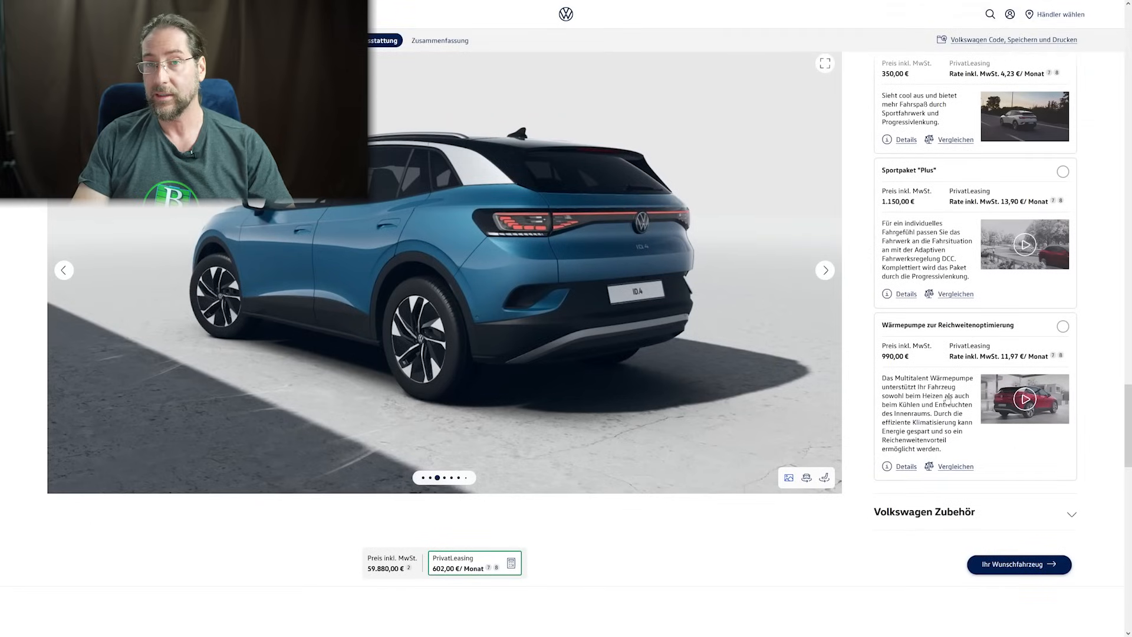
{"action": "scroll", "scroll_direction": "down", "scroll_amount": 3}
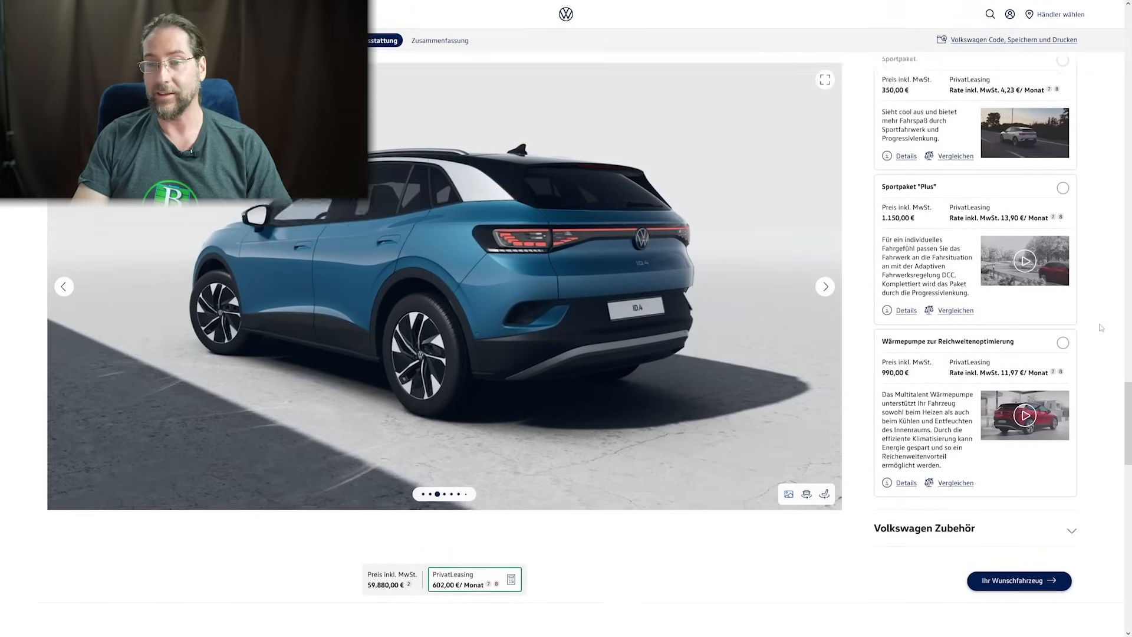
{"action": "scroll", "scroll_direction": "down", "scroll_amount": 3}
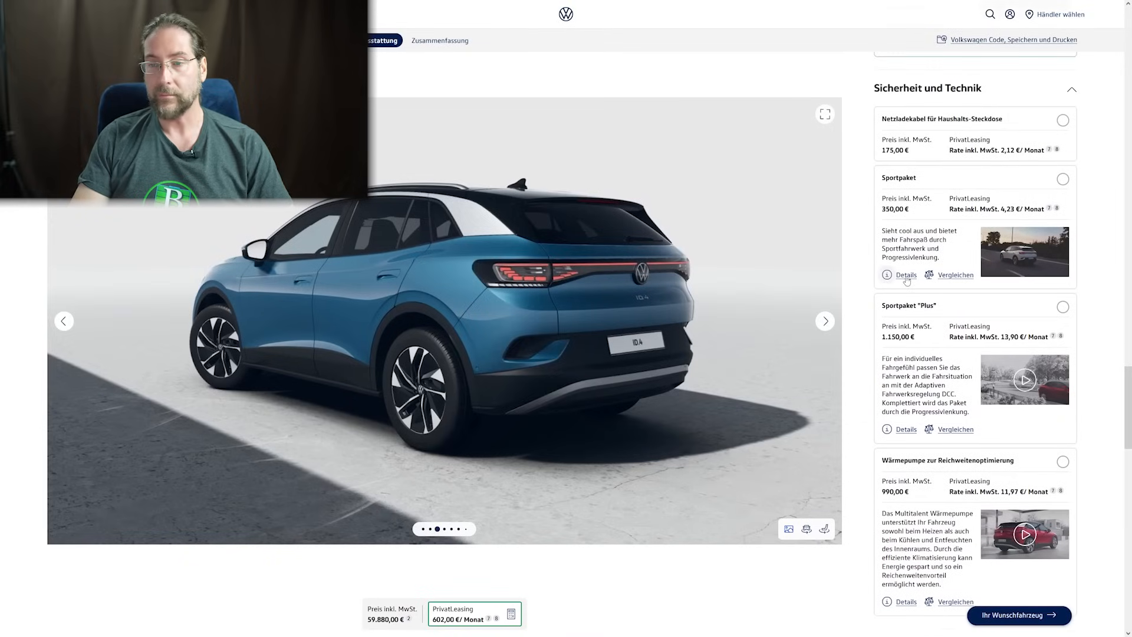
{"action": "left_click", "coordinate": [905, 275]}
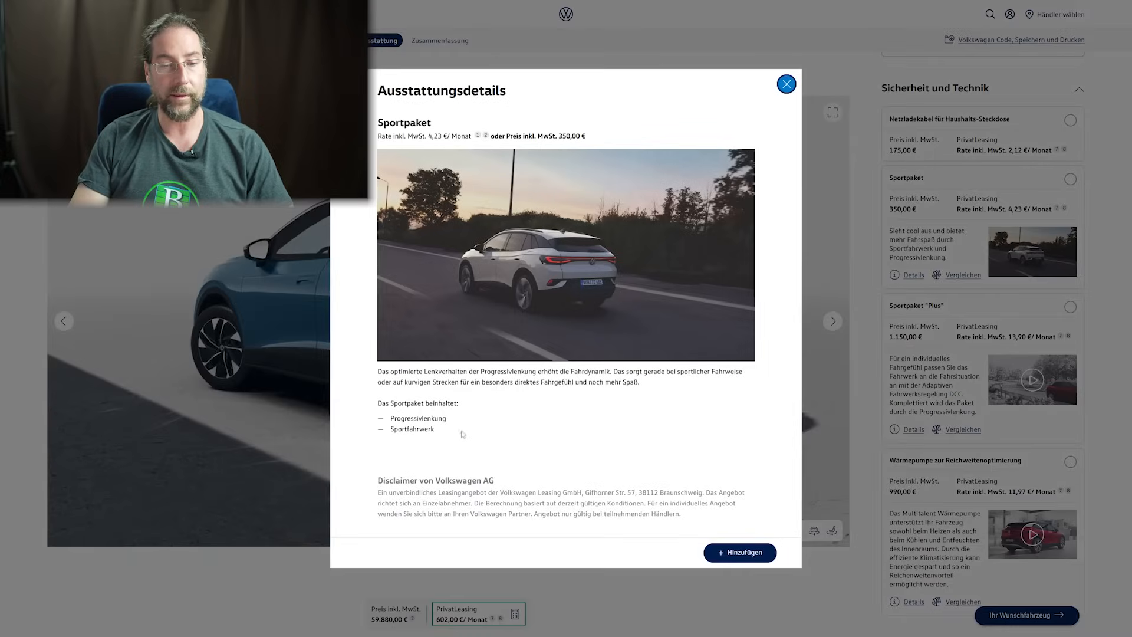
{"action": "double_click", "coordinate": [411, 428]}
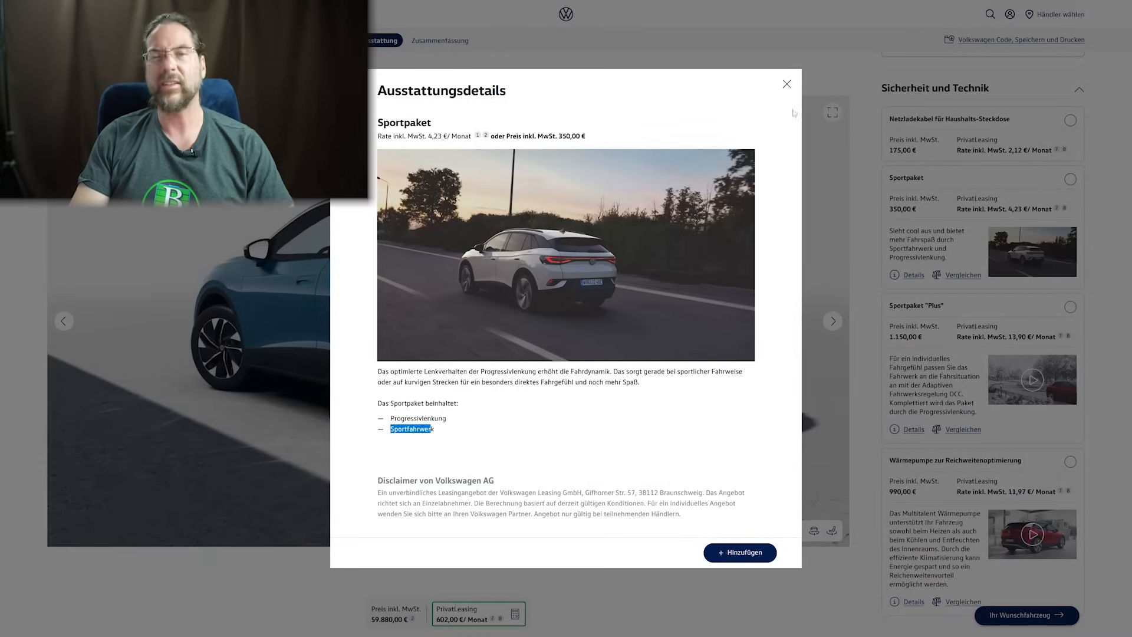
{"action": "left_click", "coordinate": [786, 84]}
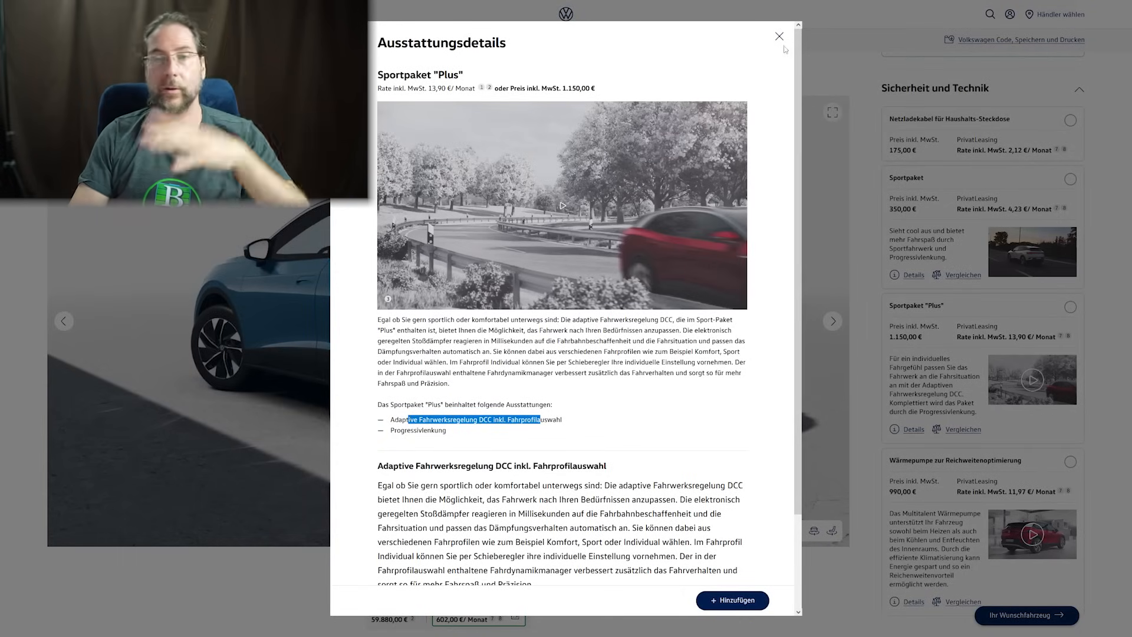
- Add Sportpaket "Plus" for 61.030,00 € and return to the Ihr Wunschfahrzeug lineup
{"action": "left_click", "coordinate": [779, 36]}
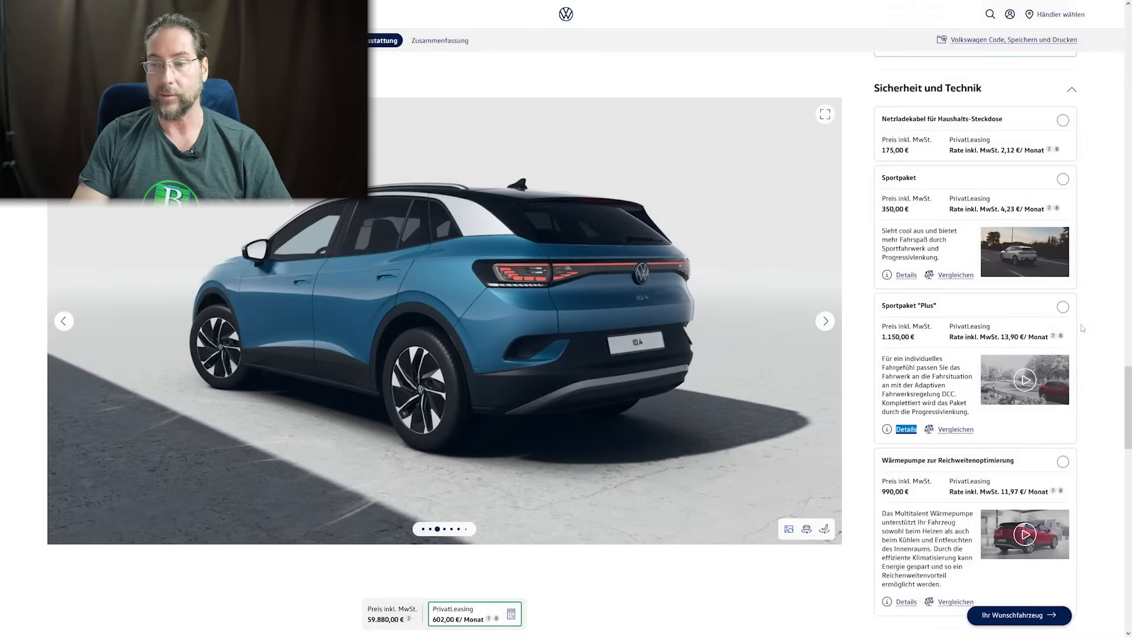
{"action": "left_click", "coordinate": [1062, 306]}
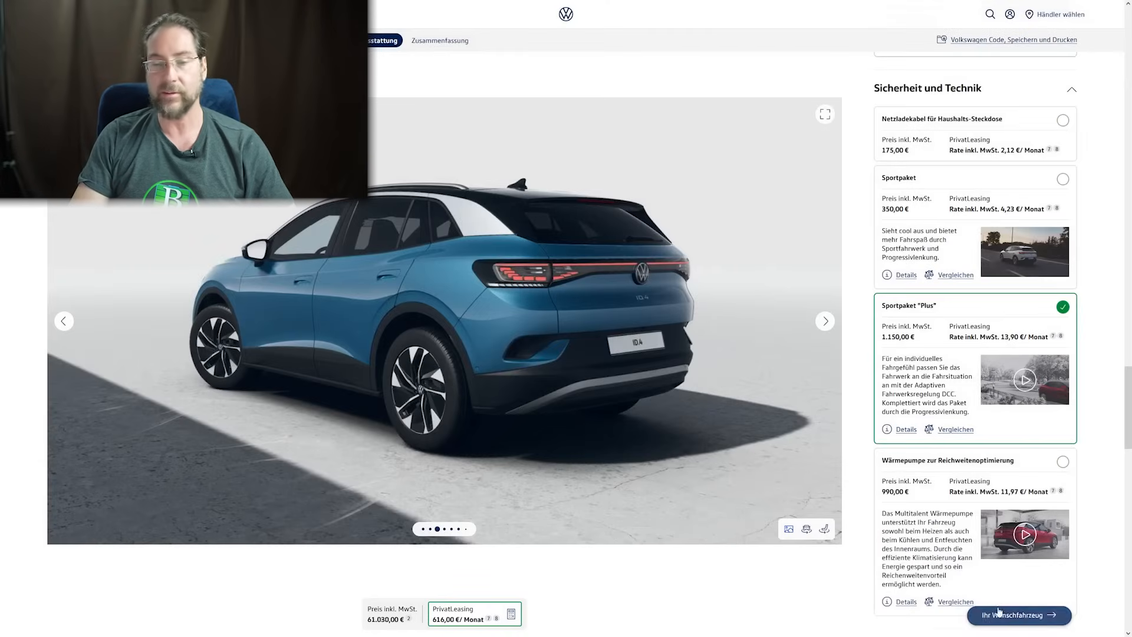
{"action": "left_click", "coordinate": [439, 41]}
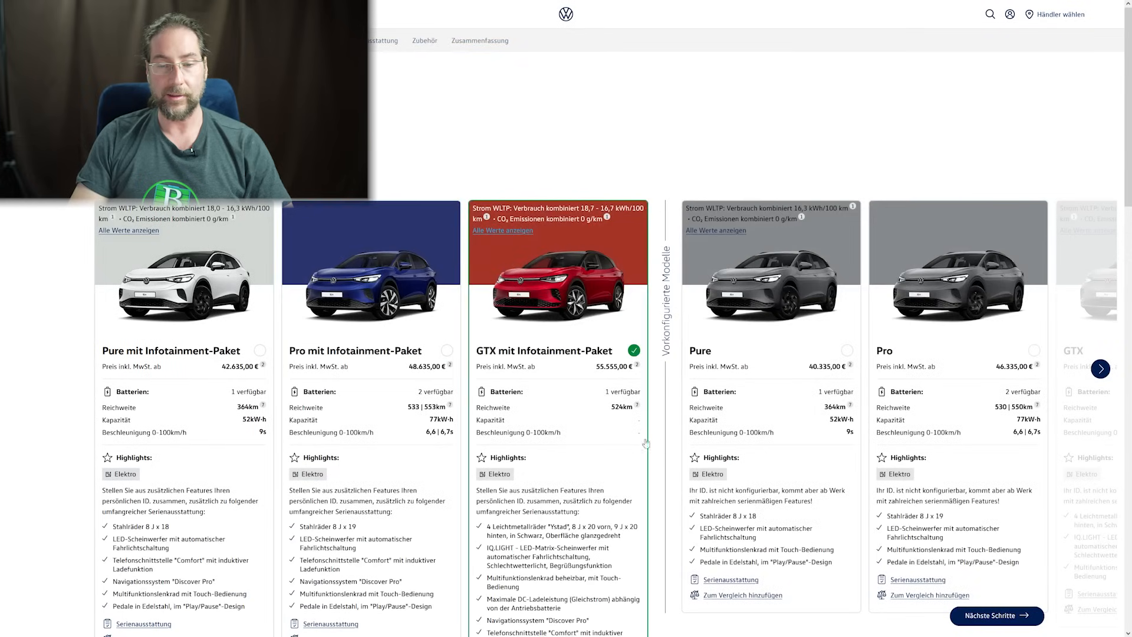
- Start a new ID.4 GTX mit Infotainment-Paket configuration from the model variants page
{"action": "scroll", "scroll_direction": "down", "scroll_amount": 3}
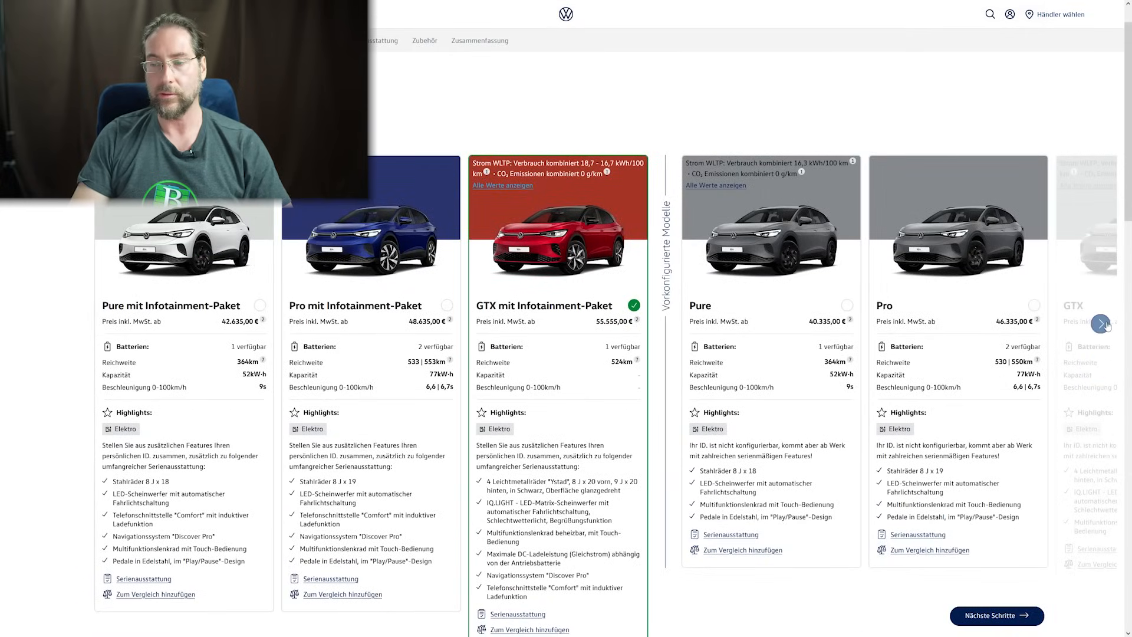
{"action": "left_click", "coordinate": [1100, 322]}
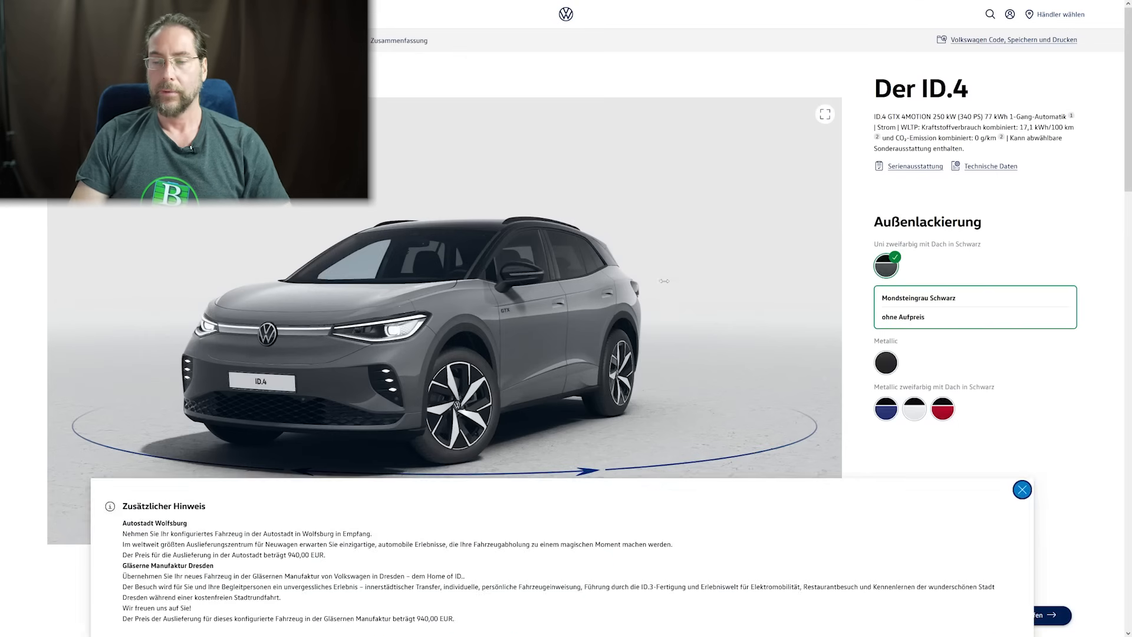
- Dismiss the delivery notice, choose Kings Red Metallic with black roof, and move past wheels
{"action": "left_click", "coordinate": [942, 357]}
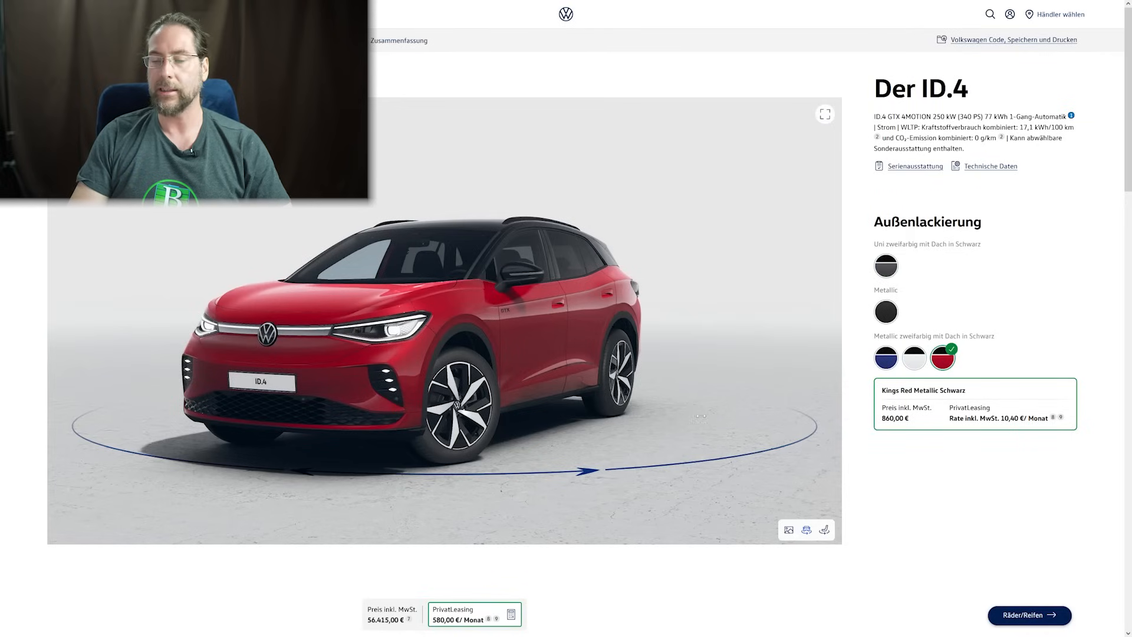
{"action": "left_click", "coordinate": [1028, 615]}
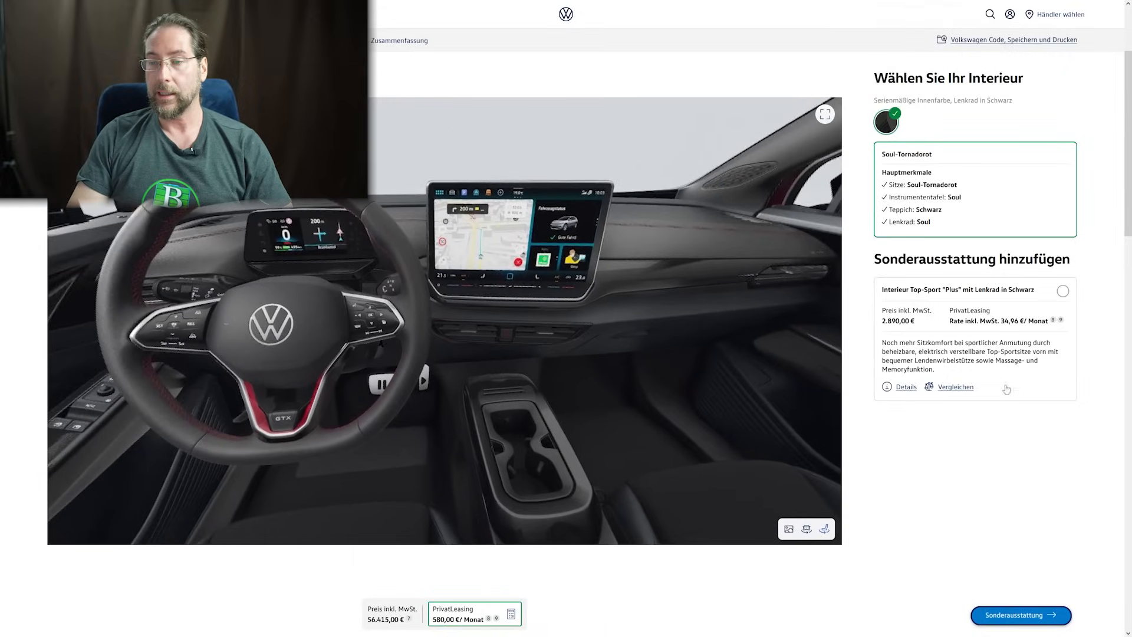
- Add Interieur Top-Sport "Plus" with black steering wheel to the GTX, totalling 59.305,00 €
{"action": "left_click", "coordinate": [1062, 290]}
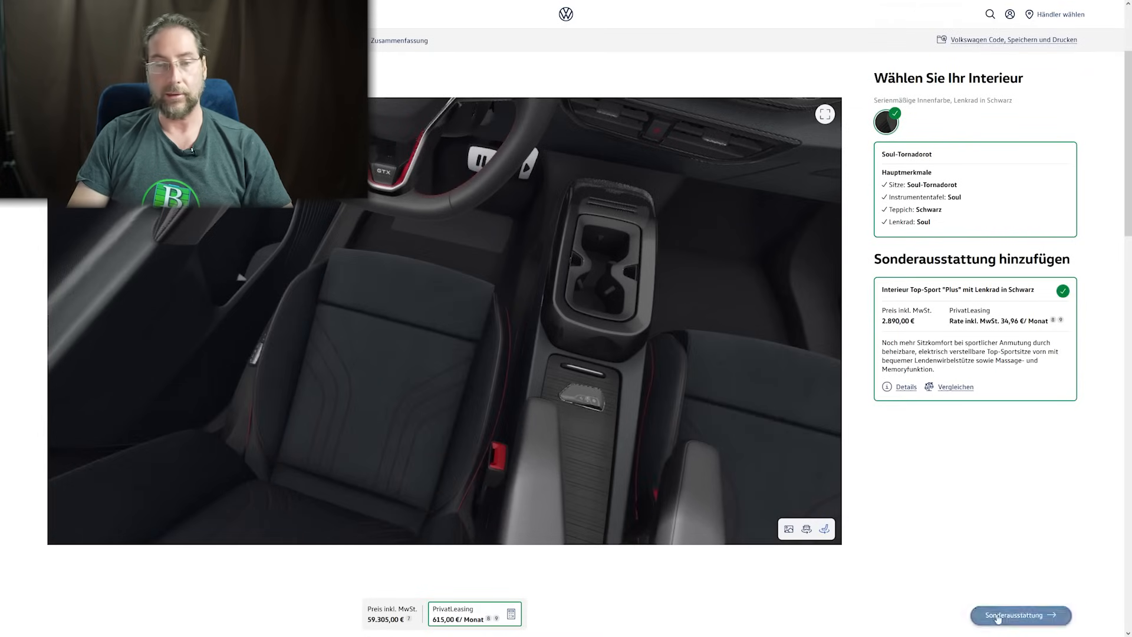
{"action": "left_click", "coordinate": [1019, 615]}
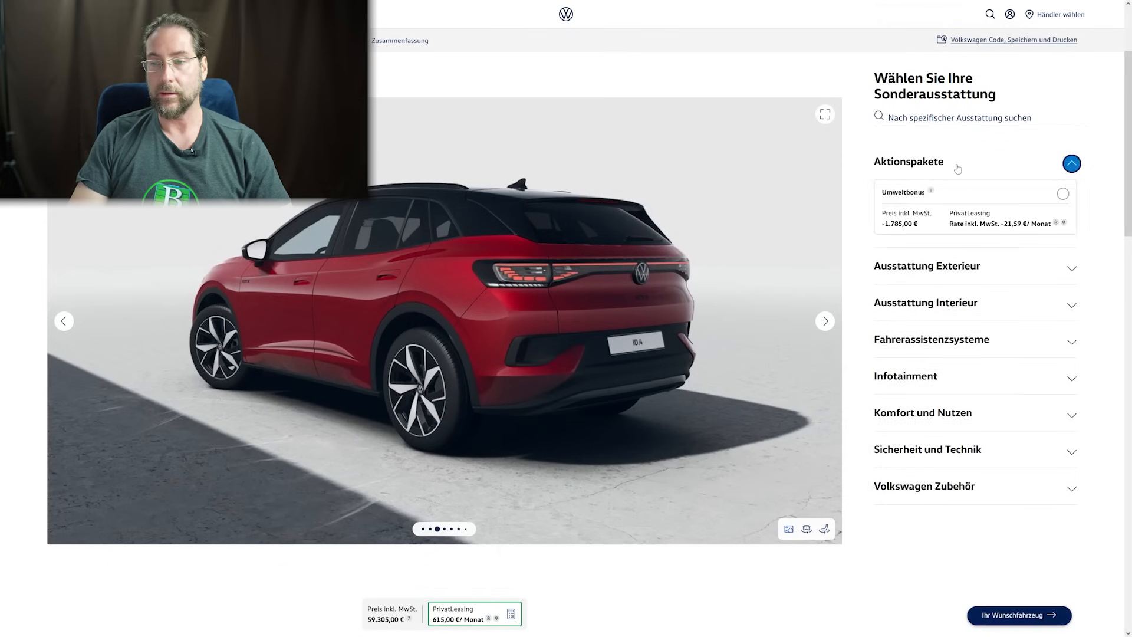
- Apply the Umweltbonus and add the Design-Paket "Plus" with panoramic roof to the ID.4 GTX
{"action": "left_click", "coordinate": [1062, 193]}
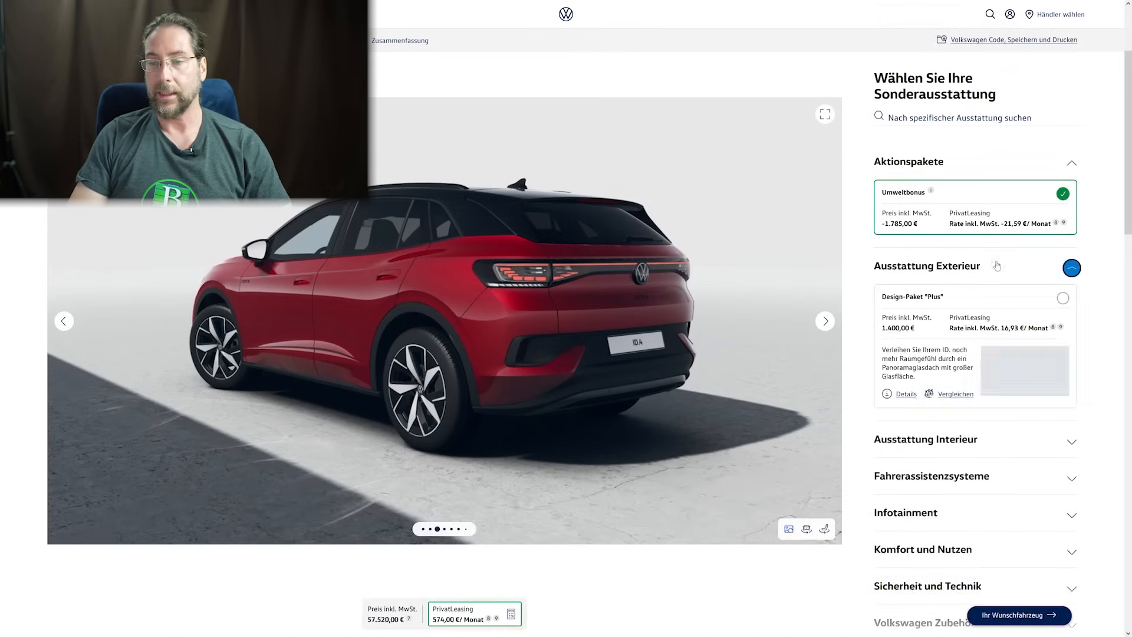
{"action": "scroll", "scroll_direction": "down", "scroll_amount": 3}
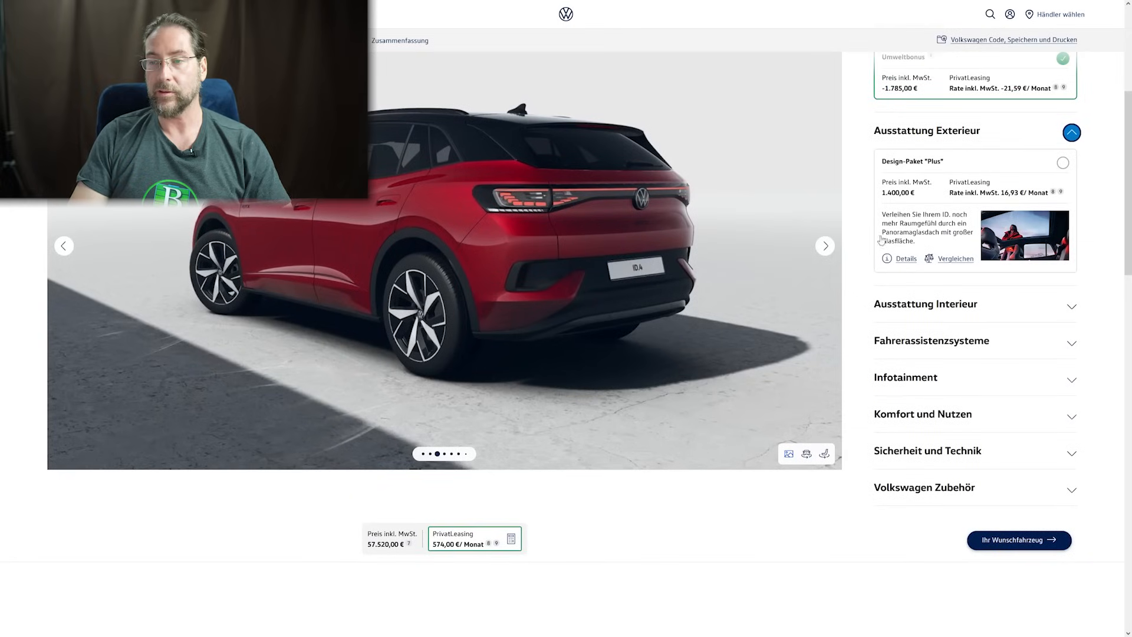
{"action": "left_click", "coordinate": [1062, 163]}
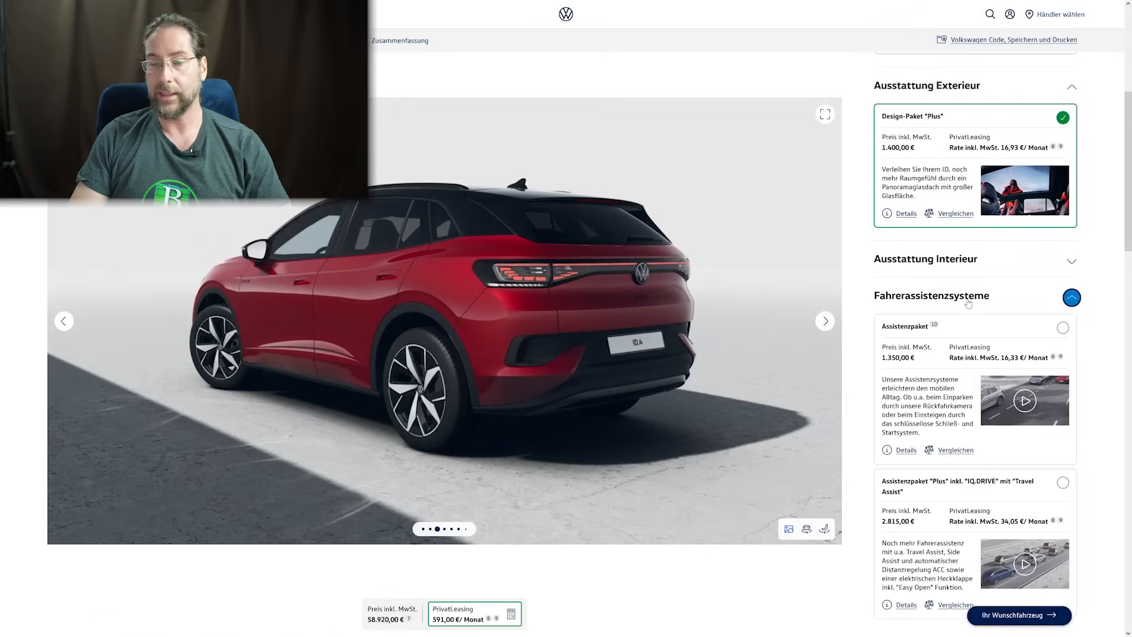
{"action": "scroll", "scroll_direction": "down", "scroll_amount": 3}
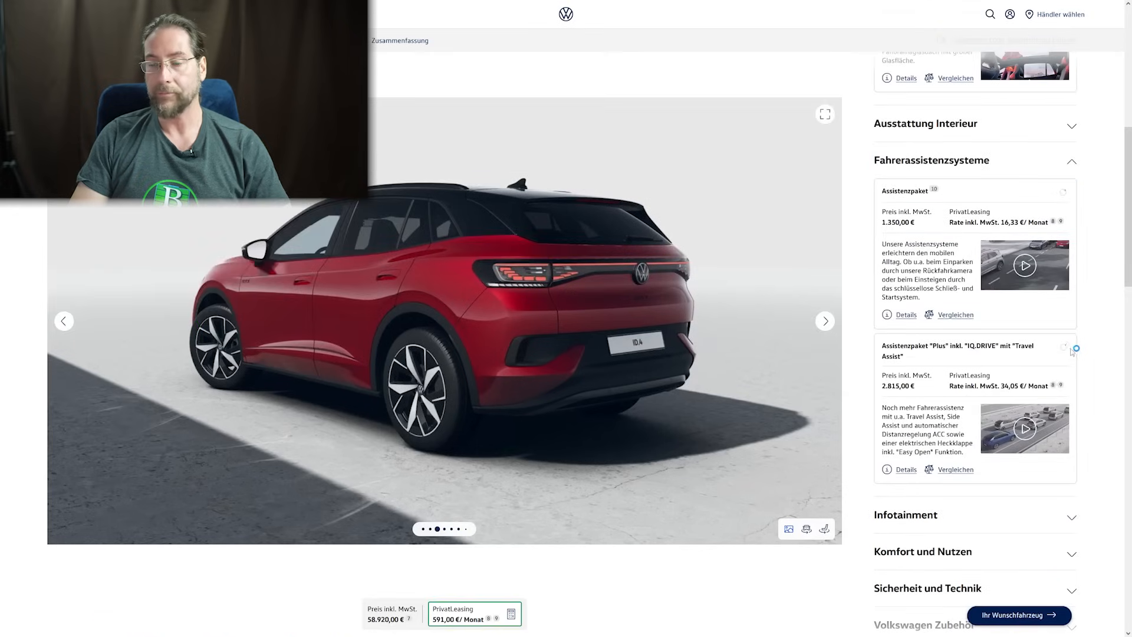
- Add the Assistenz, Infotainment, Komfort and Sport "Plus" packages, reaching 64.885,00 €
{"action": "left_click", "coordinate": [1064, 347]}
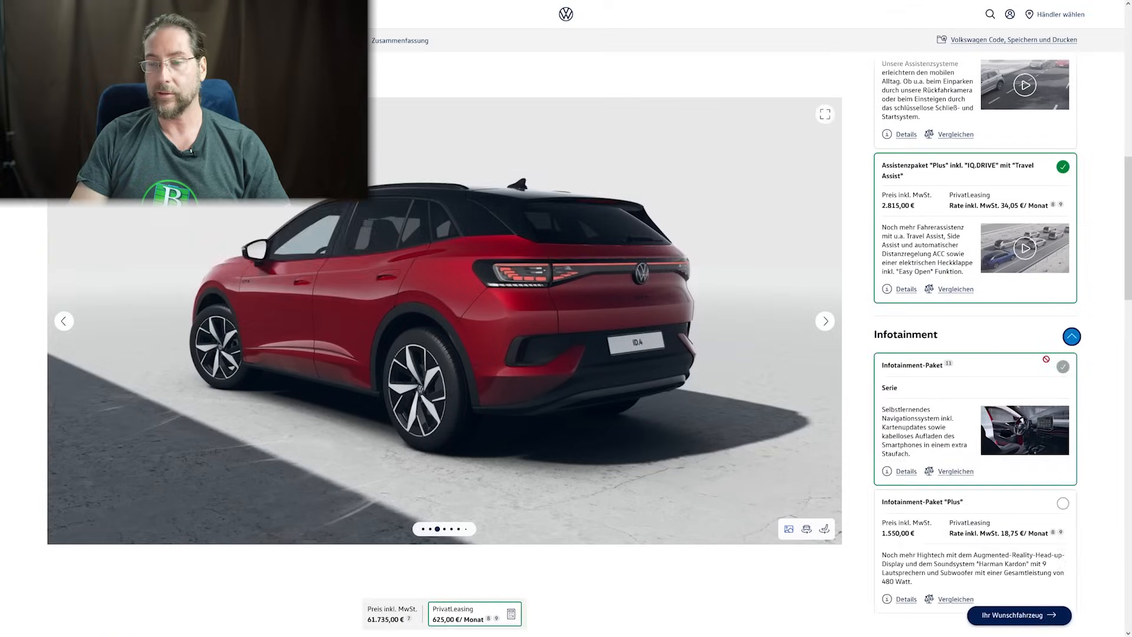
{"action": "scroll", "scroll_direction": "down", "scroll_amount": 3}
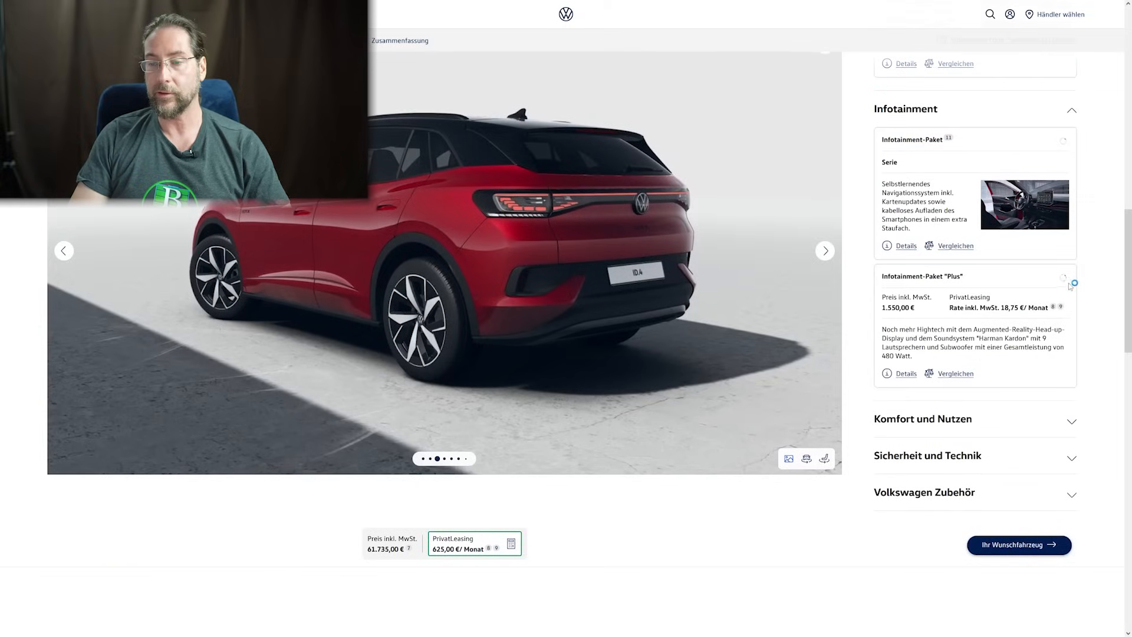
{"action": "left_click", "coordinate": [1062, 278]}
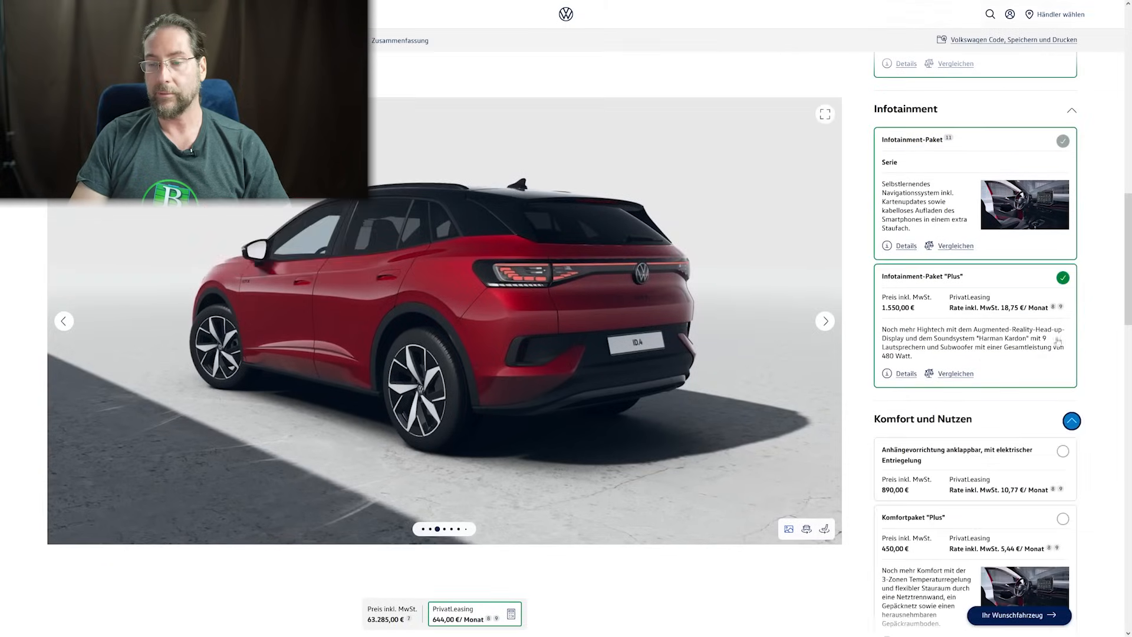
{"action": "scroll", "scroll_direction": "down", "scroll_amount": 3}
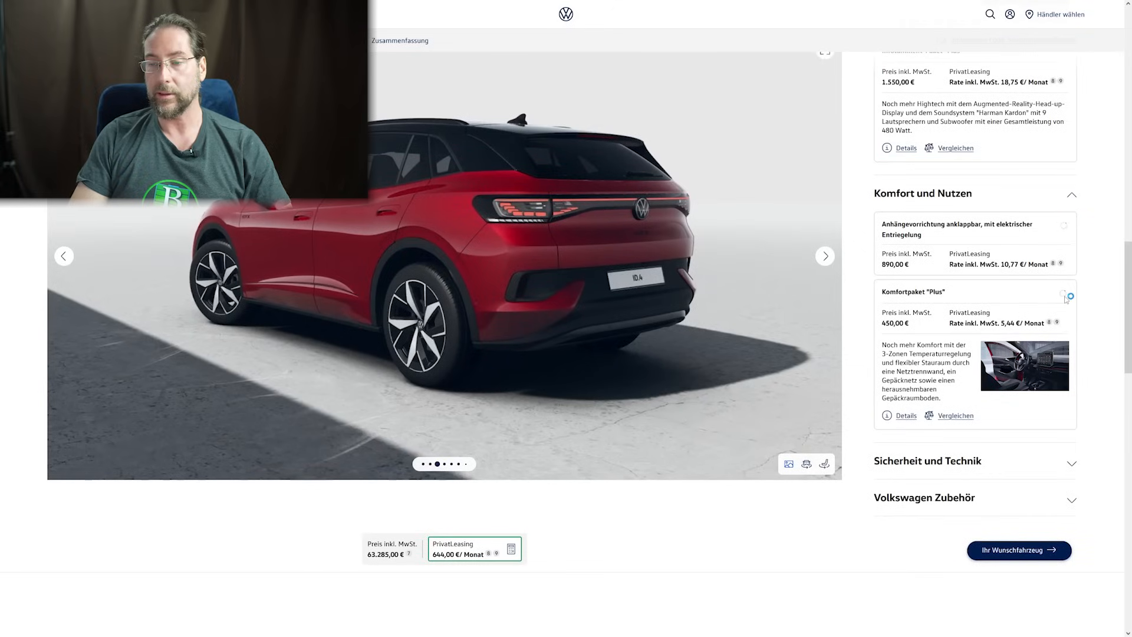
{"action": "left_click", "coordinate": [1063, 291]}
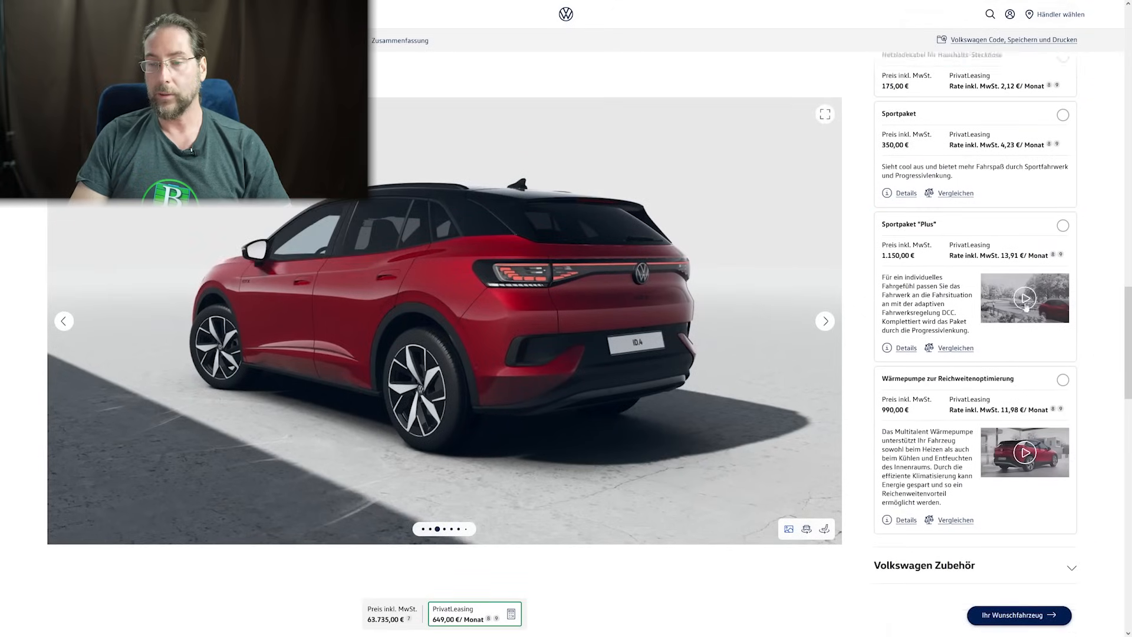
{"action": "scroll", "scroll_direction": "down", "scroll_amount": 3}
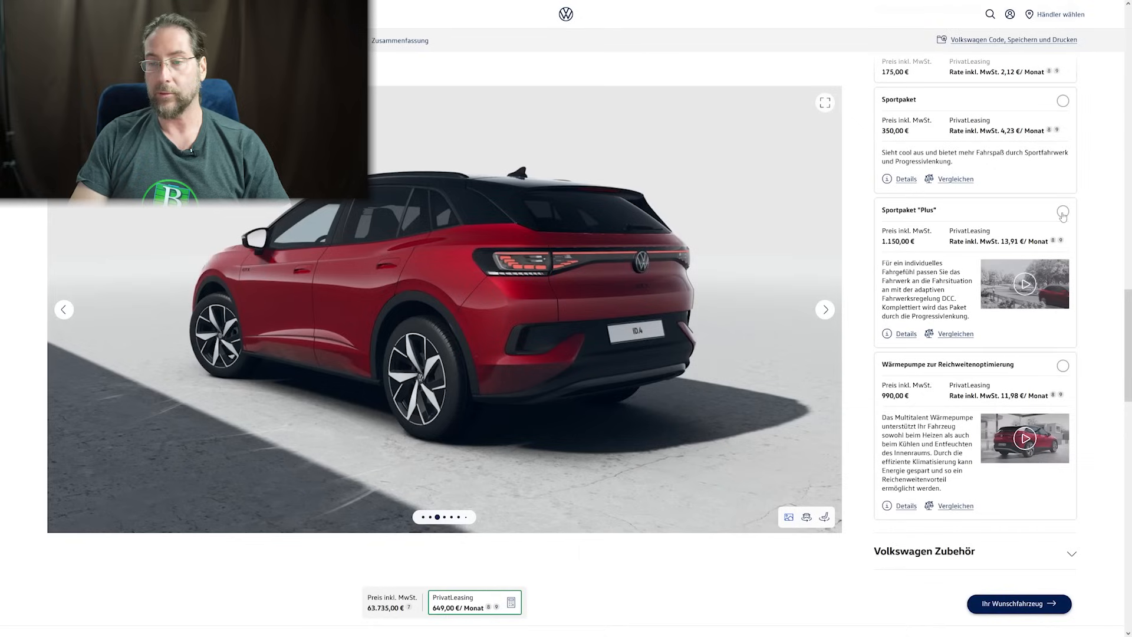
{"action": "left_click", "coordinate": [1062, 212]}
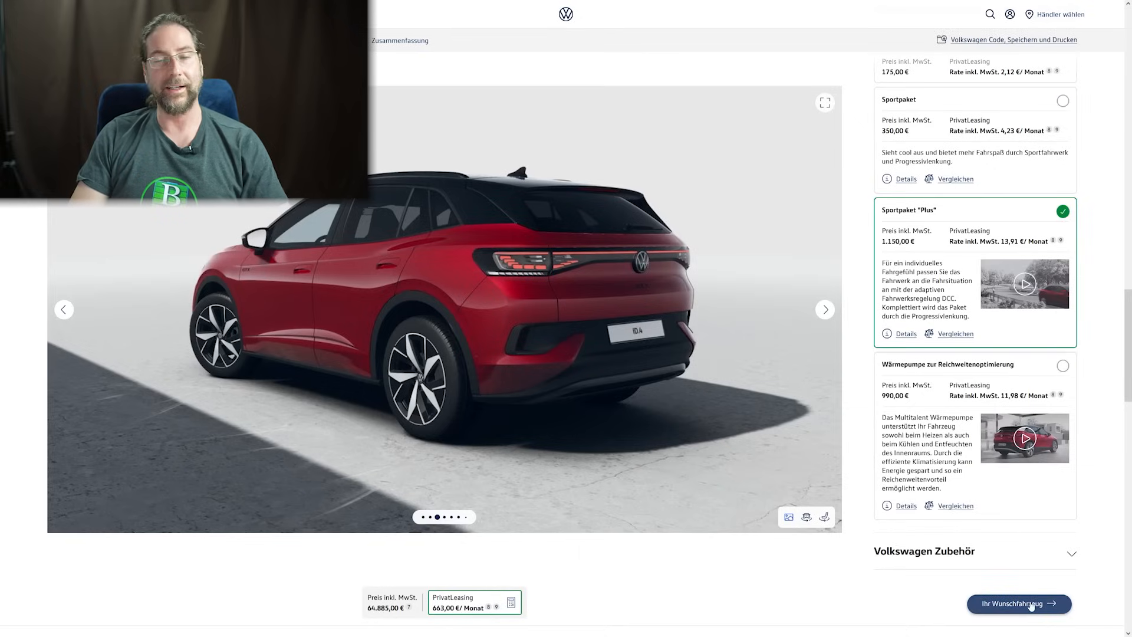
{"action": "left_click", "coordinate": [1018, 604]}
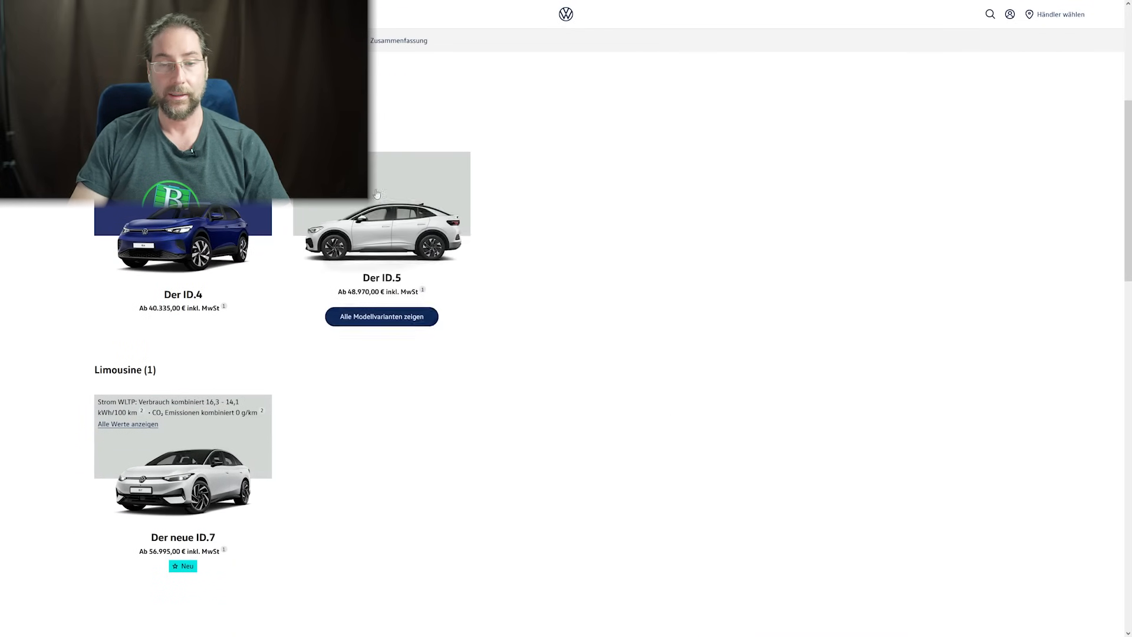
- Start an ID.5 Pro mit Infotainment-Paket configuration from the ID.5 model variants
{"action": "left_click", "coordinate": [381, 316]}
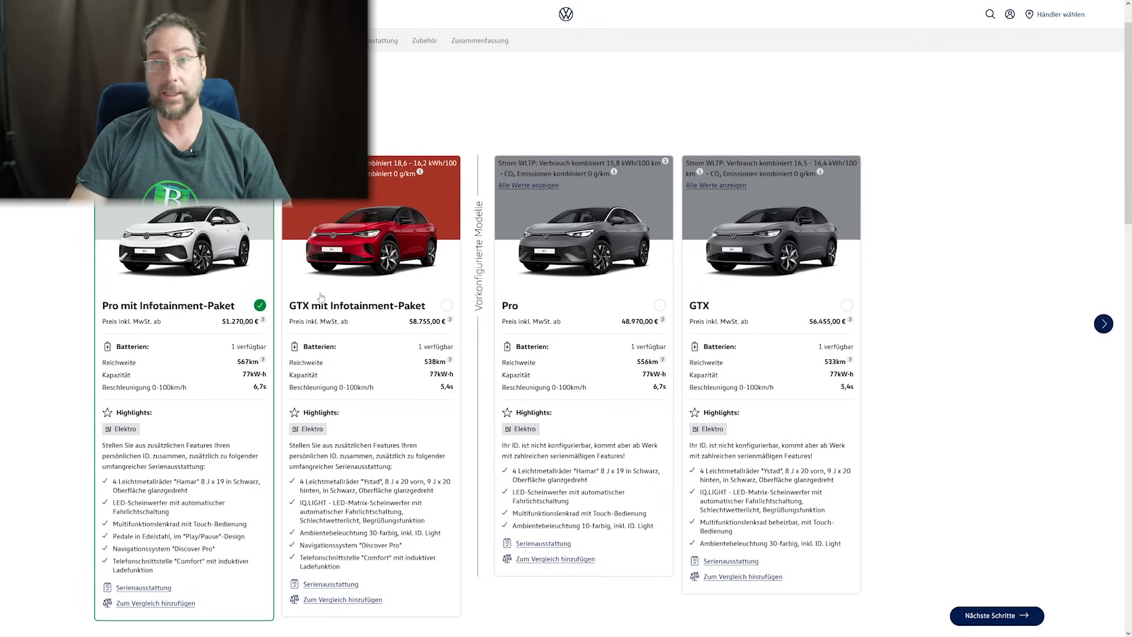
{"action": "scroll", "scroll_direction": "down", "scroll_amount": 3}
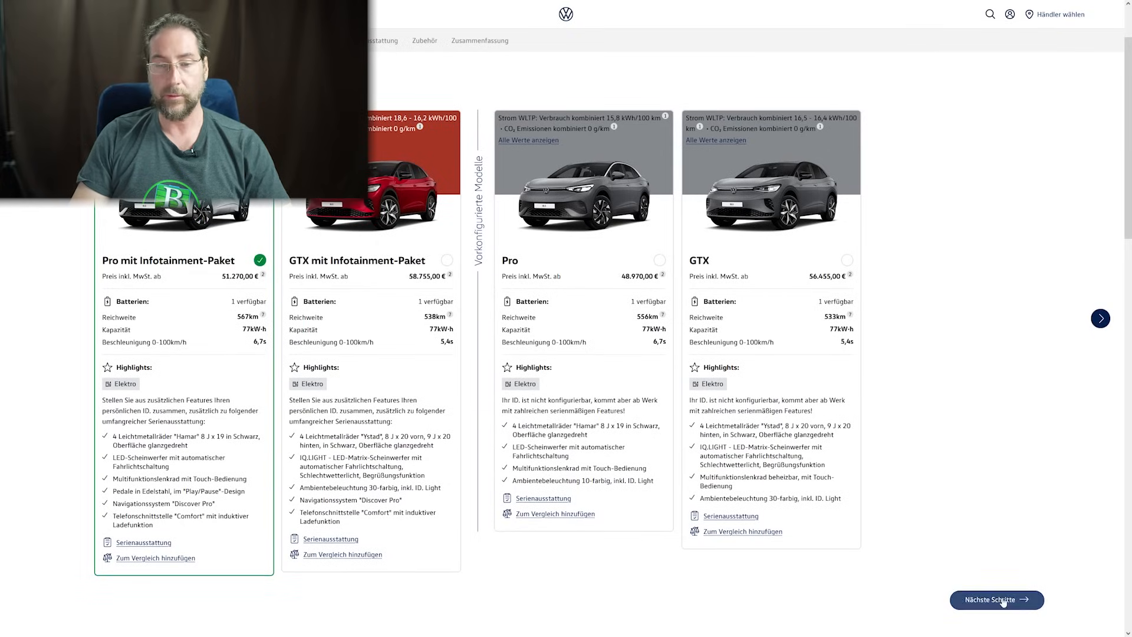
{"action": "left_click", "coordinate": [996, 599]}
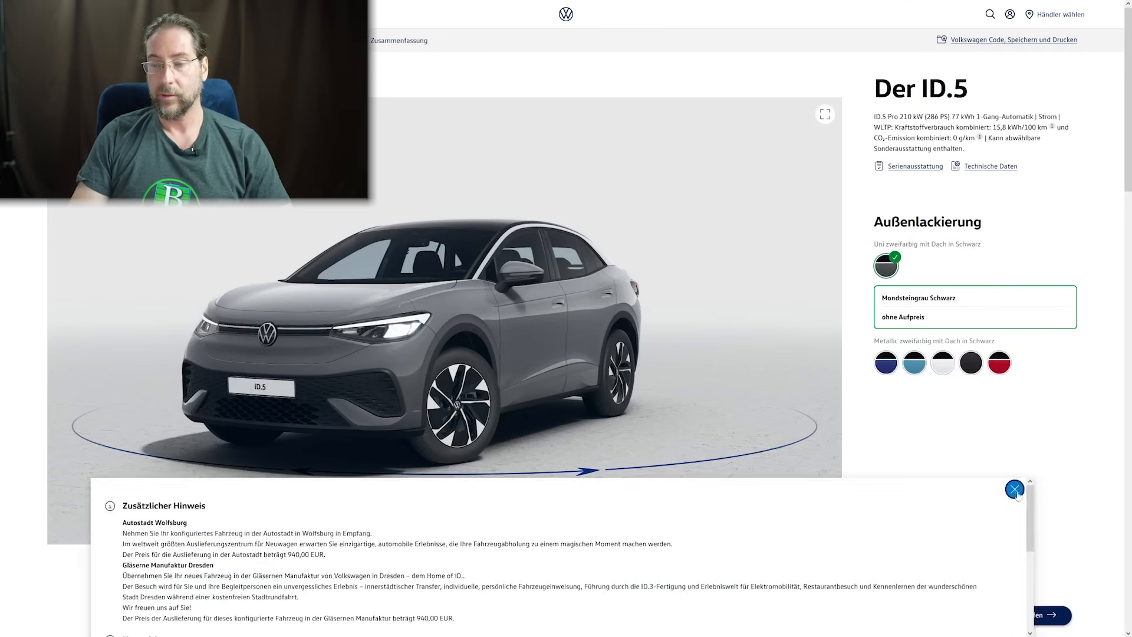
- Paint the ID.5 red two-tone with a black roof (50.345,00 €) and pick the Florence-Braun interior style
{"action": "left_click", "coordinate": [1015, 489]}
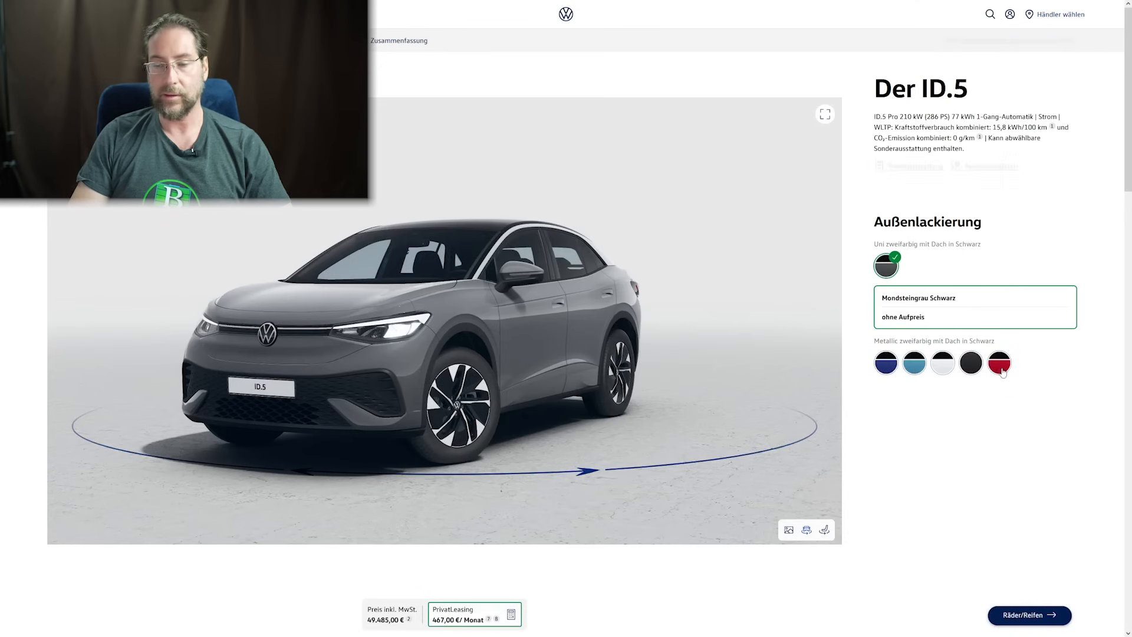
{"action": "left_click", "coordinate": [1028, 615]}
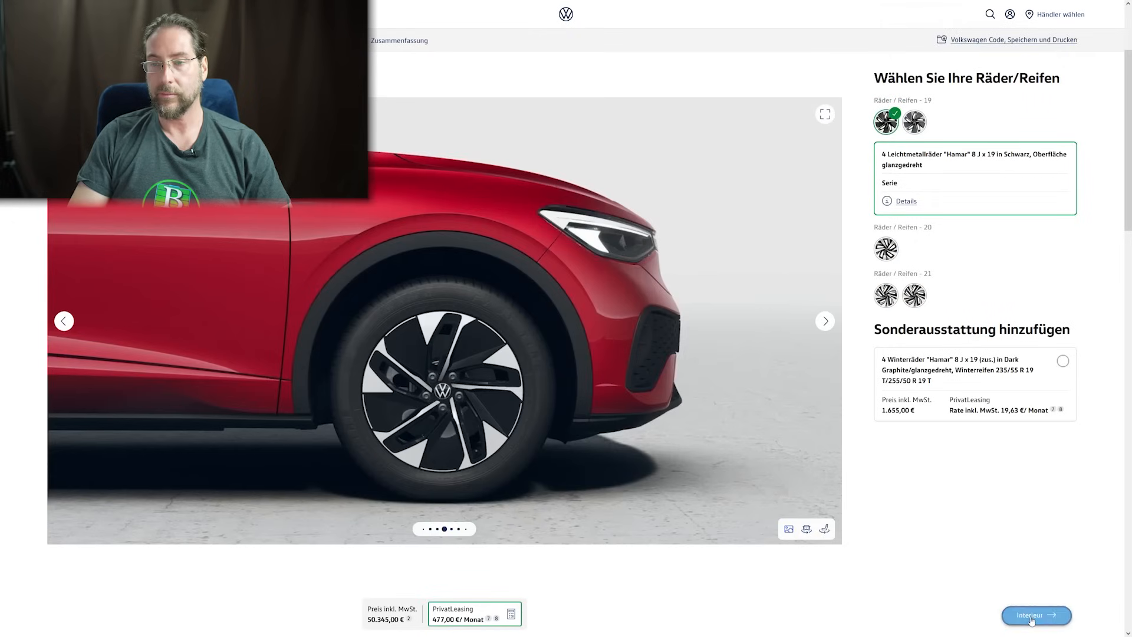
{"action": "left_click", "coordinate": [1036, 615]}
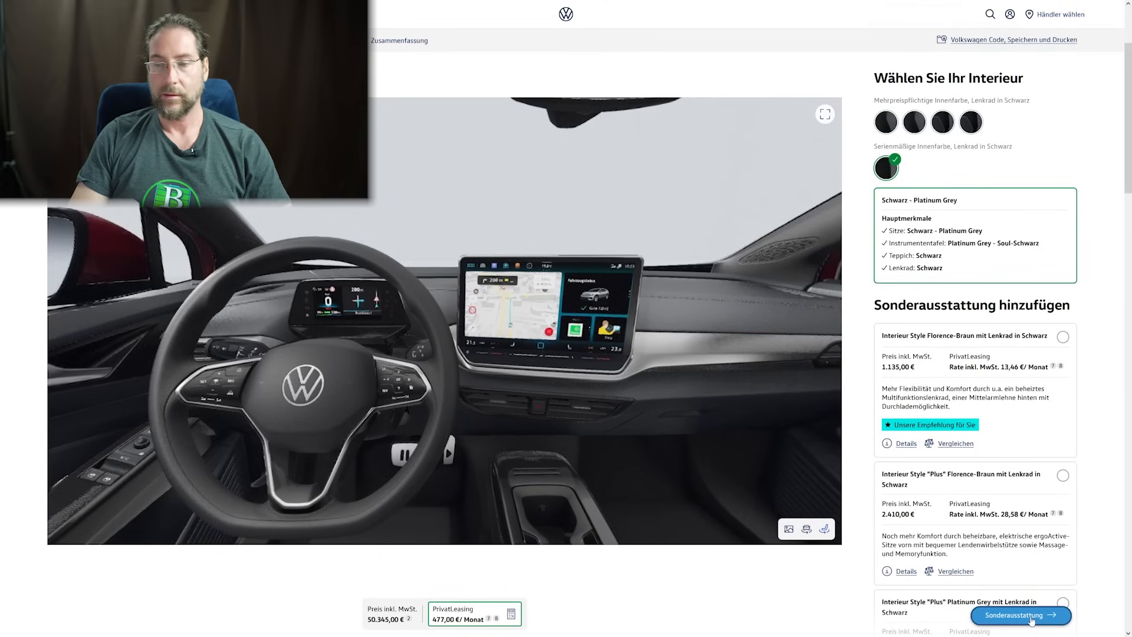
{"action": "scroll", "scroll_direction": "down", "scroll_amount": 3}
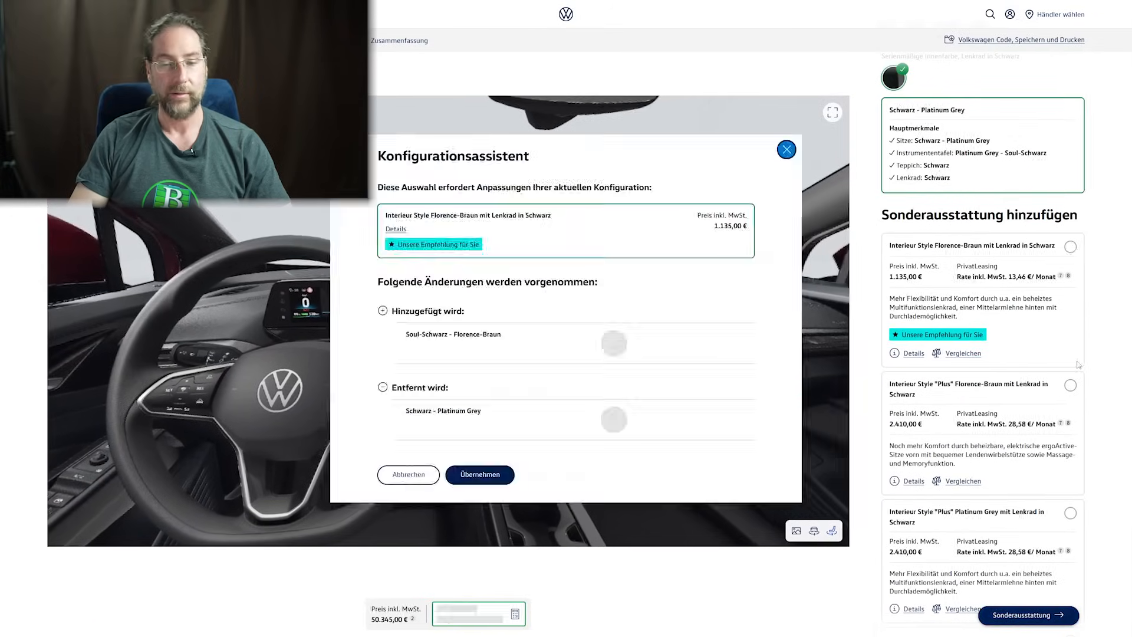
- Confirm Florence-Braun and switch to the Top-Sport "Plus" Florence-braun interior at 53.890,00 €
{"action": "left_click", "coordinate": [479, 474]}
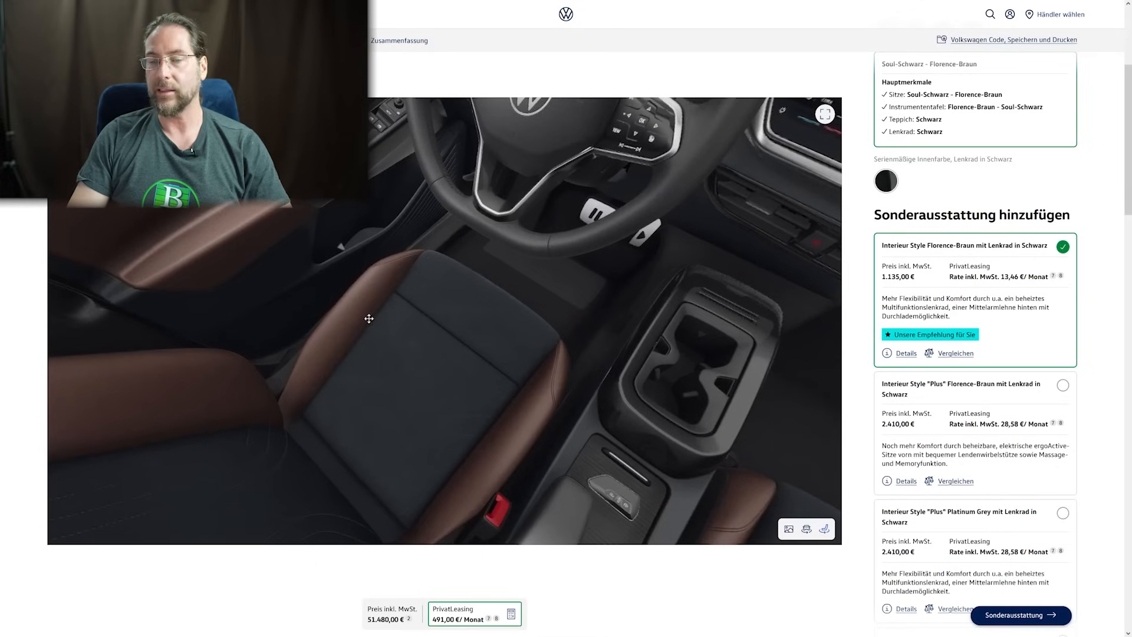
{"action": "scroll", "scroll_direction": "down", "scroll_amount": 3}
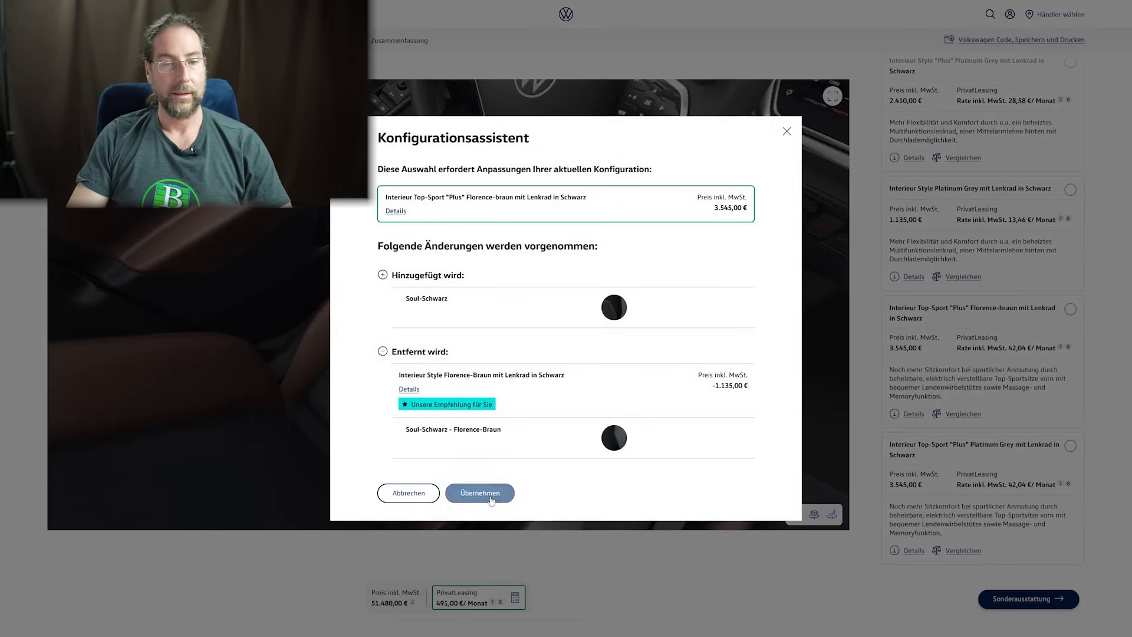
{"action": "left_click", "coordinate": [479, 493]}
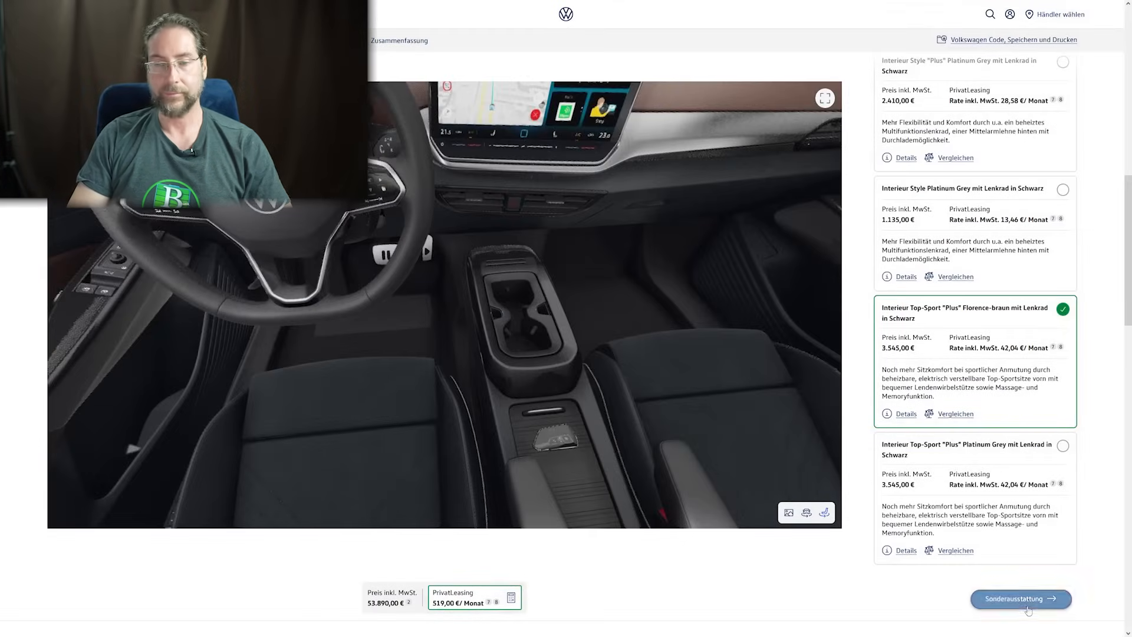
{"action": "left_click", "coordinate": [1019, 598]}
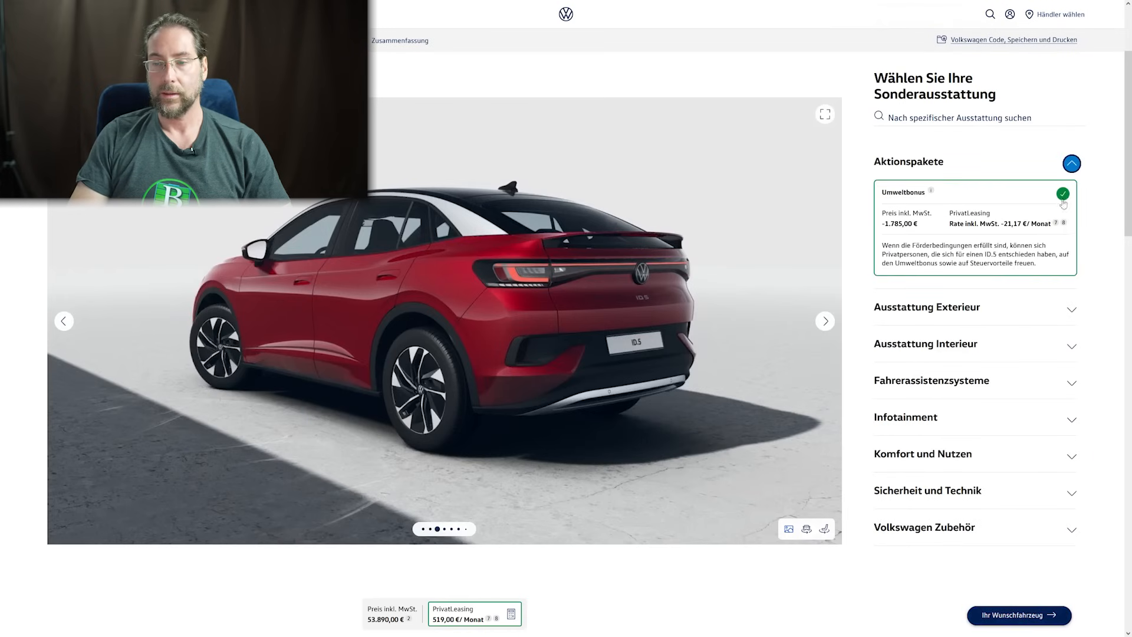
- Browse the ID.5 Ausstattung Interieur and Komfort und Nutzen equipment sections
{"action": "left_click", "coordinate": [974, 306]}
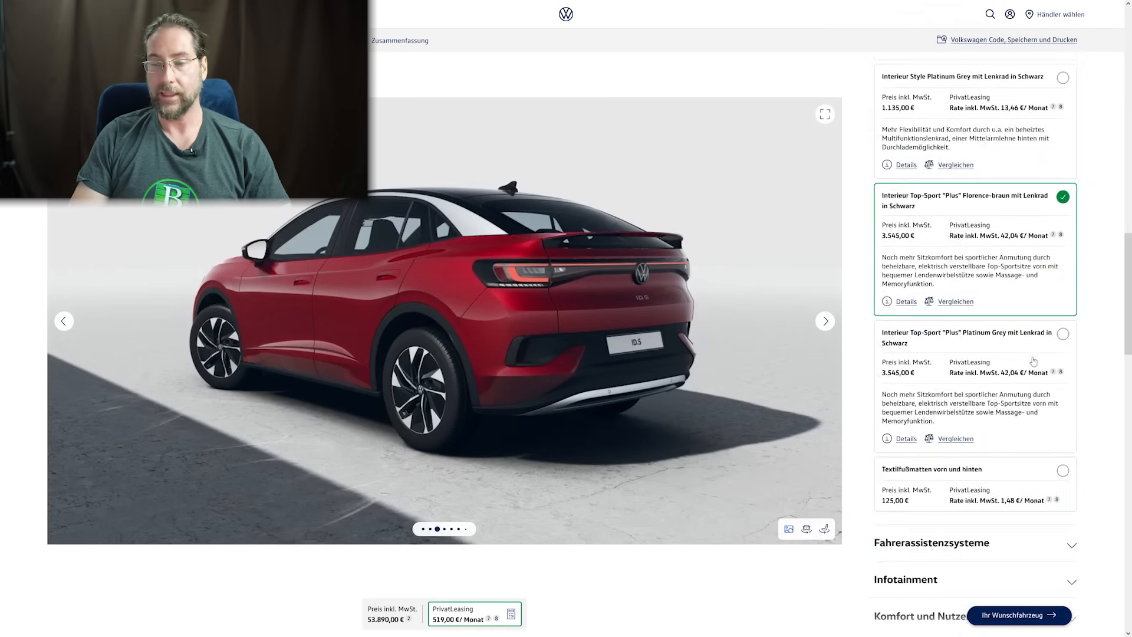
{"action": "scroll", "scroll_direction": "down", "scroll_amount": 3}
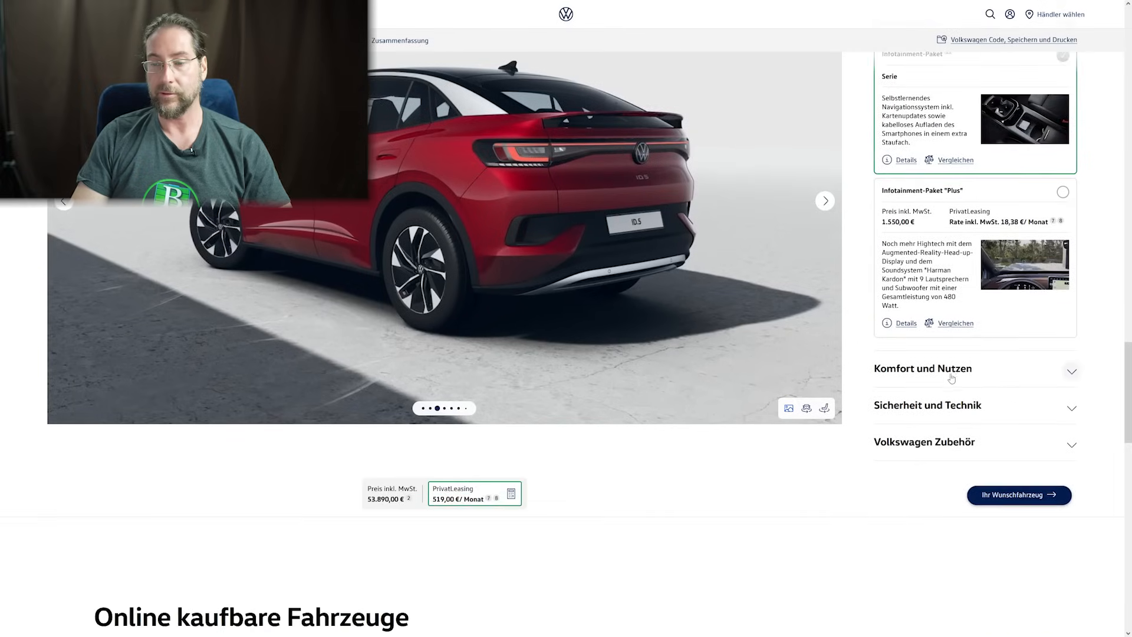
{"action": "left_click", "coordinate": [1071, 370]}
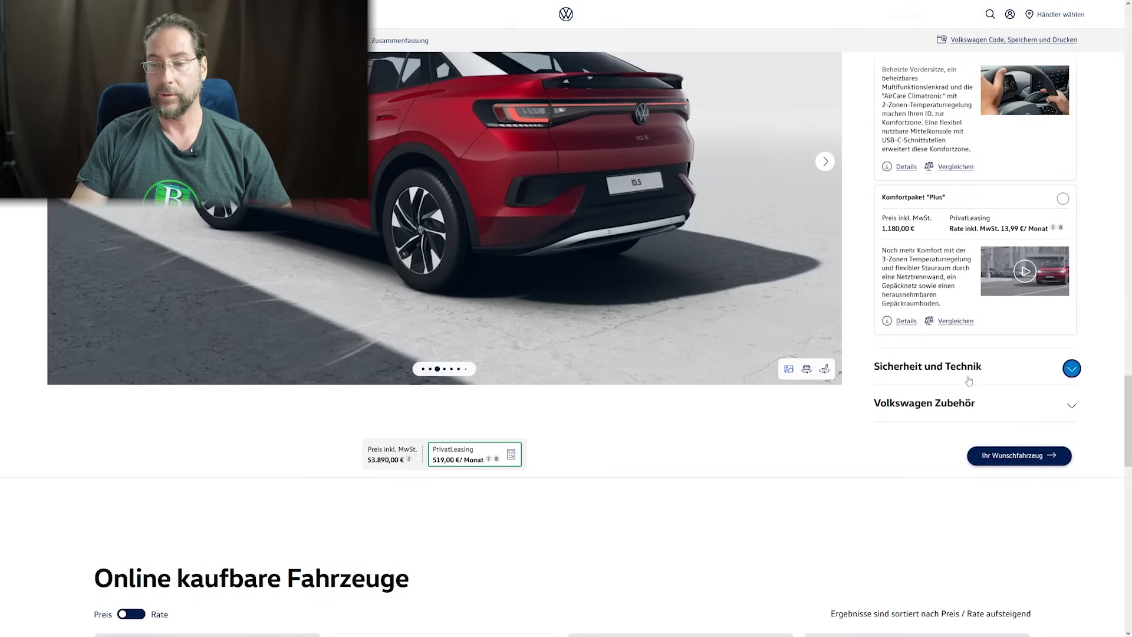
{"action": "scroll", "scroll_direction": "down", "scroll_amount": 3}
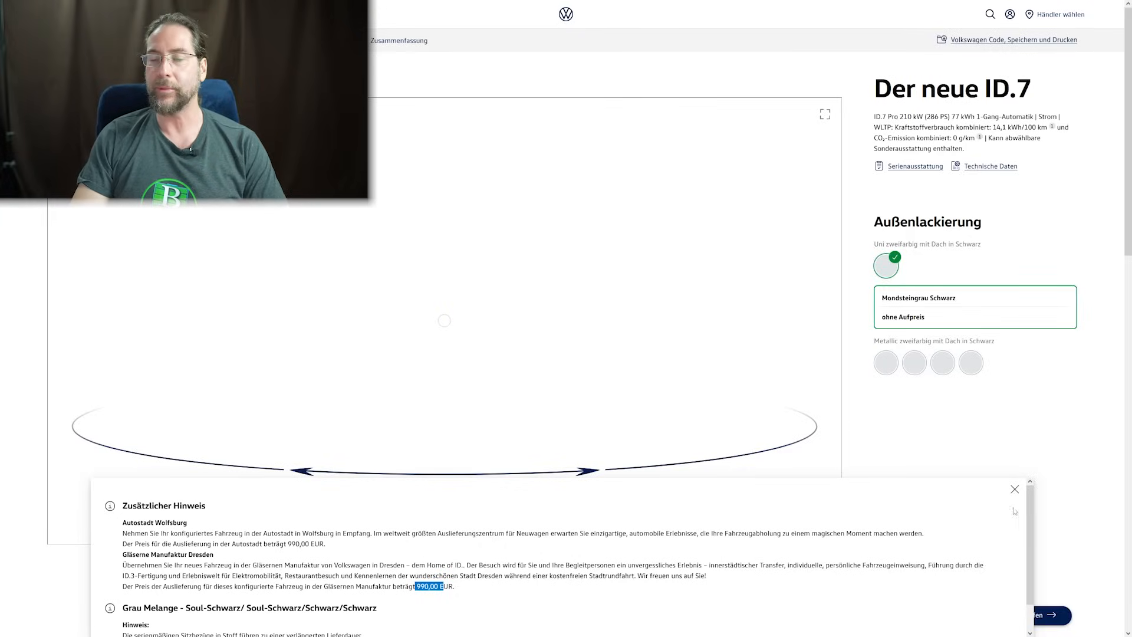
- Dismiss the delivery notice and add Interieurpaket "Plus" and textile floor mats to the ID.7
{"action": "left_click", "coordinate": [885, 312]}
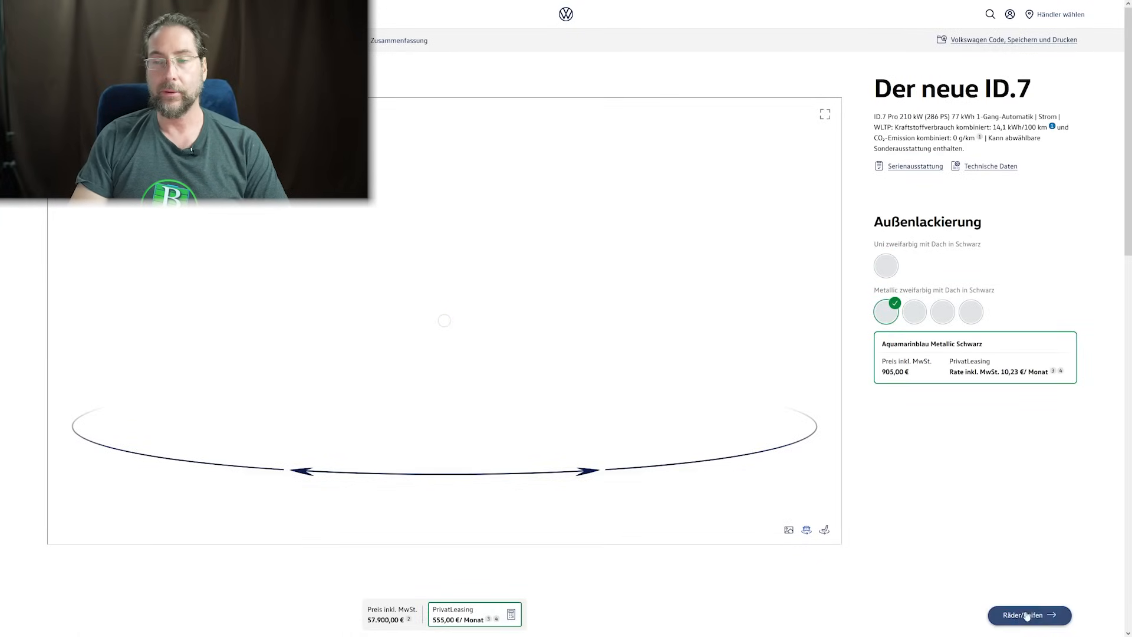
{"action": "left_click", "coordinate": [1028, 615]}
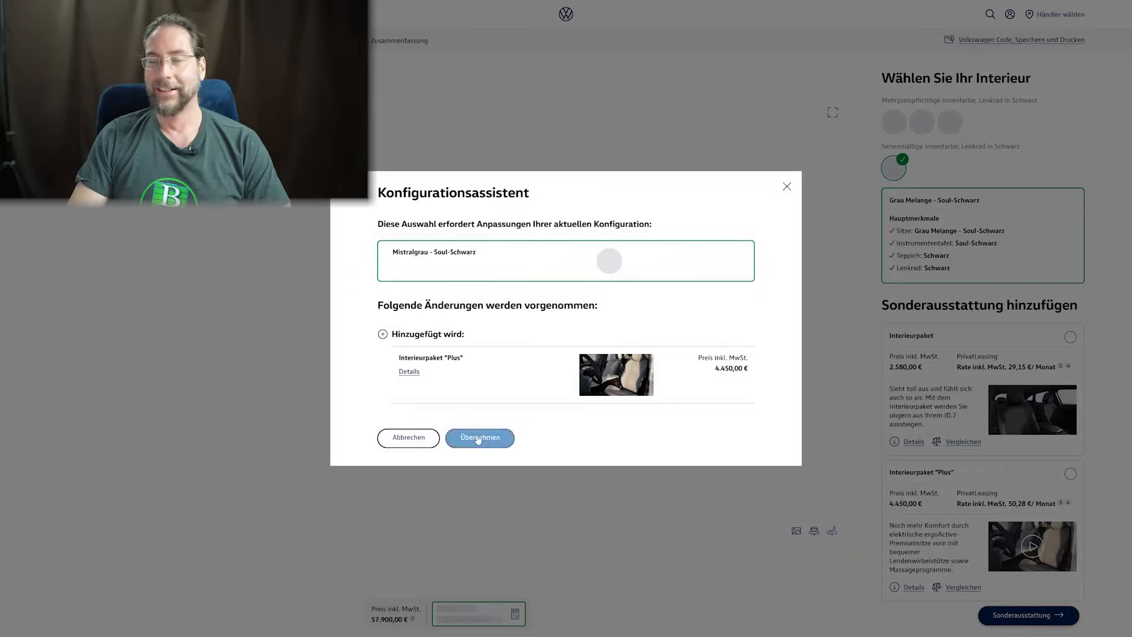
{"action": "left_click", "coordinate": [479, 437]}
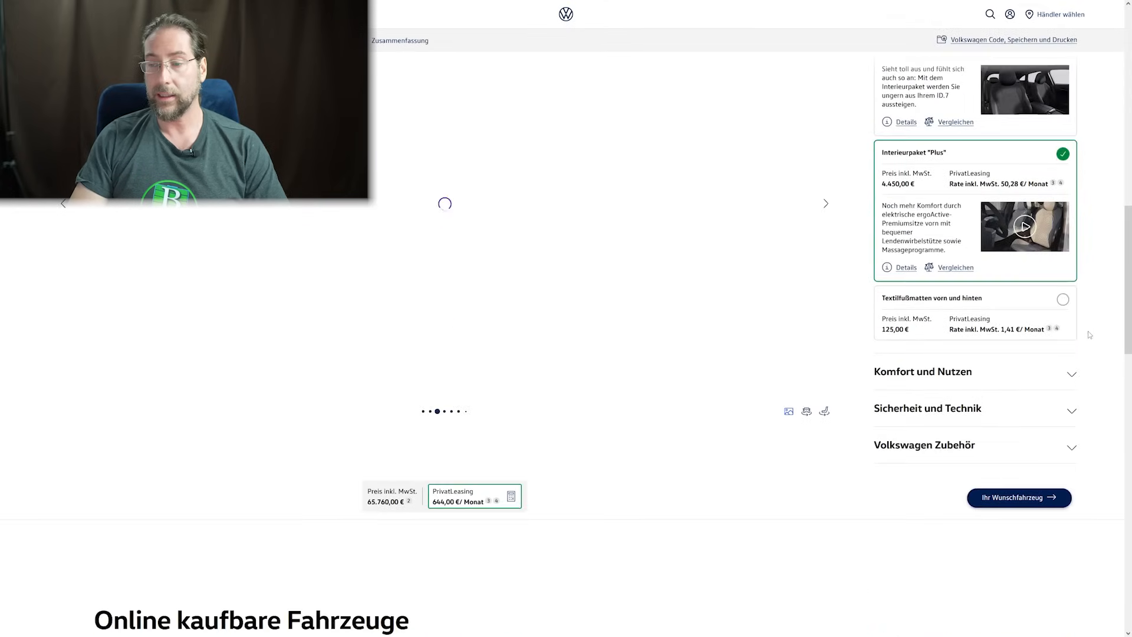
{"action": "left_click", "coordinate": [1071, 373]}
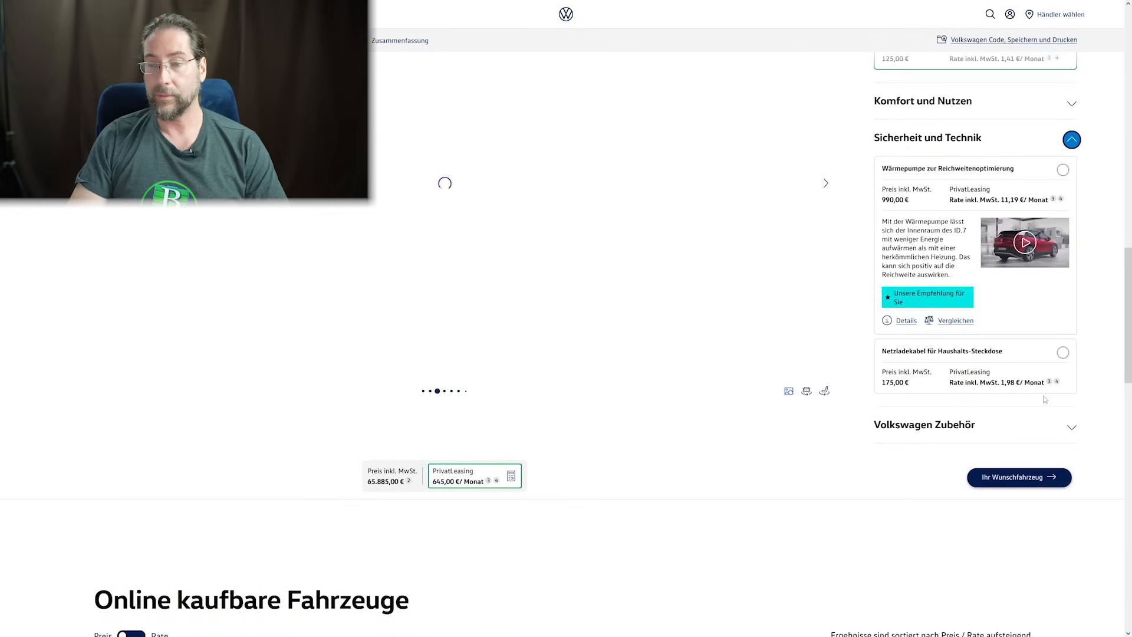
{"action": "mouse_move", "coordinate": [1019, 477]}
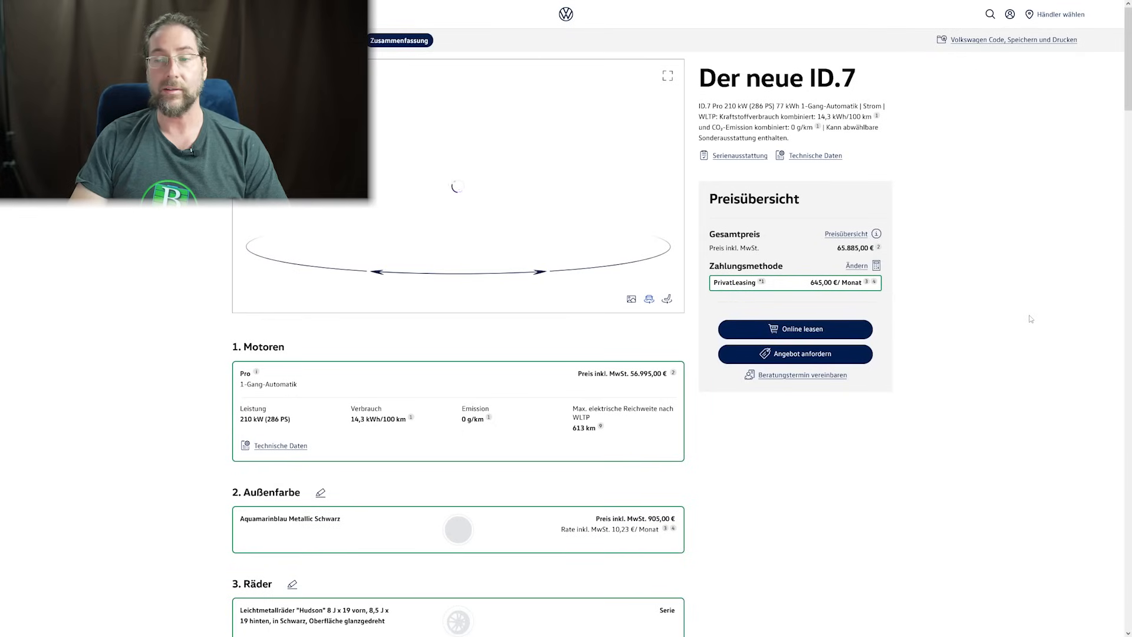
{"action": "mouse_move", "coordinate": [971, 305]}
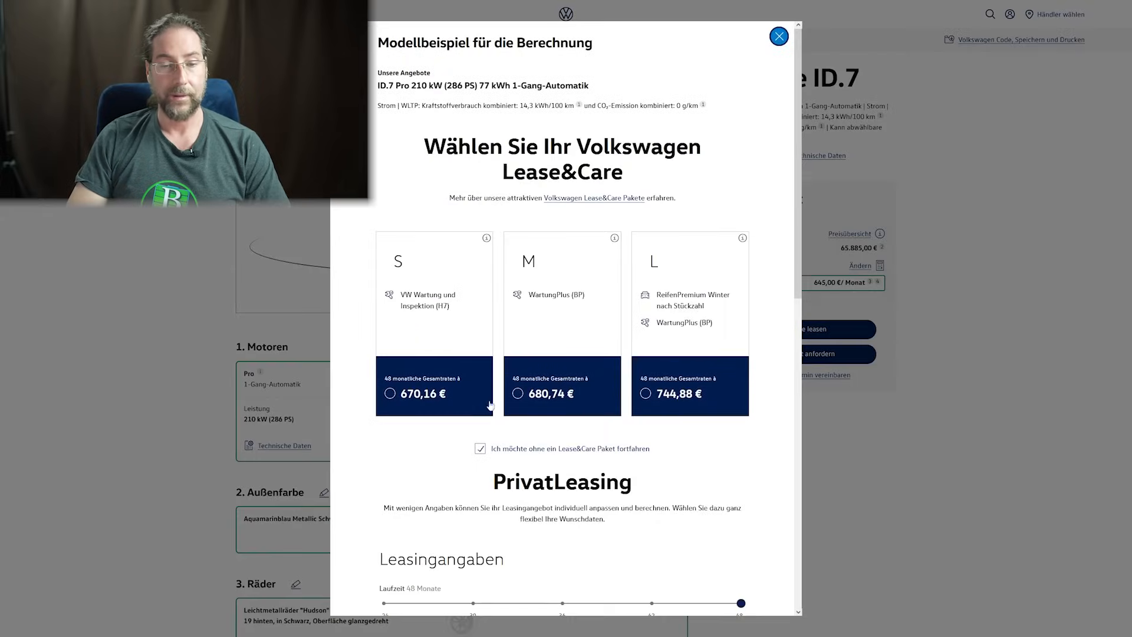
- Drag the ID.7 Laufzeit slider to try a shorter leasing term
{"action": "scroll", "scroll_direction": "down", "scroll_amount": 3}
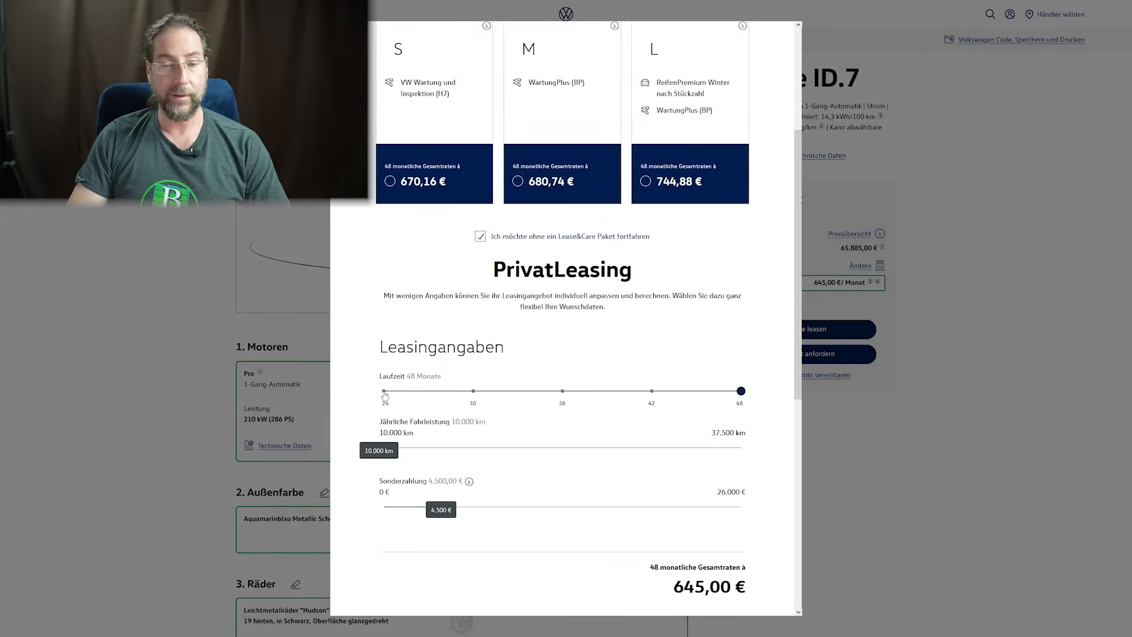
{"action": "left_click_drag", "start_coordinate": [740, 386], "coordinate": [383, 390]}
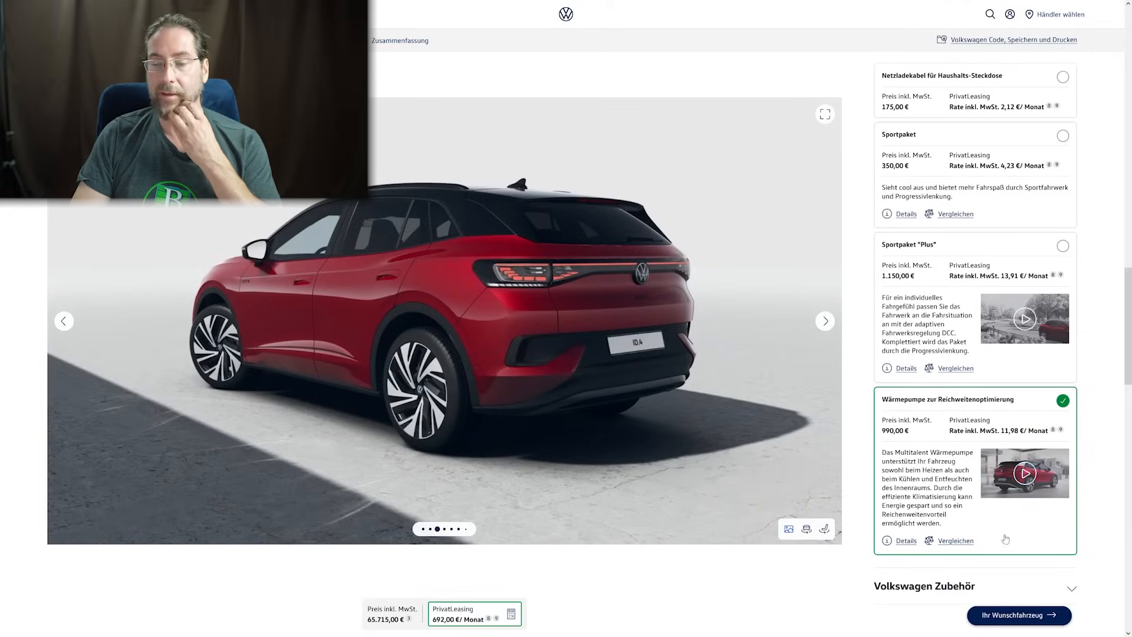
- Set ID.4 leasing to 24 months, 20.000 km and 10.000 € down, giving 751,00 €/month
{"action": "left_click", "coordinate": [399, 41]}
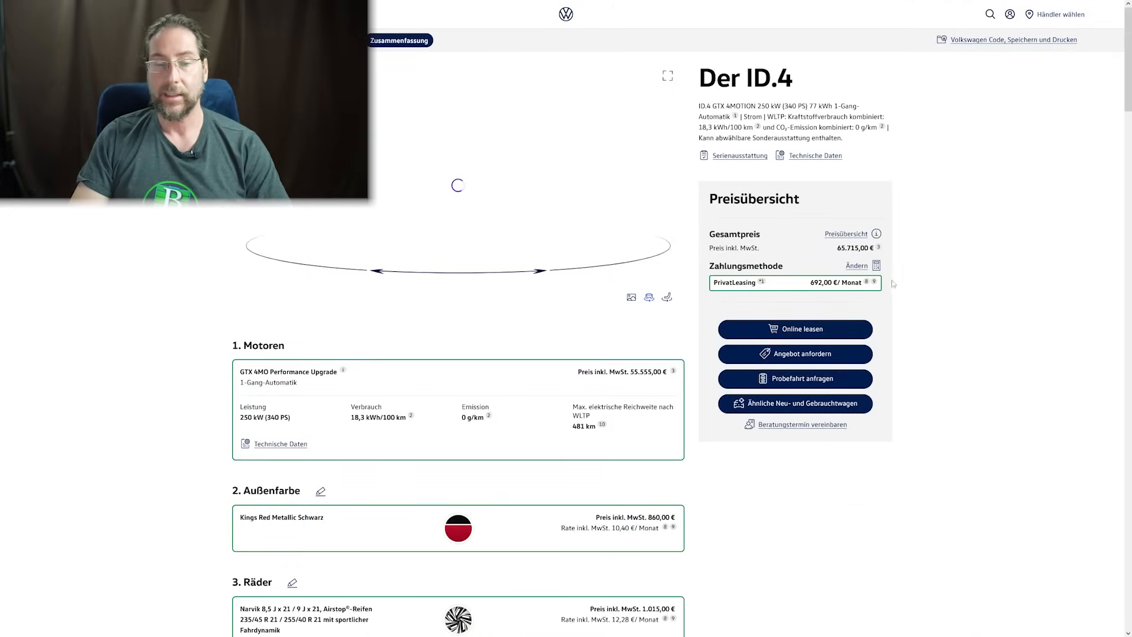
{"action": "left_click", "coordinate": [856, 266]}
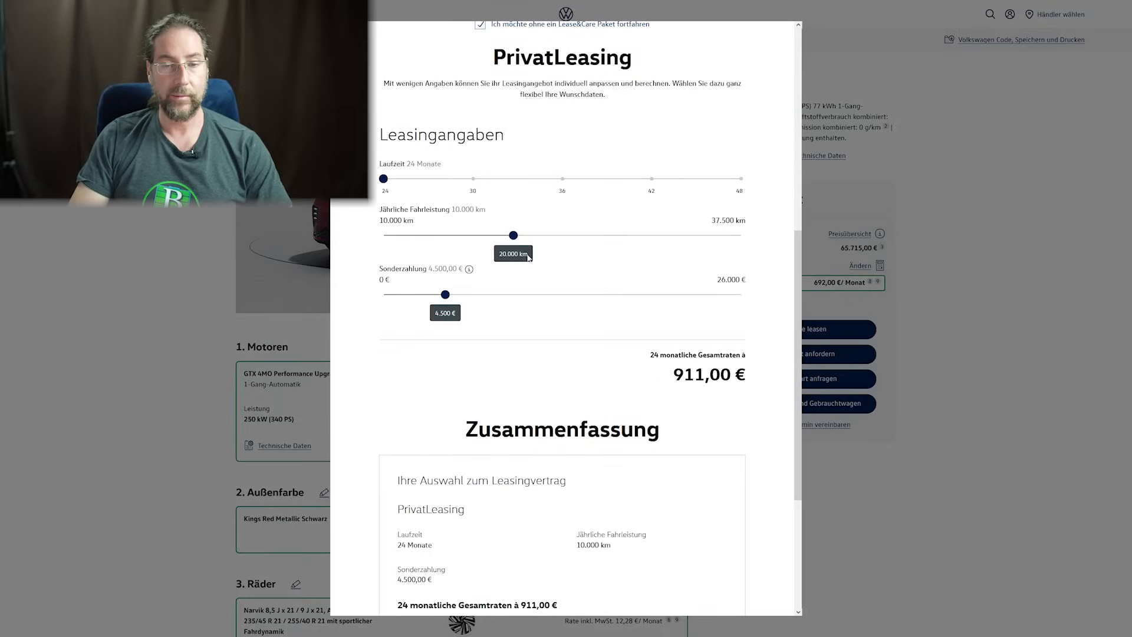
{"action": "left_click_drag", "start_coordinate": [445, 294], "coordinate": [528, 293]}
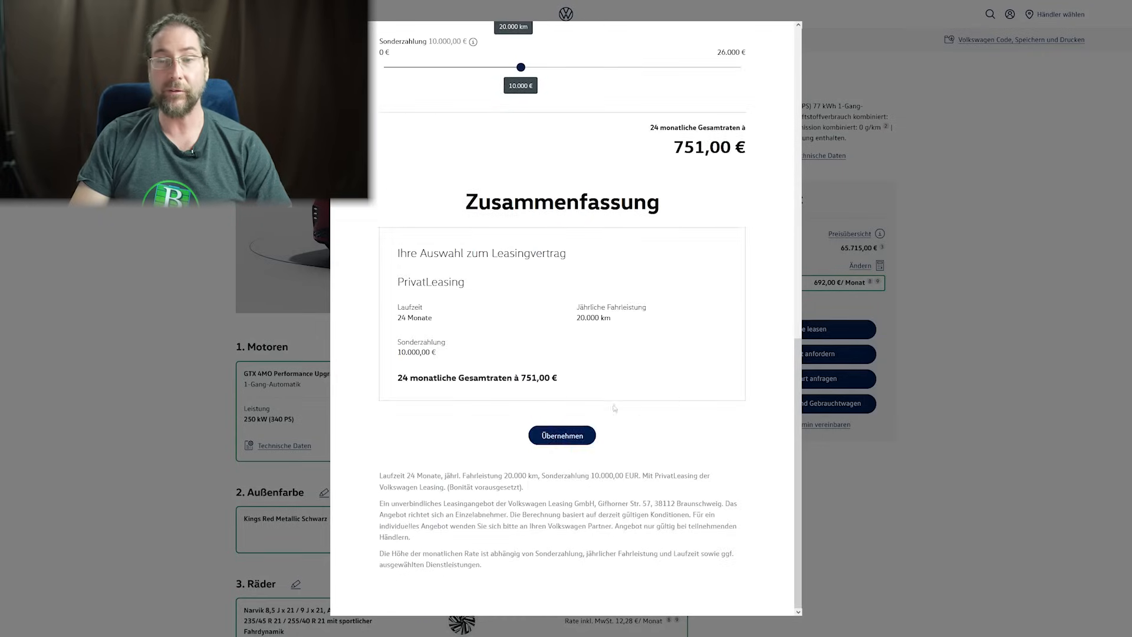
{"action": "left_click", "coordinate": [562, 434]}
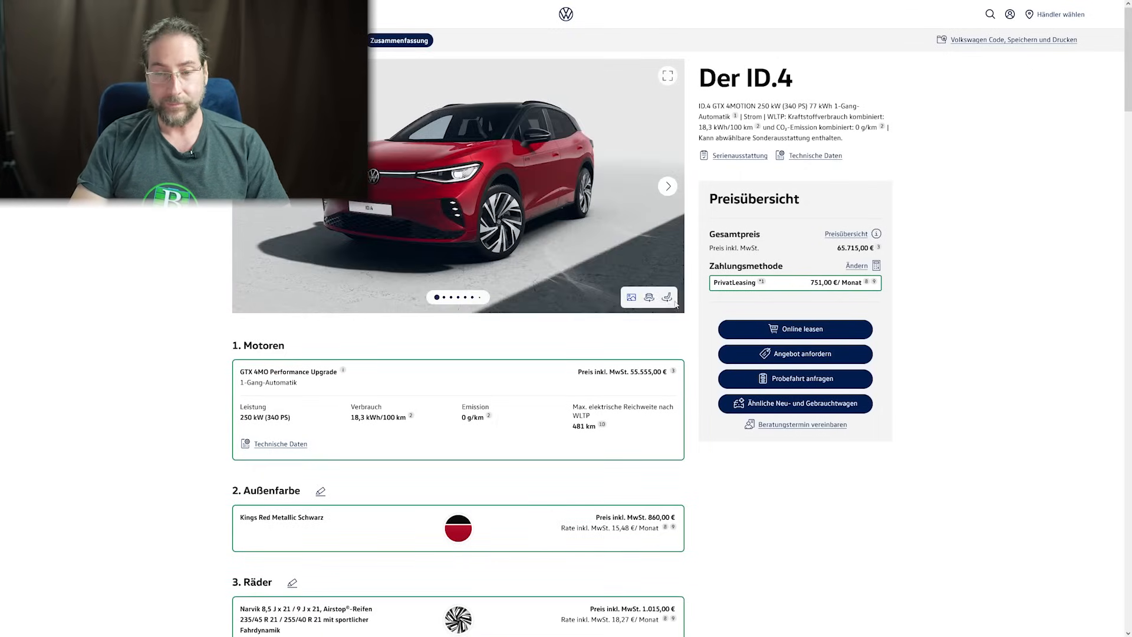
{"action": "left_click", "coordinate": [667, 297]}
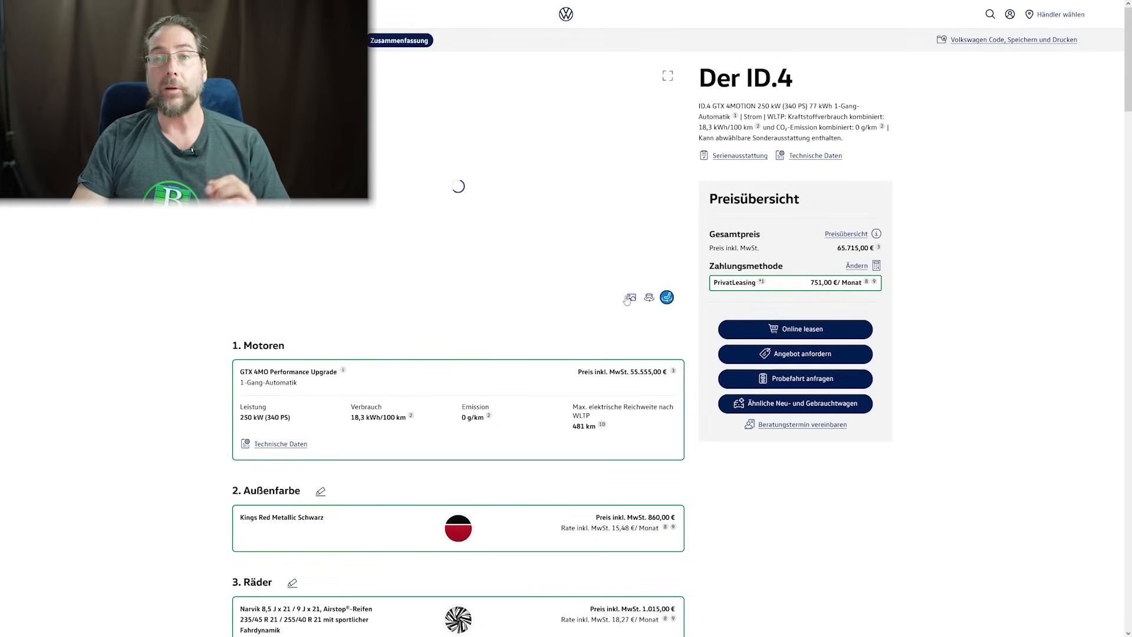